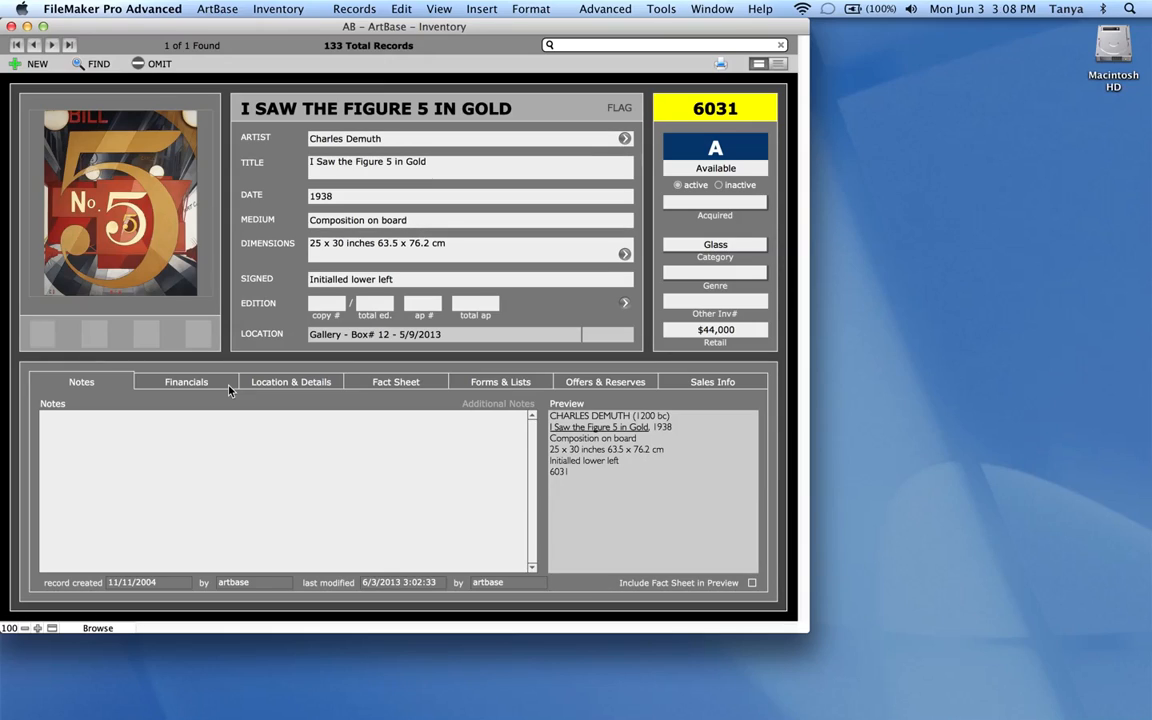
pyautogui.moveTo(284, 10)
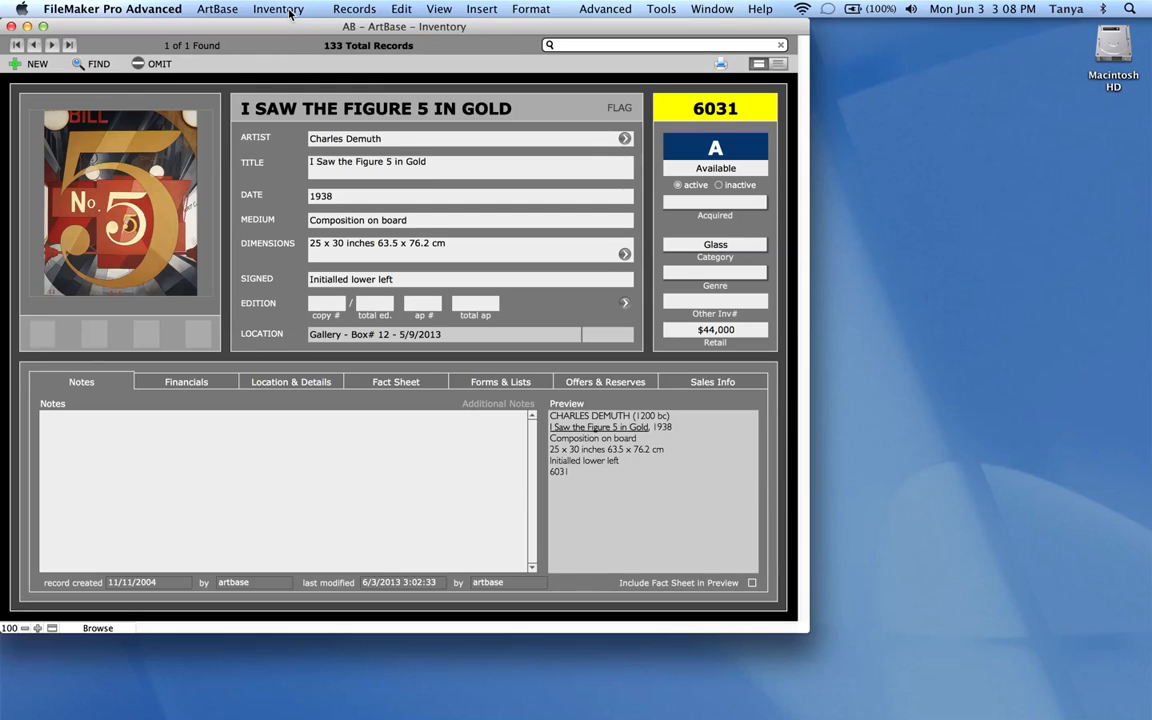
# Step: Show the Inventory menu commands from the ArtBase inventory record
pyautogui.click(278, 8)
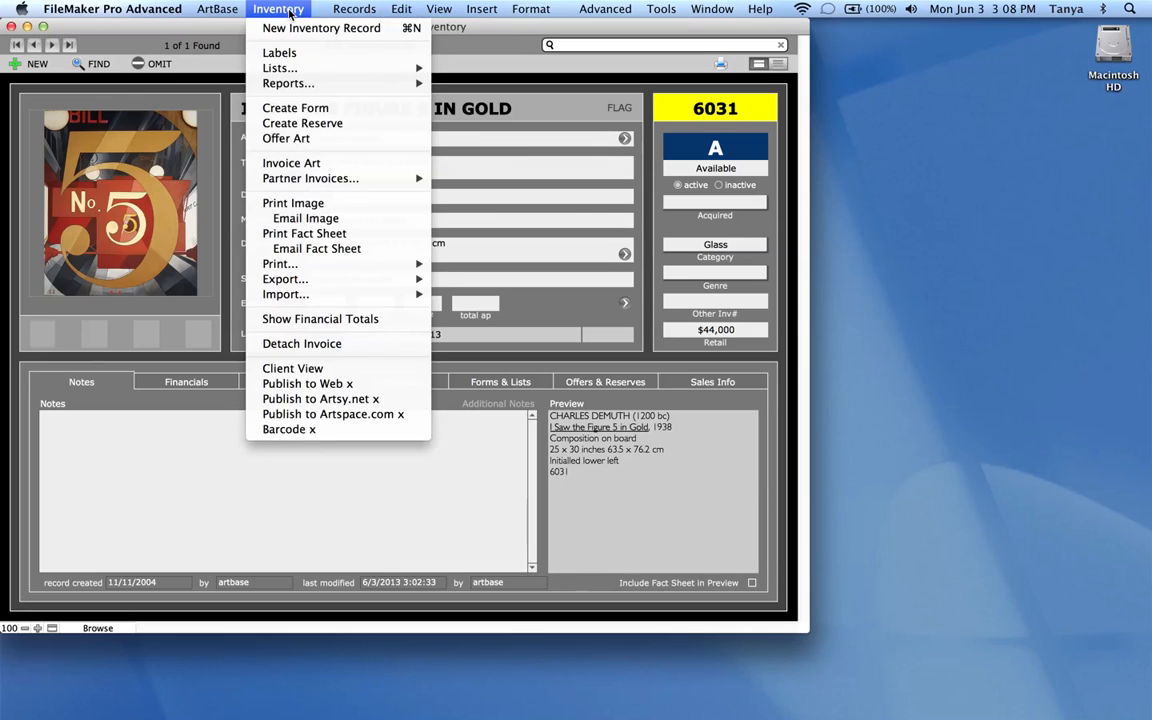
pyautogui.moveTo(300, 84)
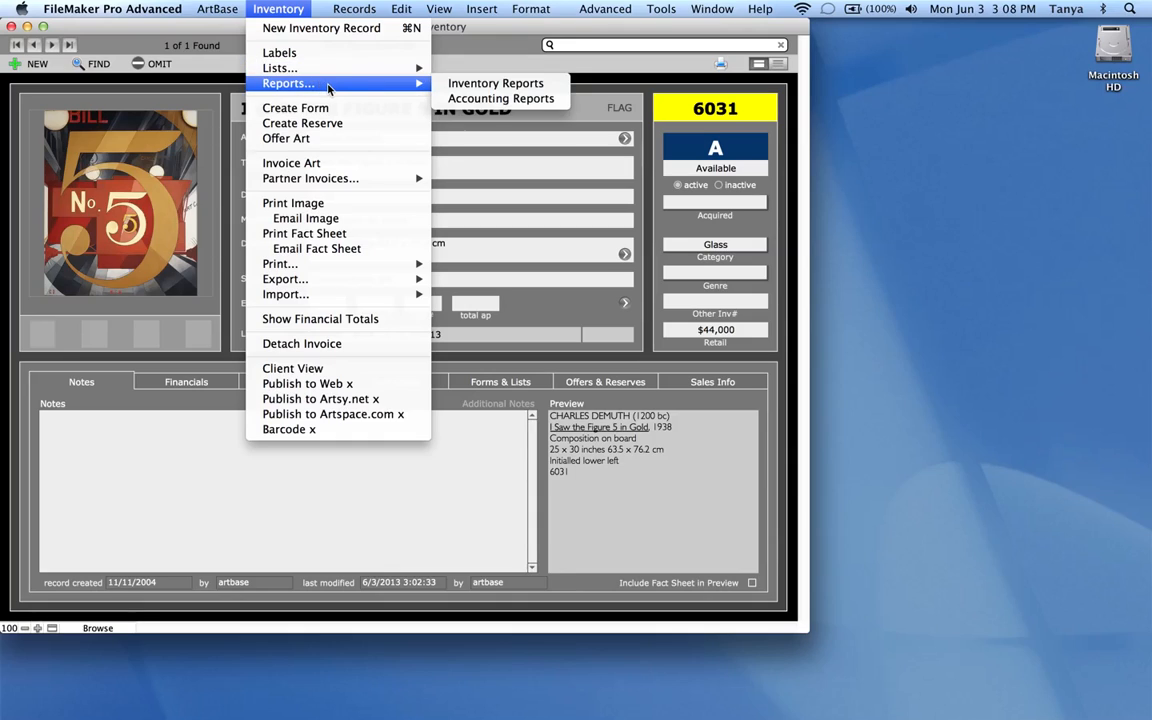
pyautogui.moveTo(500, 98)
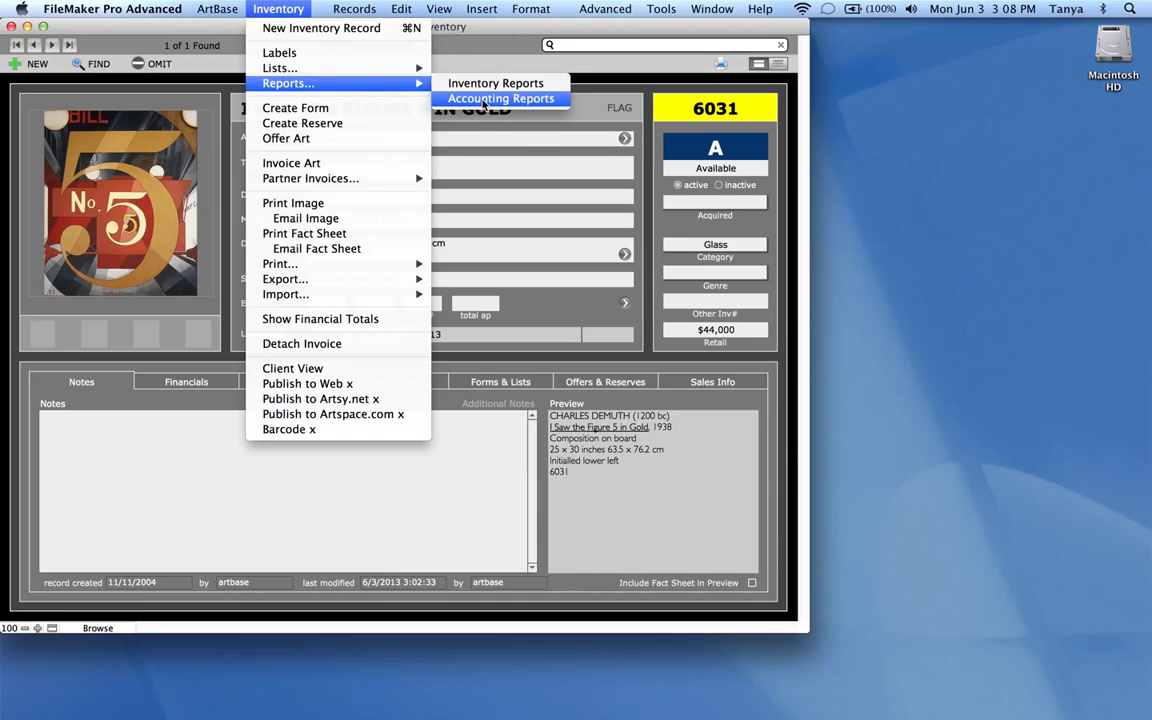
# Step: Go to the Accounting Reports screen with the 5/1/2013–6/1/2013 range and 'My Report' header
pyautogui.click(498, 98)
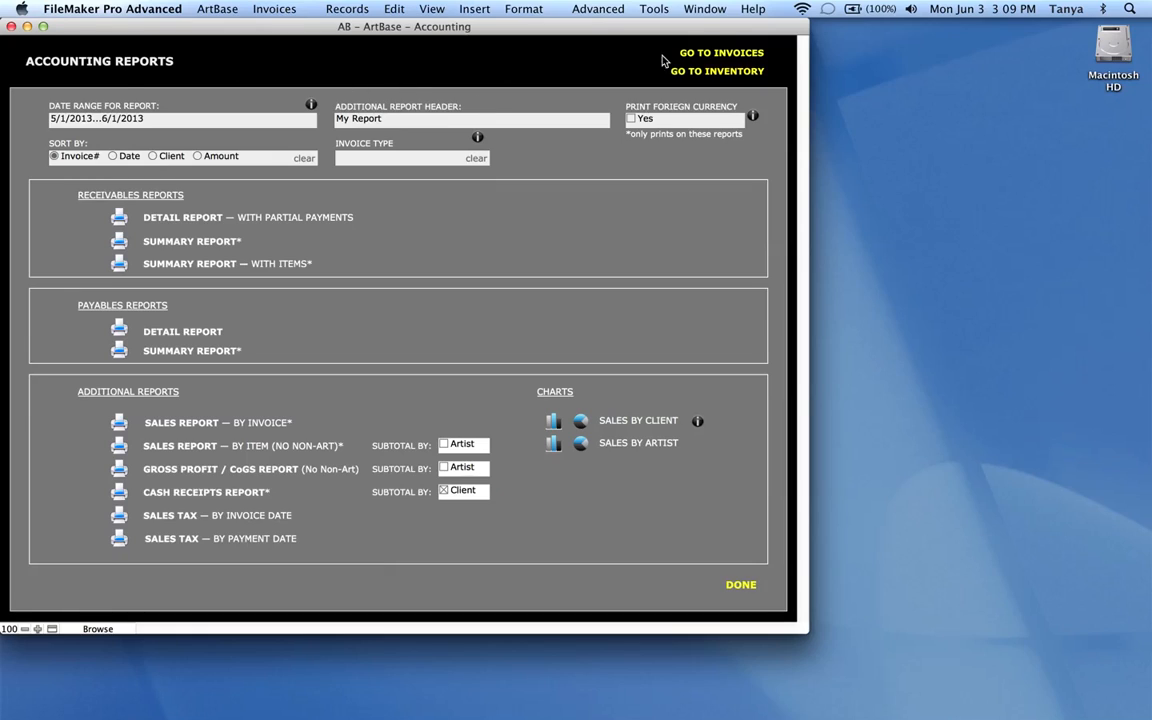
pyautogui.moveTo(722, 56)
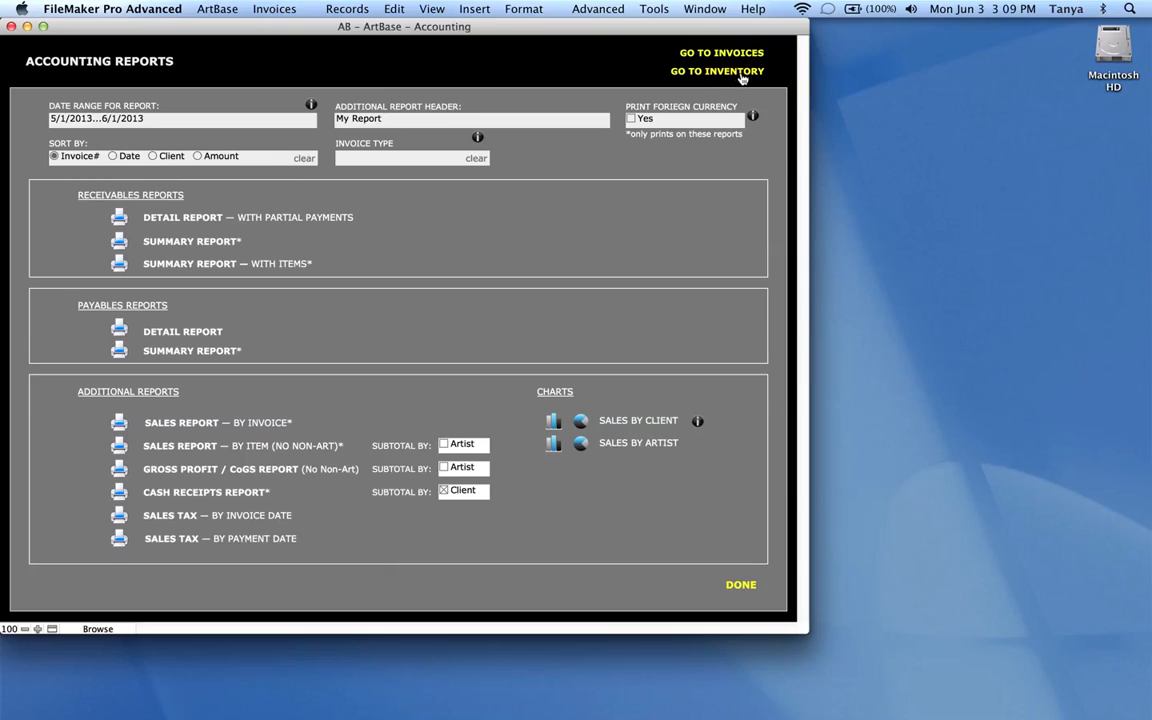
pyautogui.moveTo(114, 140)
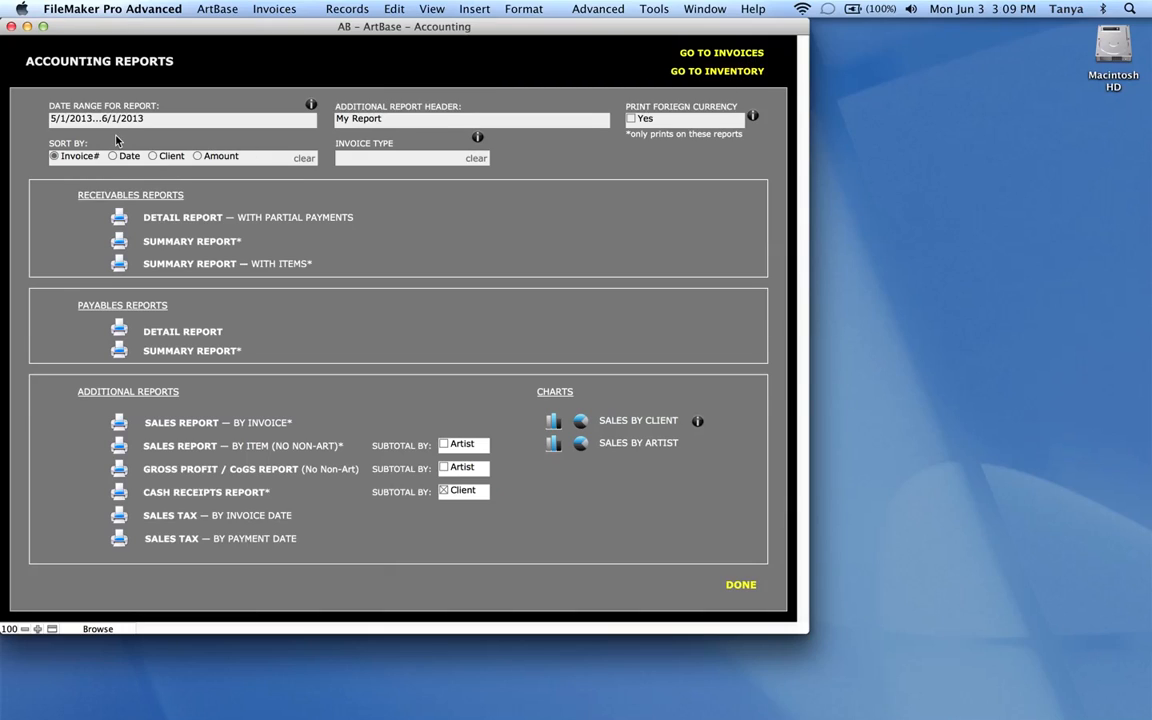
pyautogui.moveTo(54, 126)
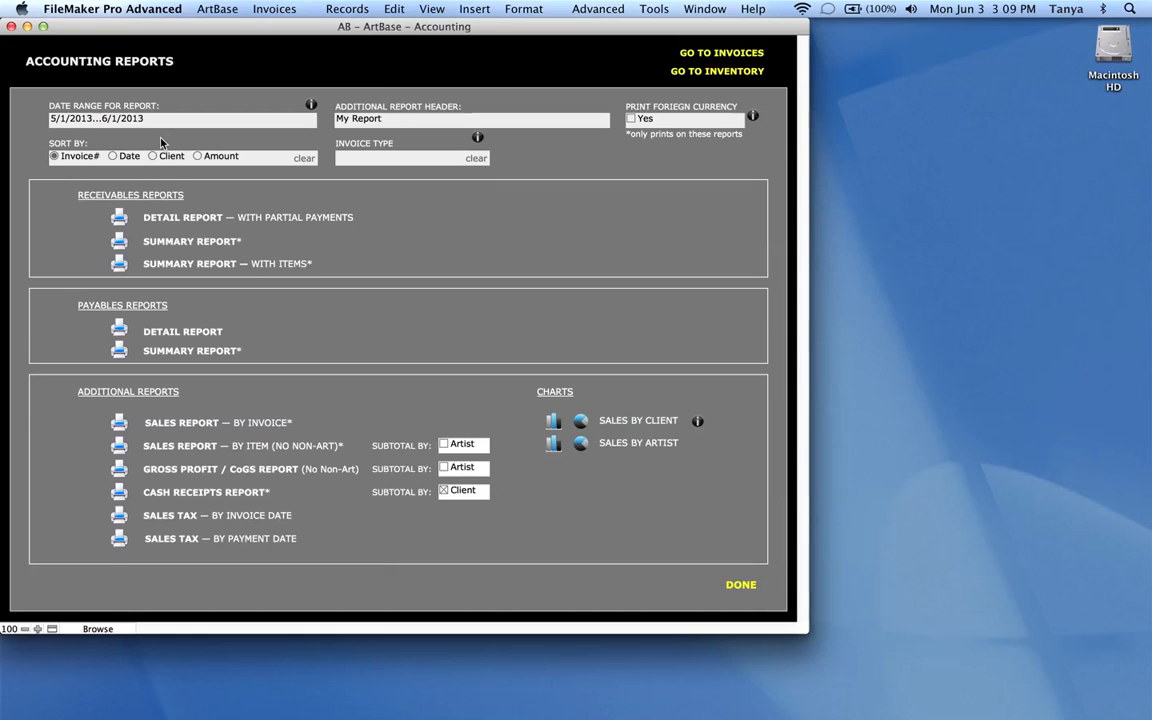
pyautogui.click(176, 120)
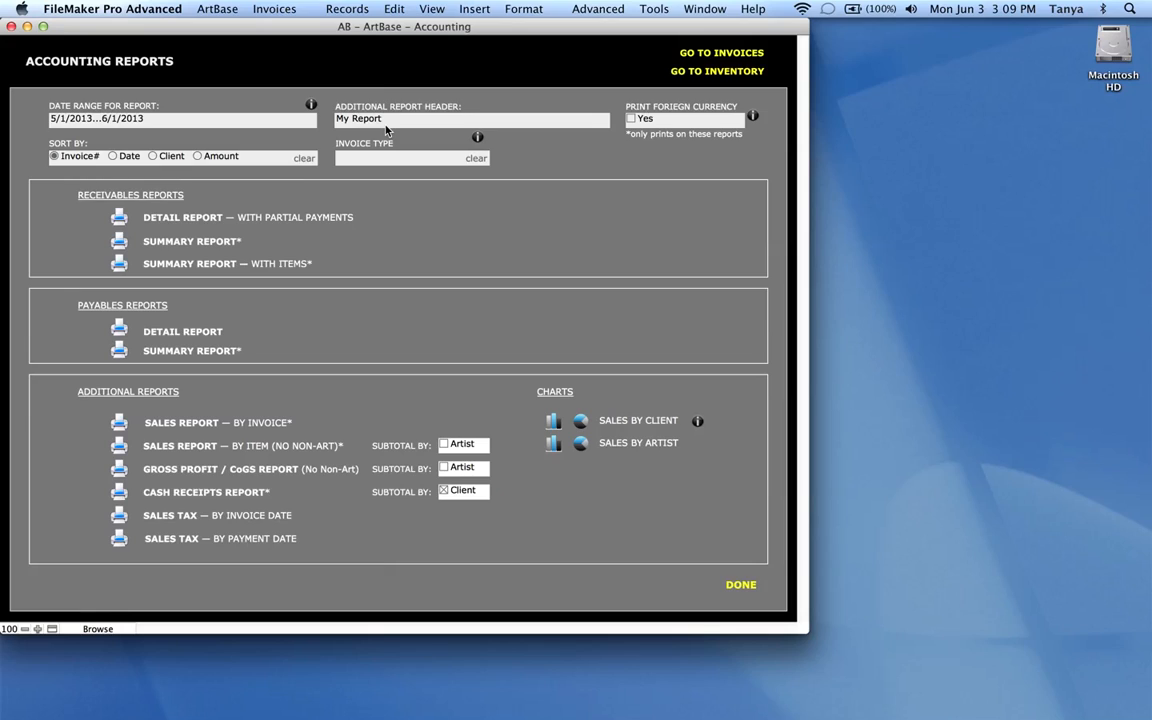
pyautogui.moveTo(528, 152)
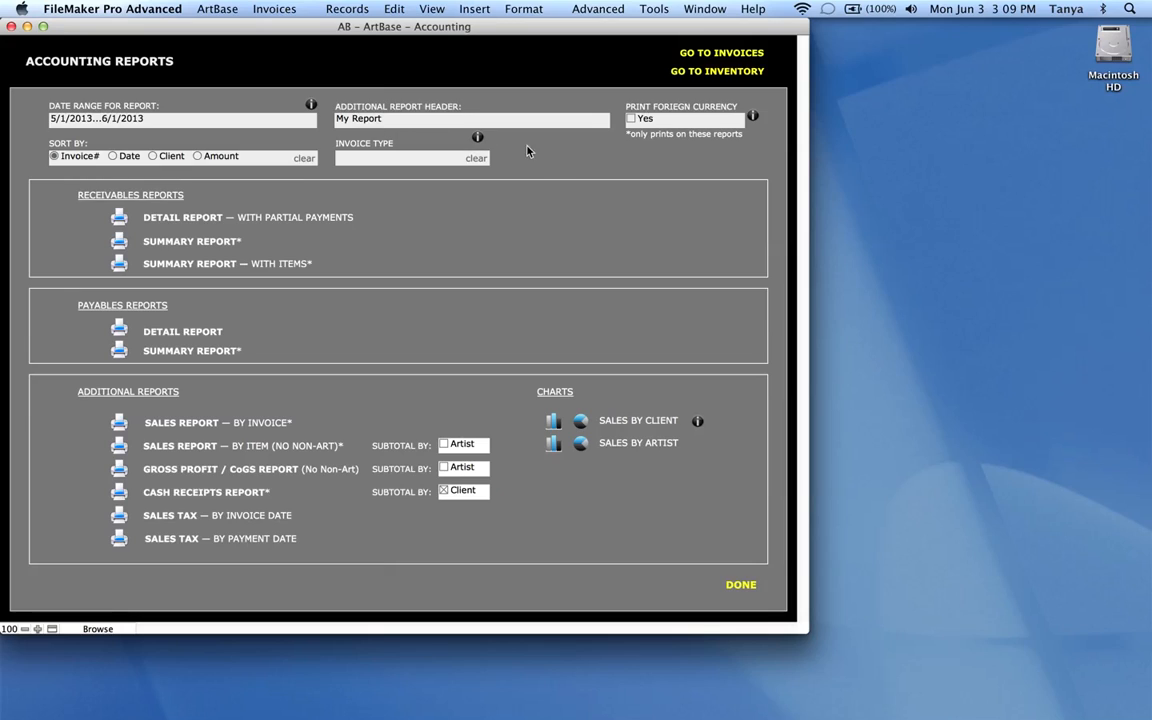
pyautogui.moveTo(300, 520)
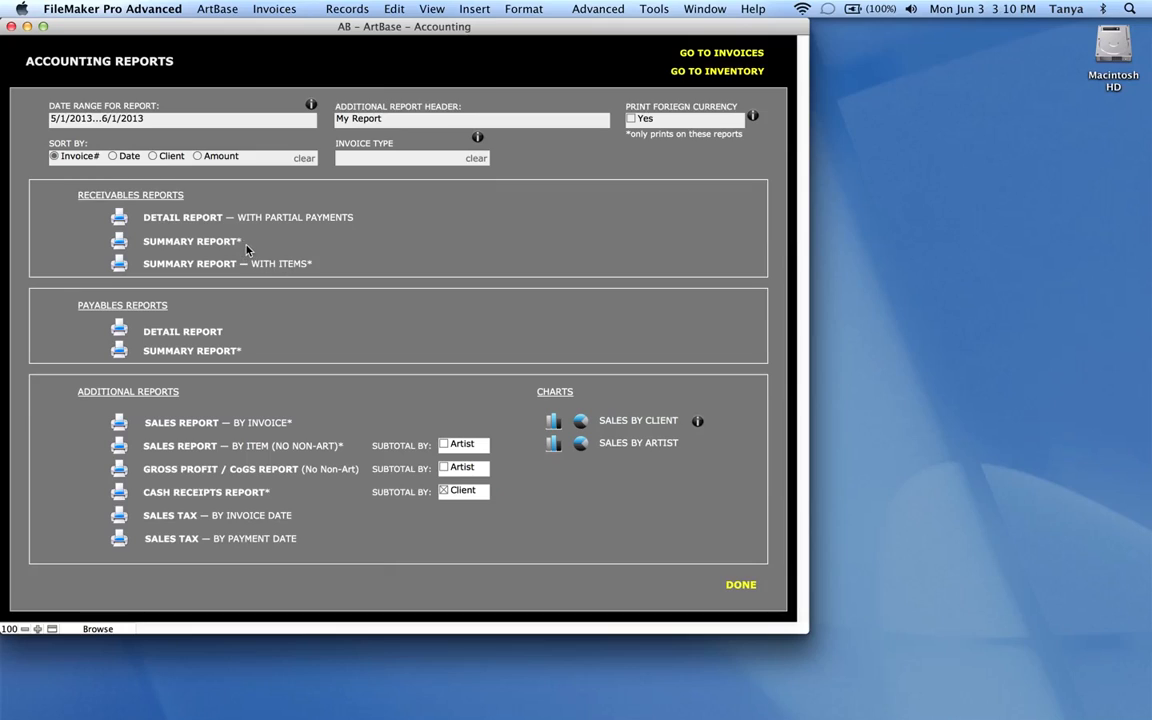
pyautogui.moveTo(240, 358)
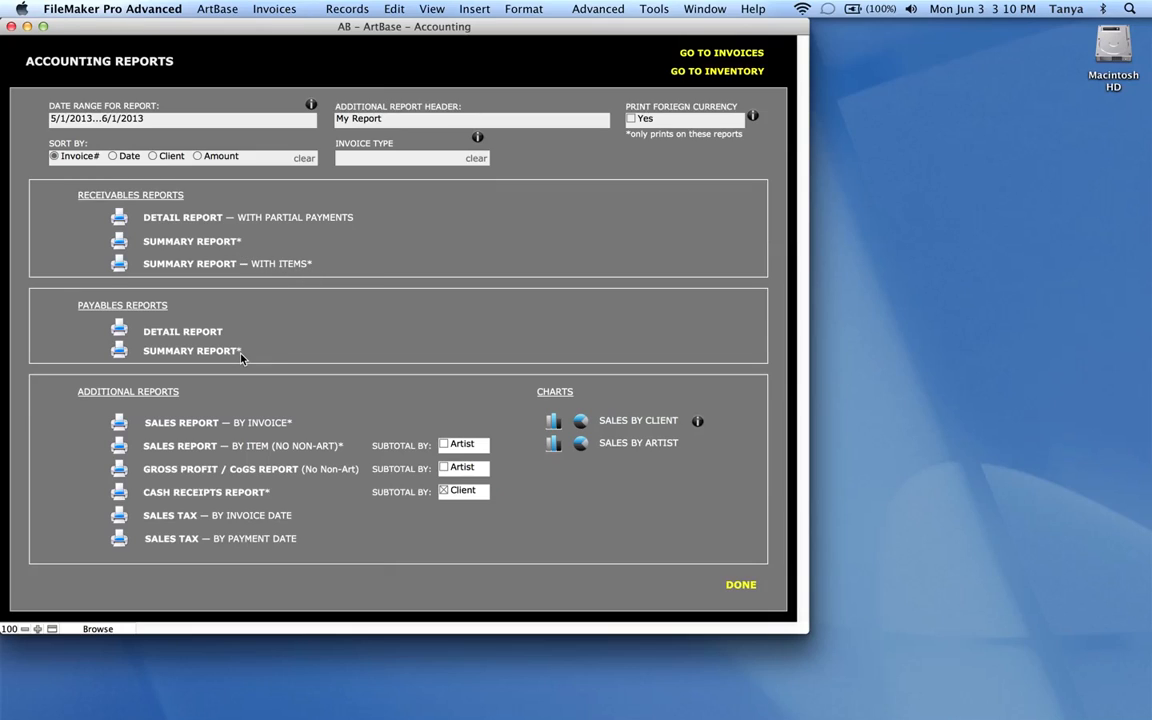
pyautogui.moveTo(332, 432)
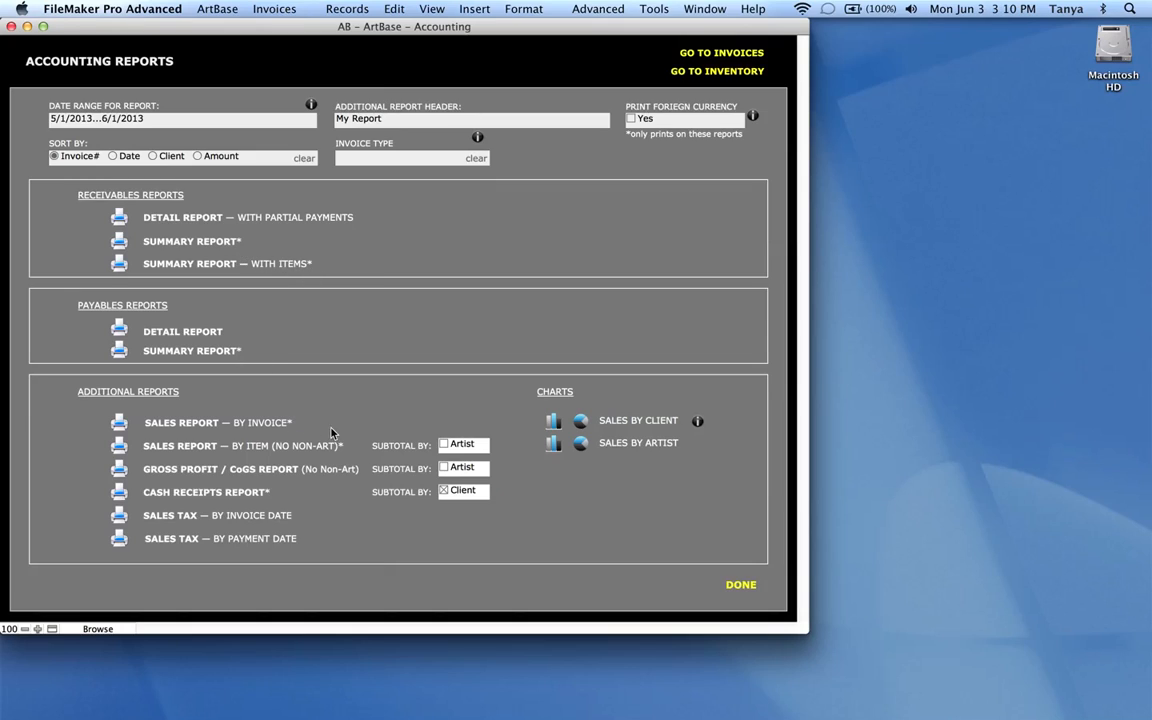
pyautogui.moveTo(346, 452)
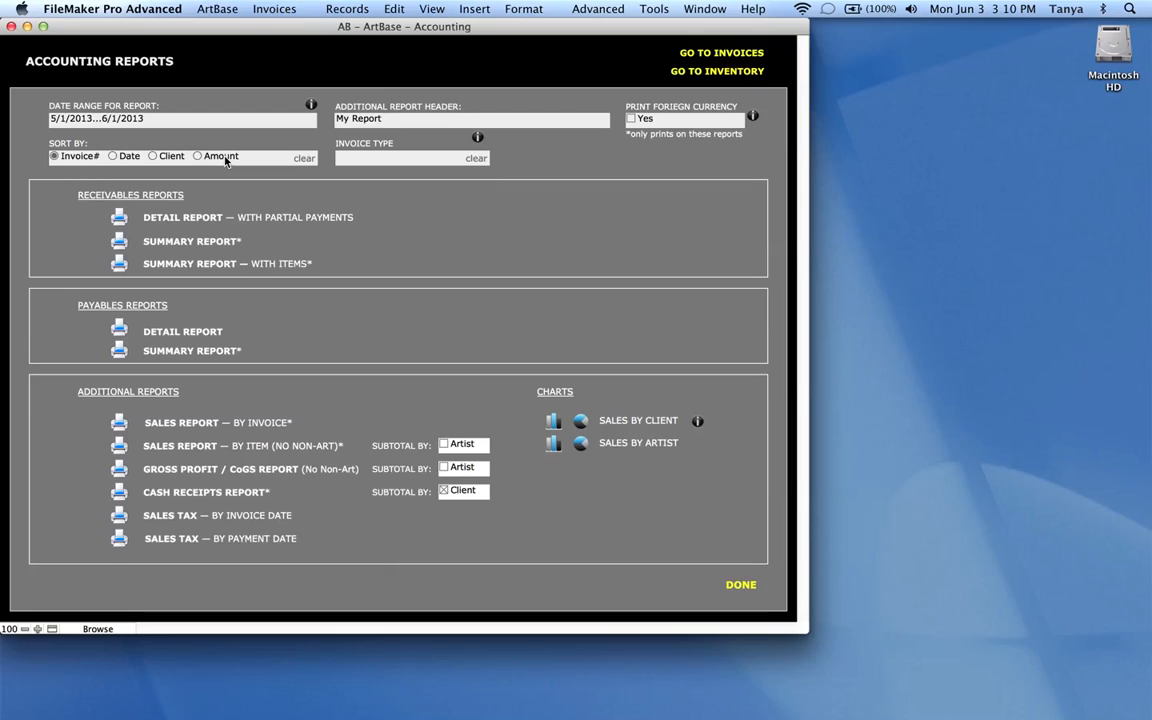
pyautogui.moveTo(424, 204)
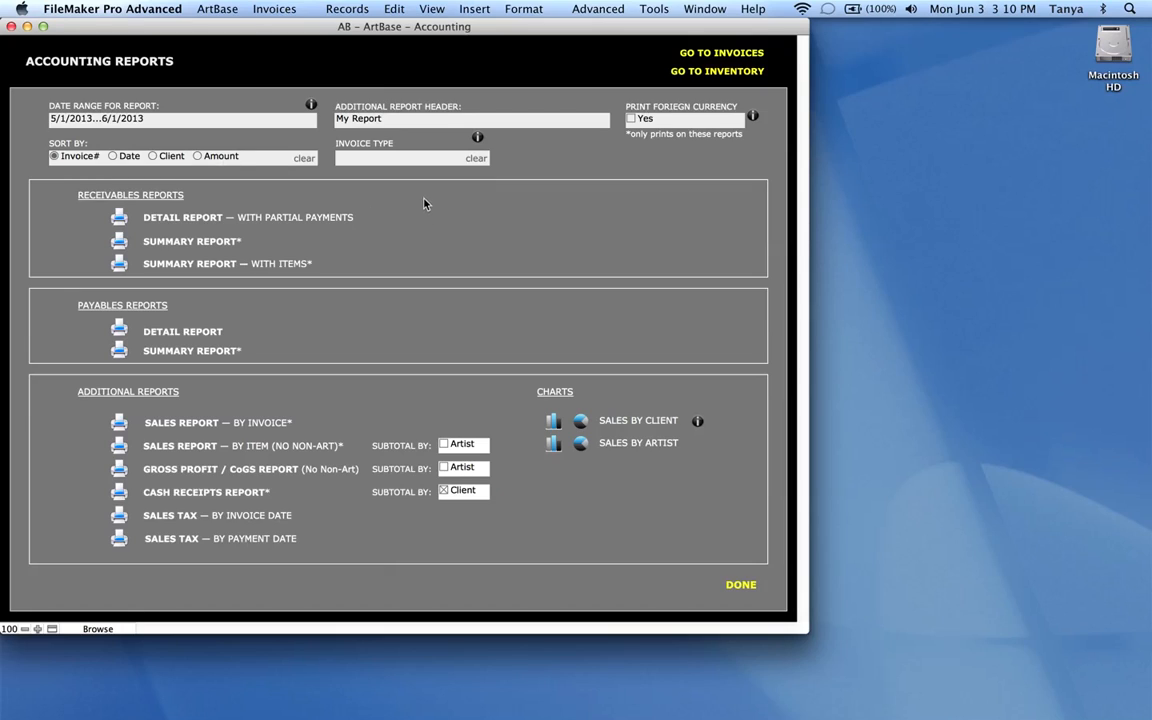
pyautogui.click(410, 158)
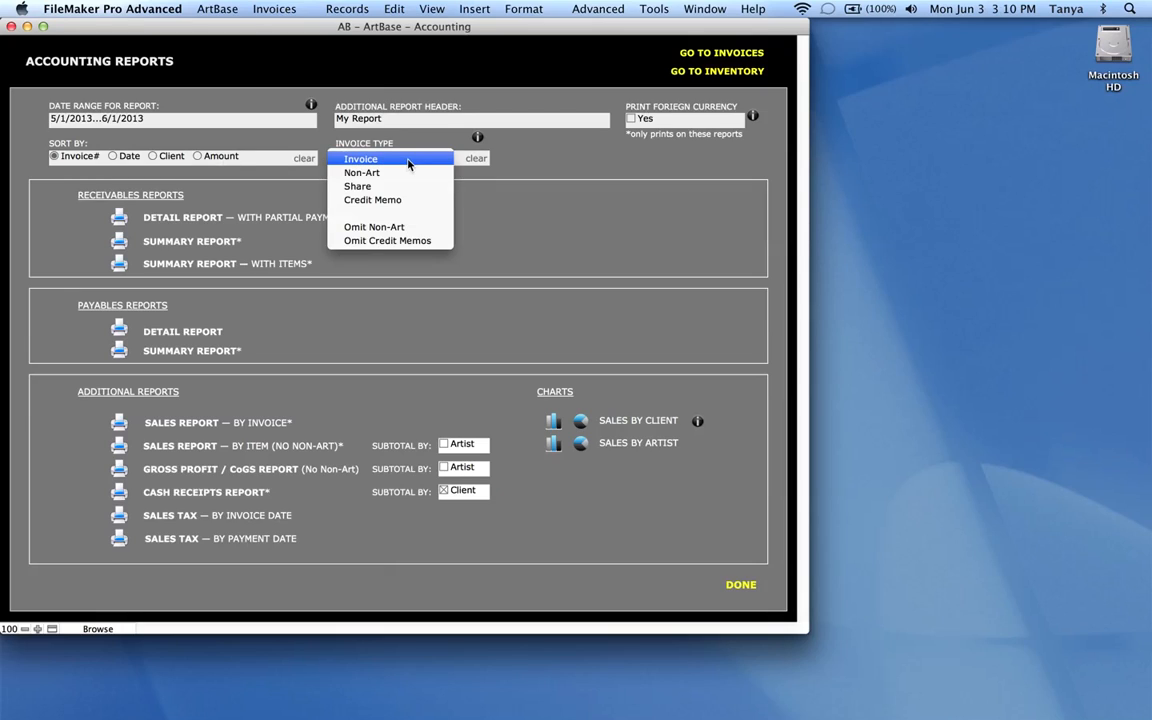
pyautogui.moveTo(428, 164)
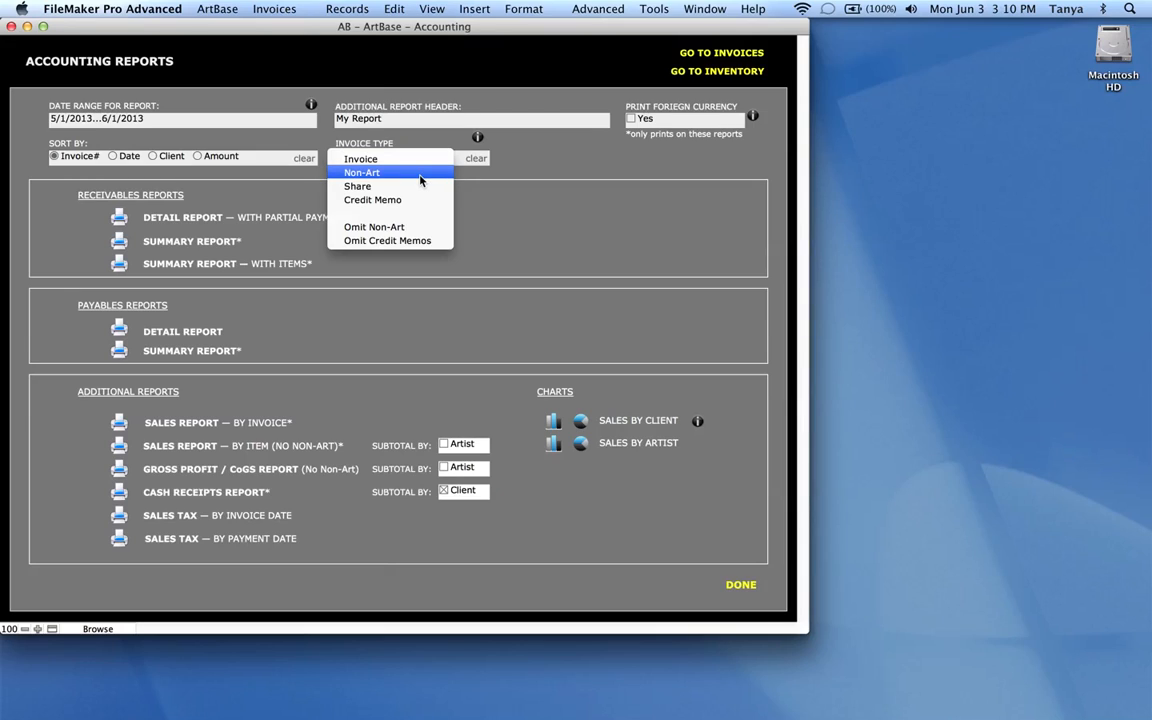
pyautogui.moveTo(422, 188)
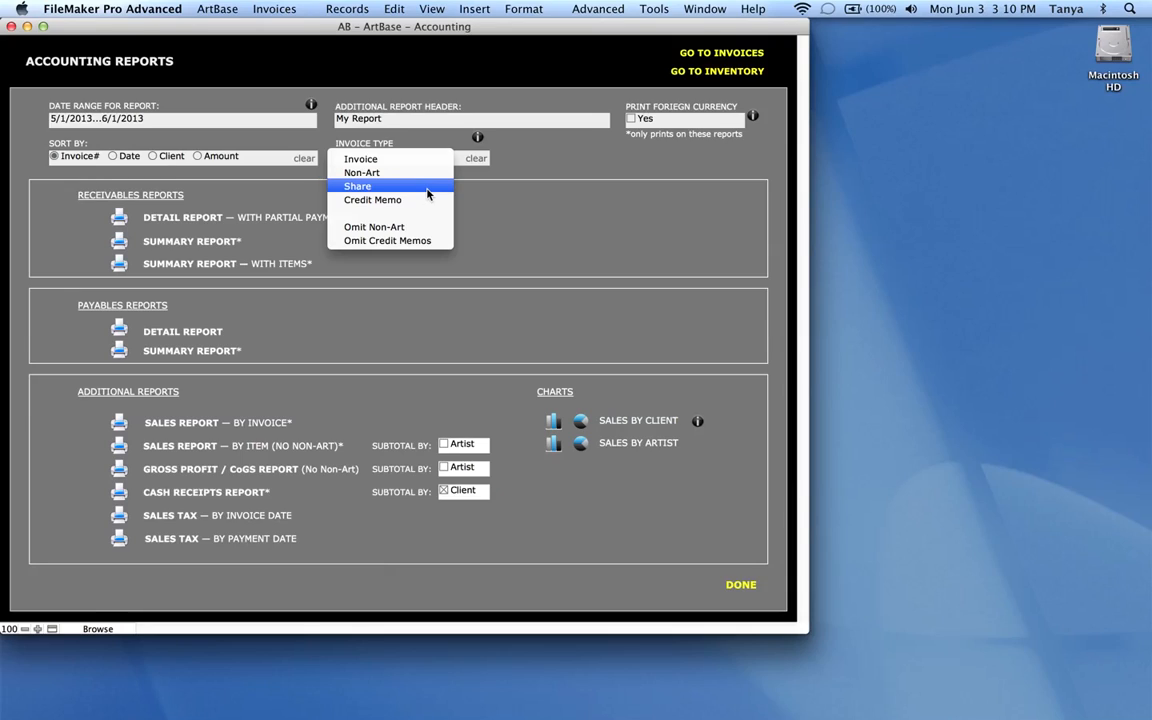
pyautogui.moveTo(428, 200)
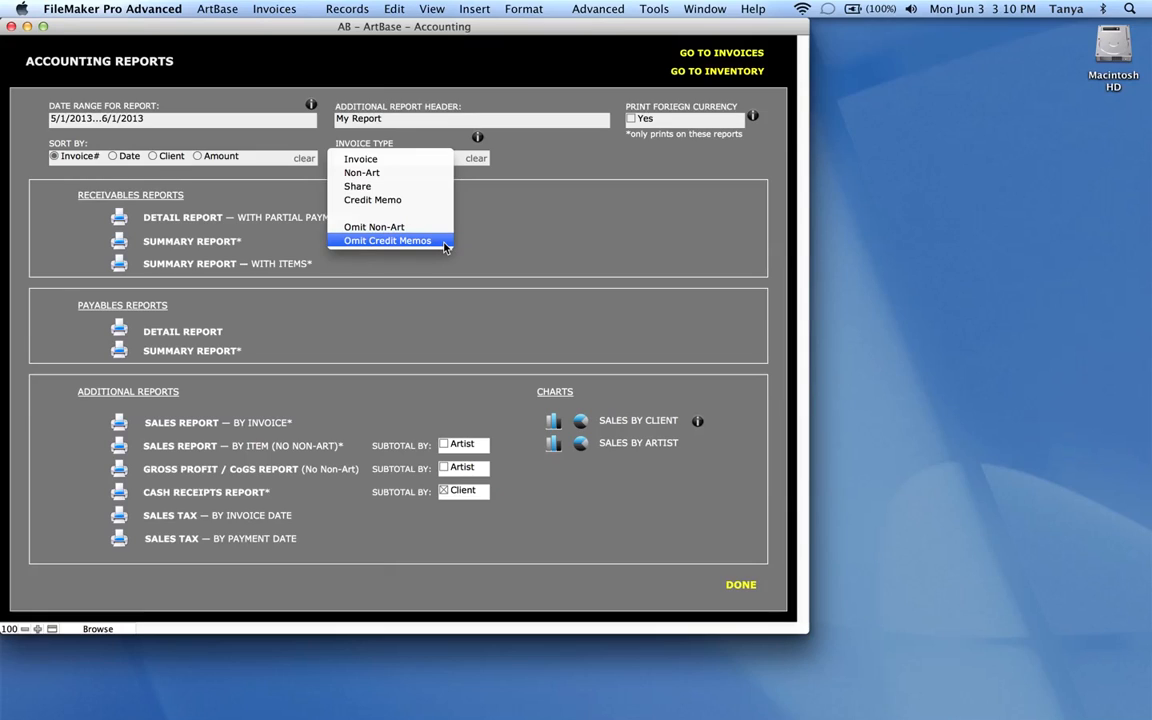
pyautogui.click(388, 240)
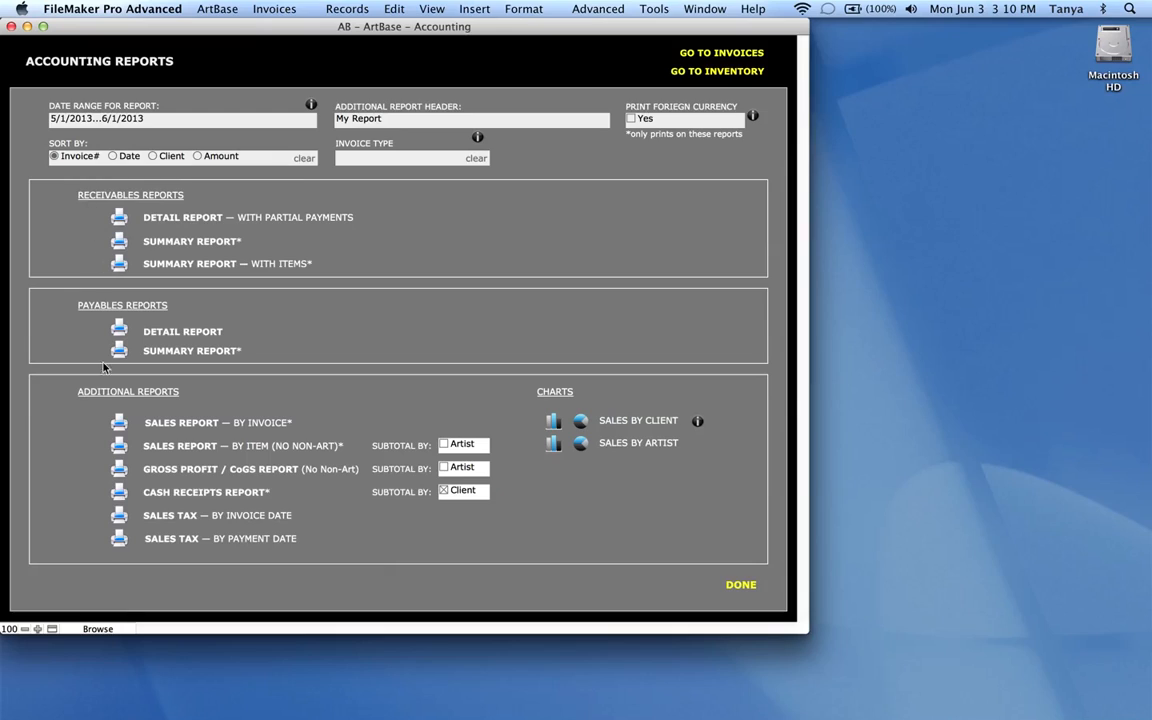
pyautogui.moveTo(88, 212)
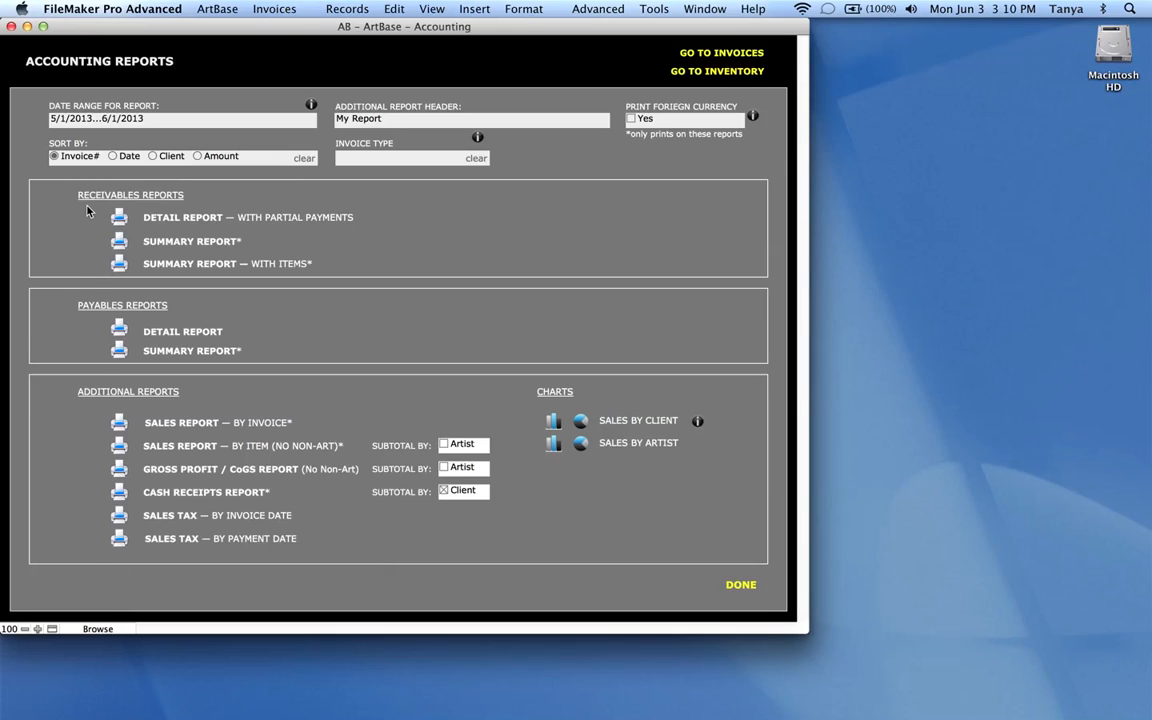
pyautogui.moveTo(96, 284)
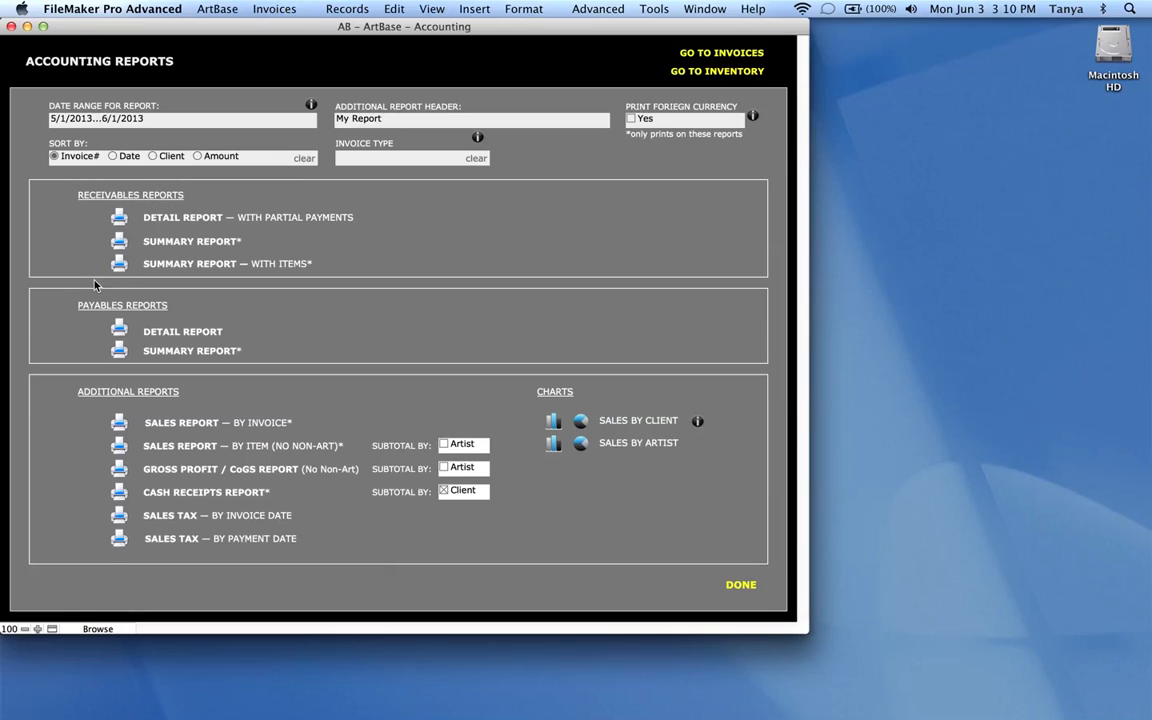
pyautogui.moveTo(196, 404)
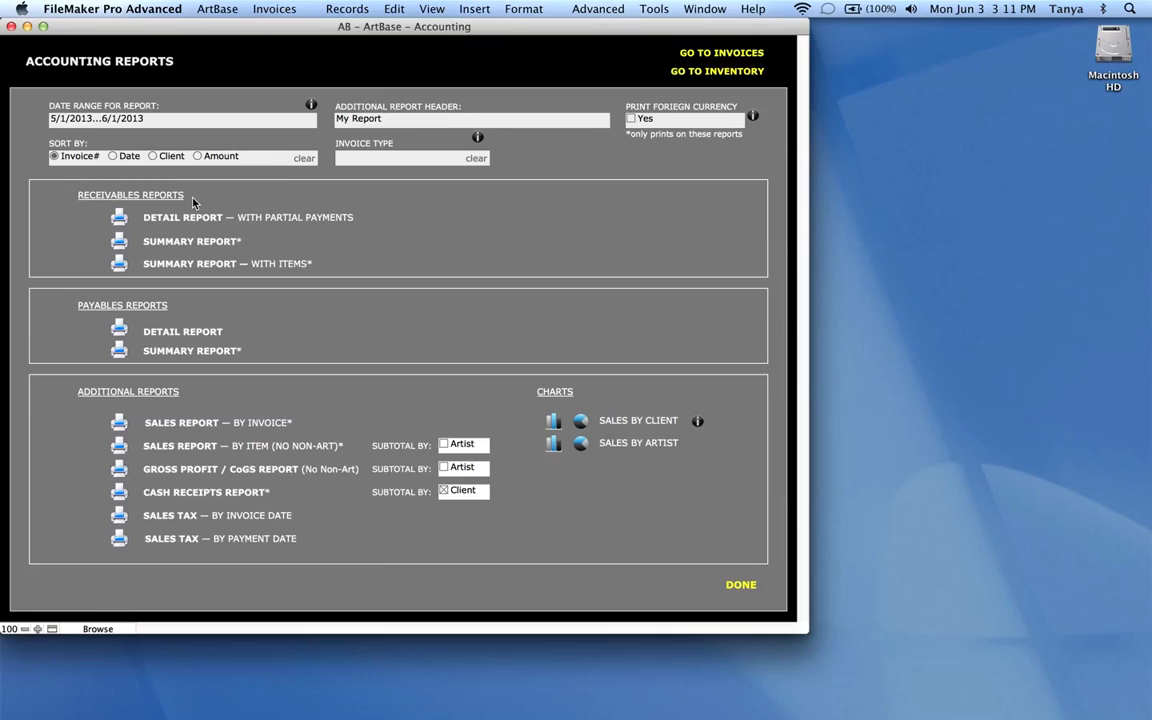
pyautogui.moveTo(98, 222)
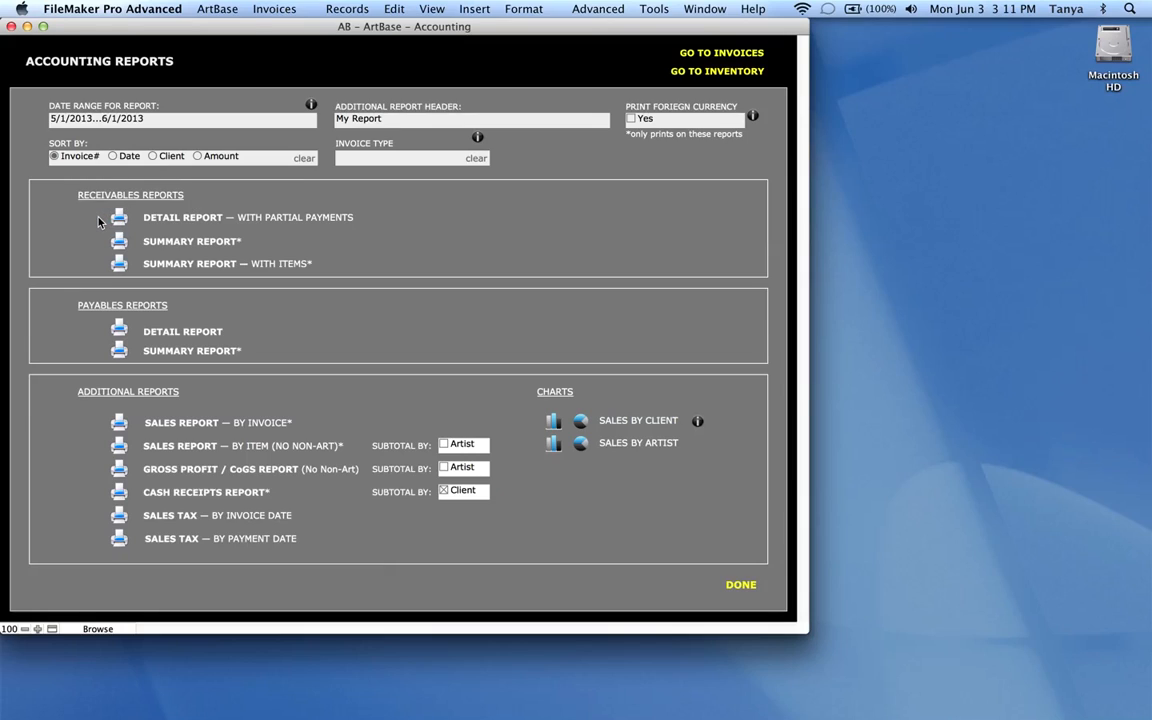
pyautogui.moveTo(120, 218)
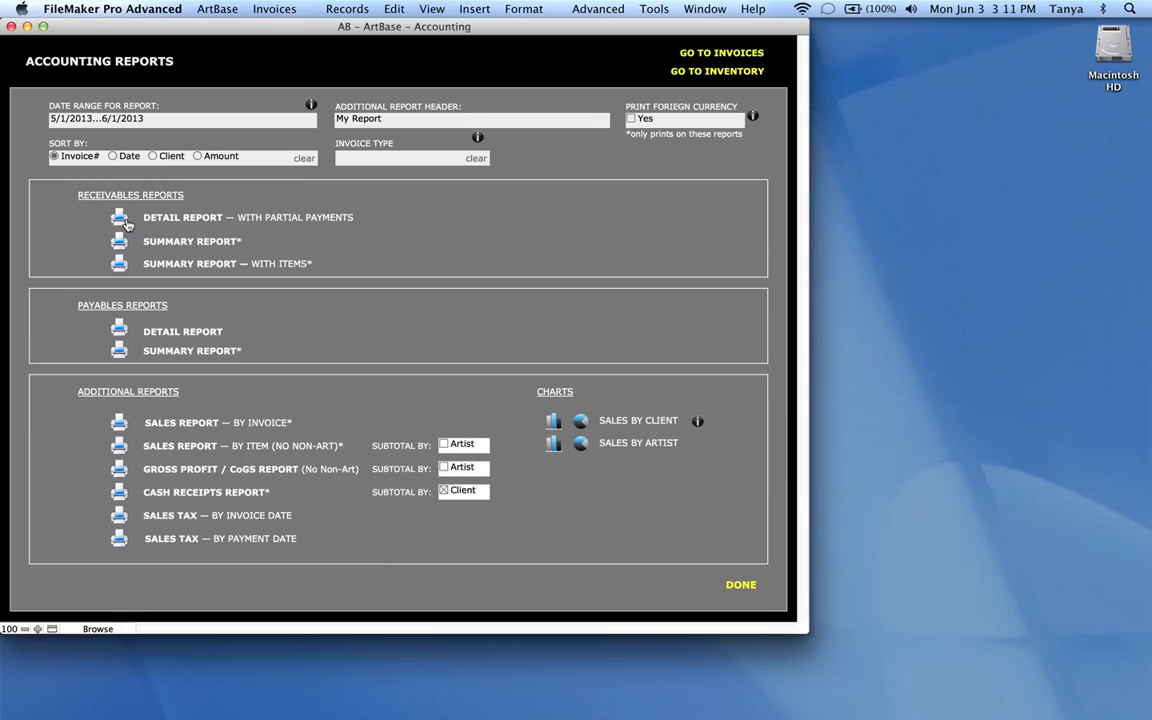
pyautogui.click(118, 218)
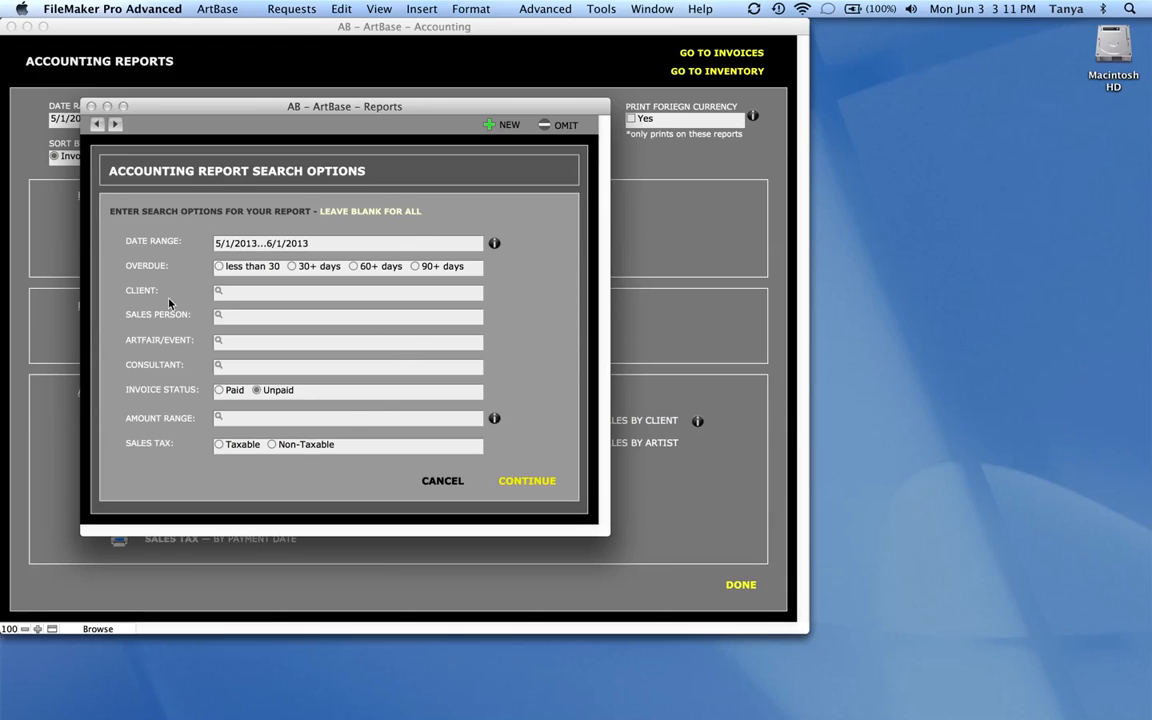
pyautogui.moveTo(256, 476)
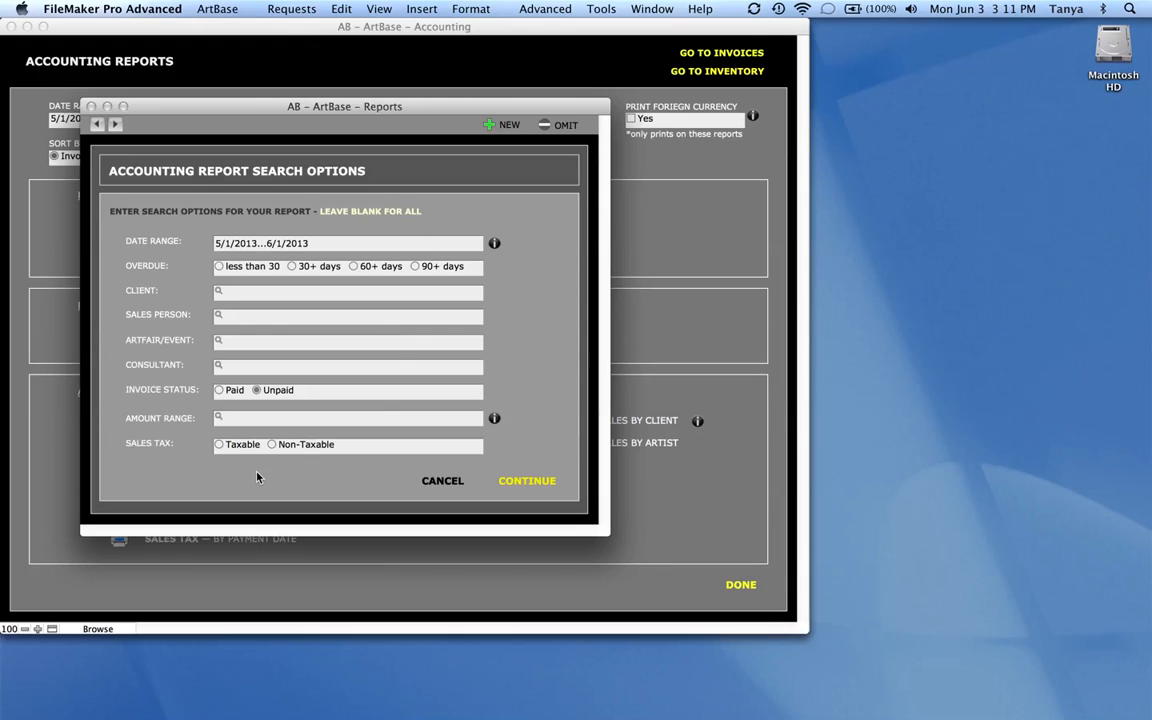
pyautogui.moveTo(260, 368)
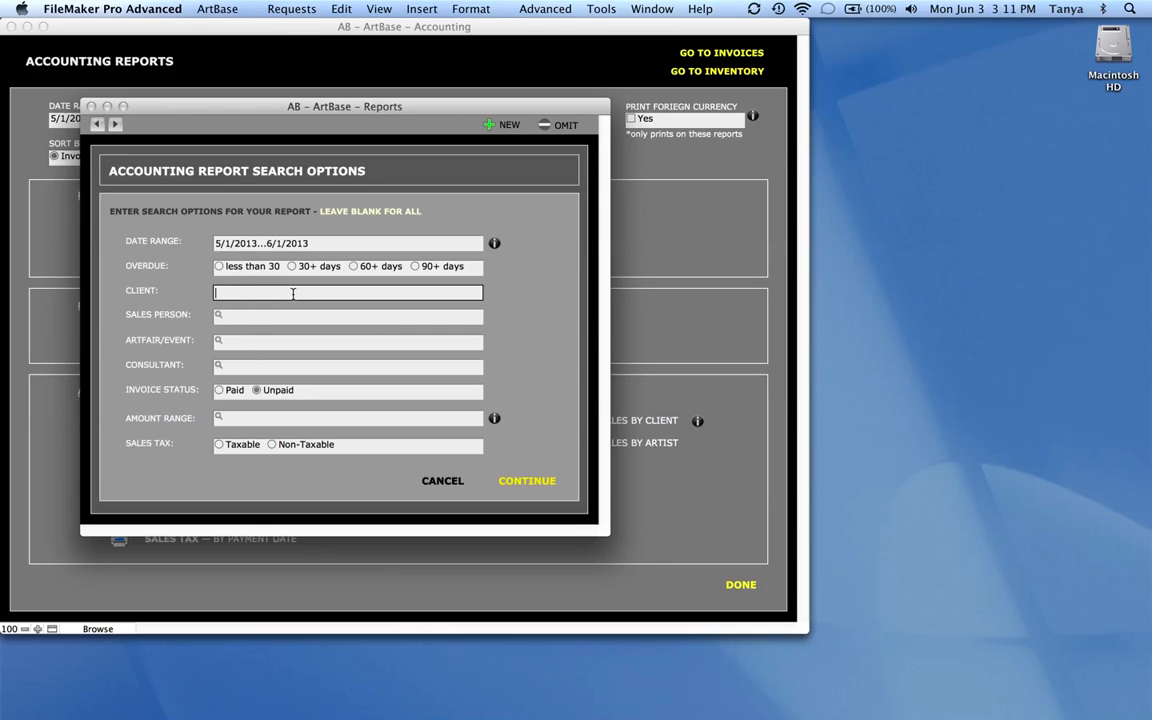
pyautogui.moveTo(232, 344)
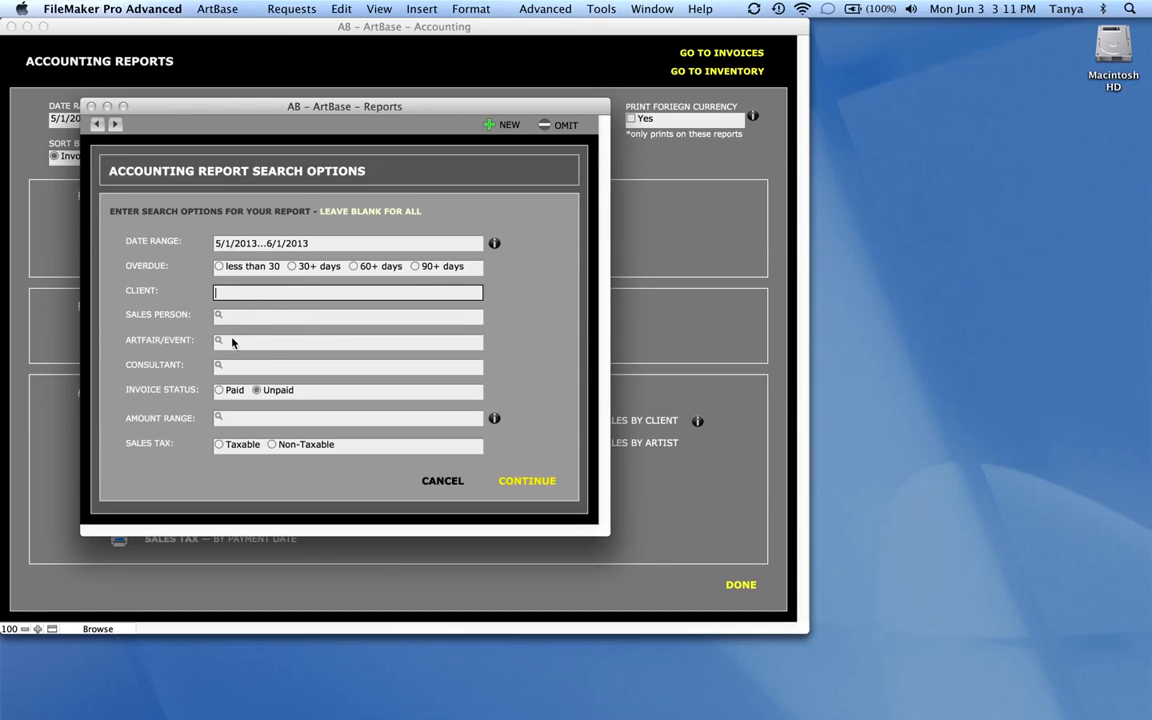
pyautogui.moveTo(280, 344)
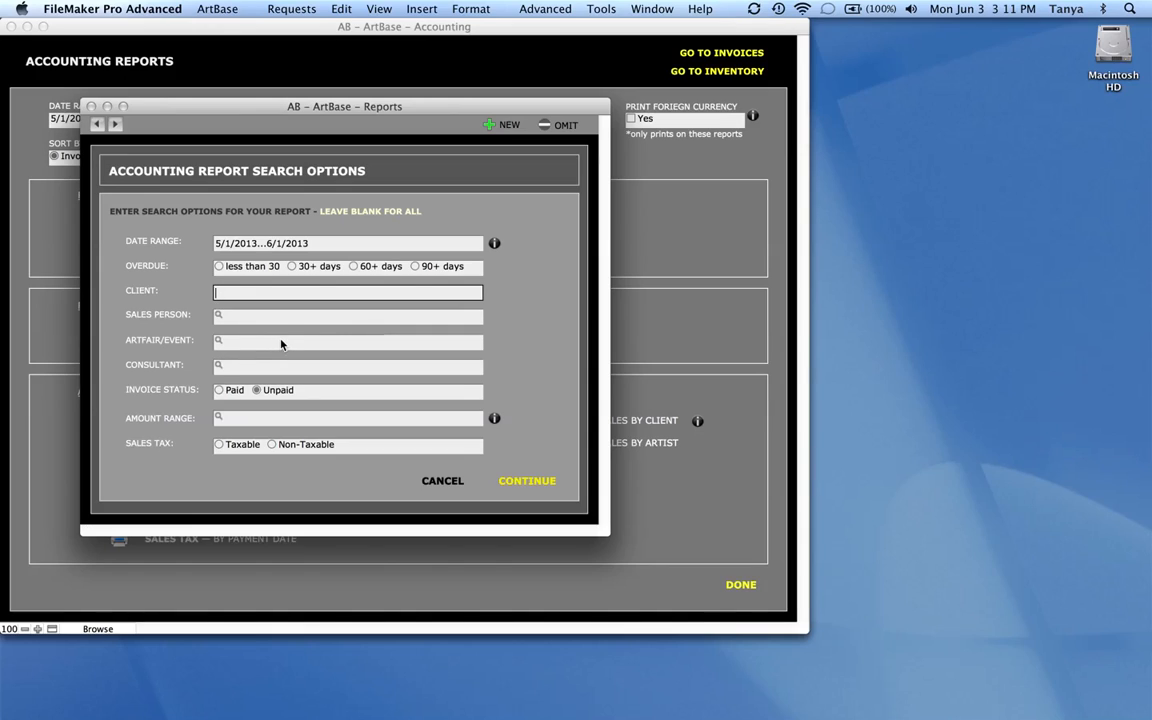
pyautogui.moveTo(304, 370)
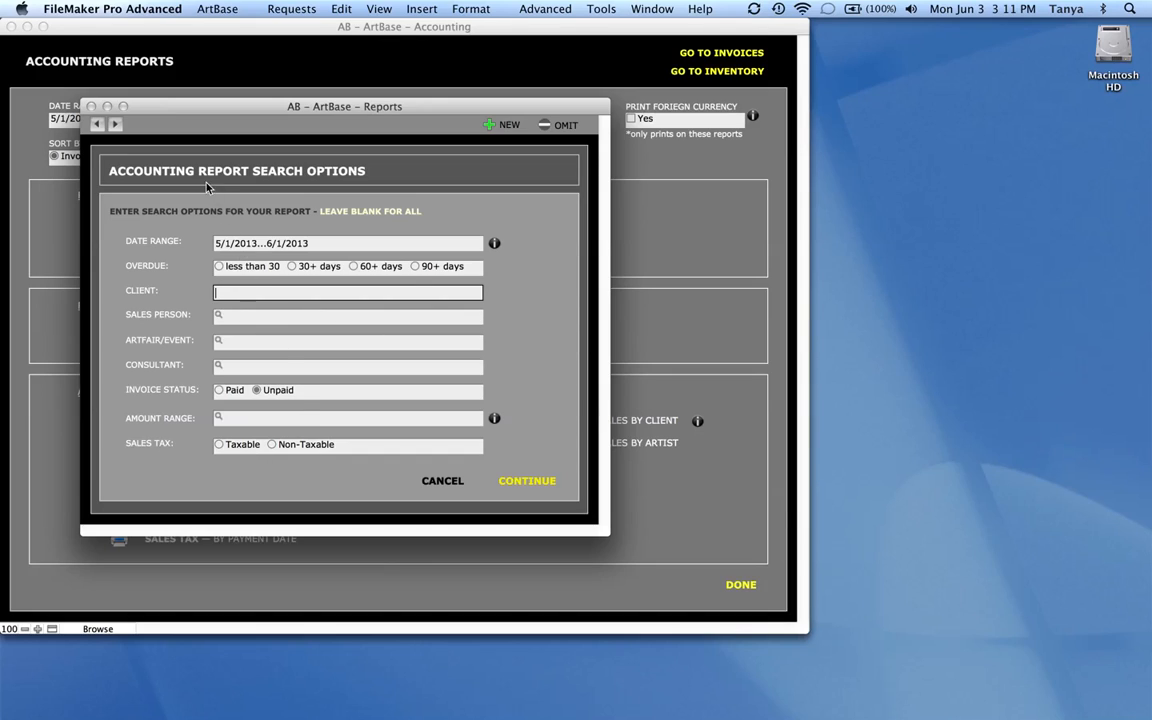
pyautogui.moveTo(160, 276)
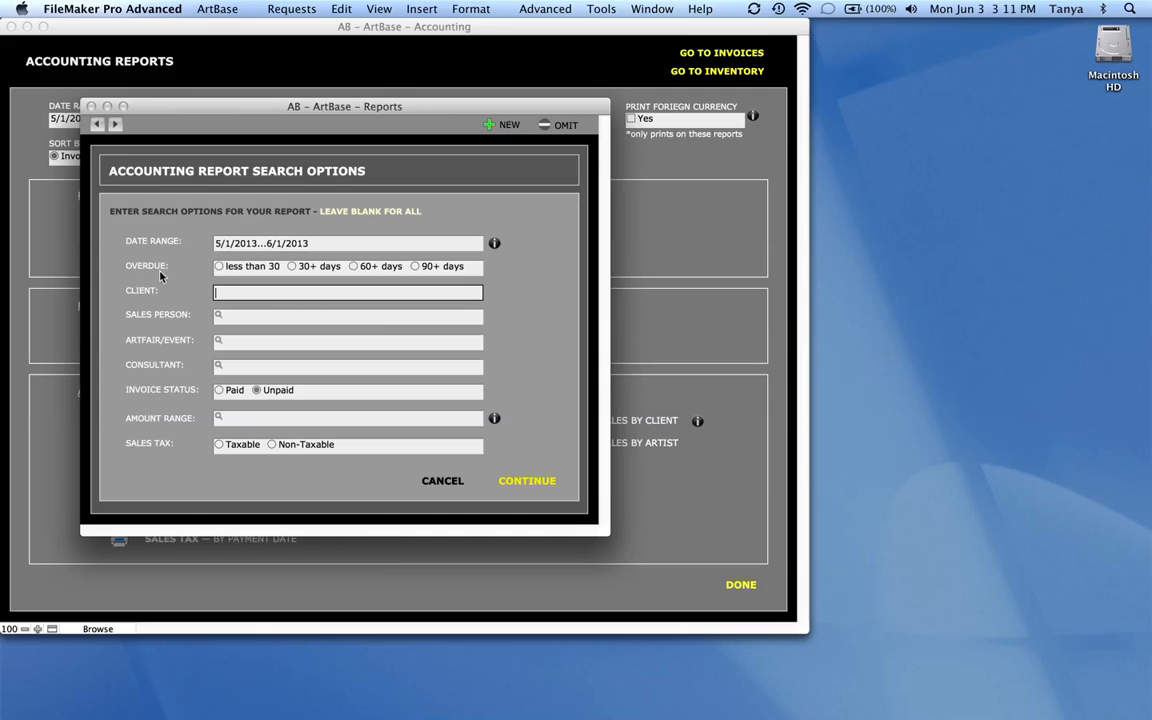
pyautogui.moveTo(248, 270)
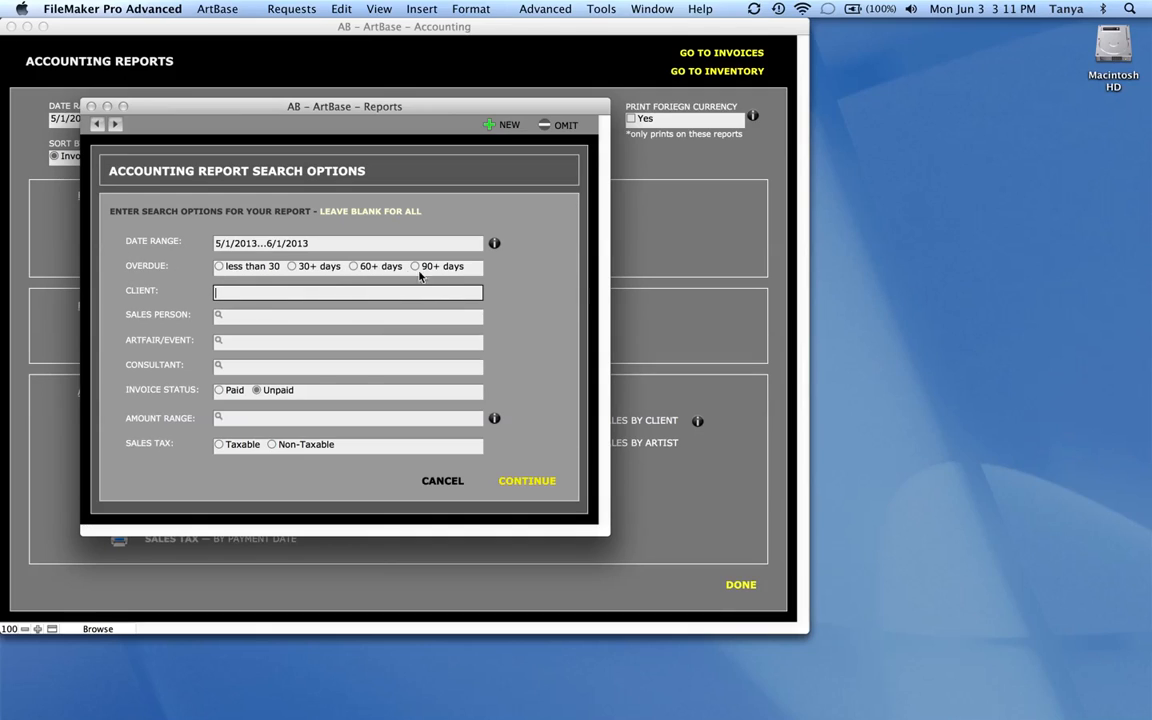
pyautogui.moveTo(528, 462)
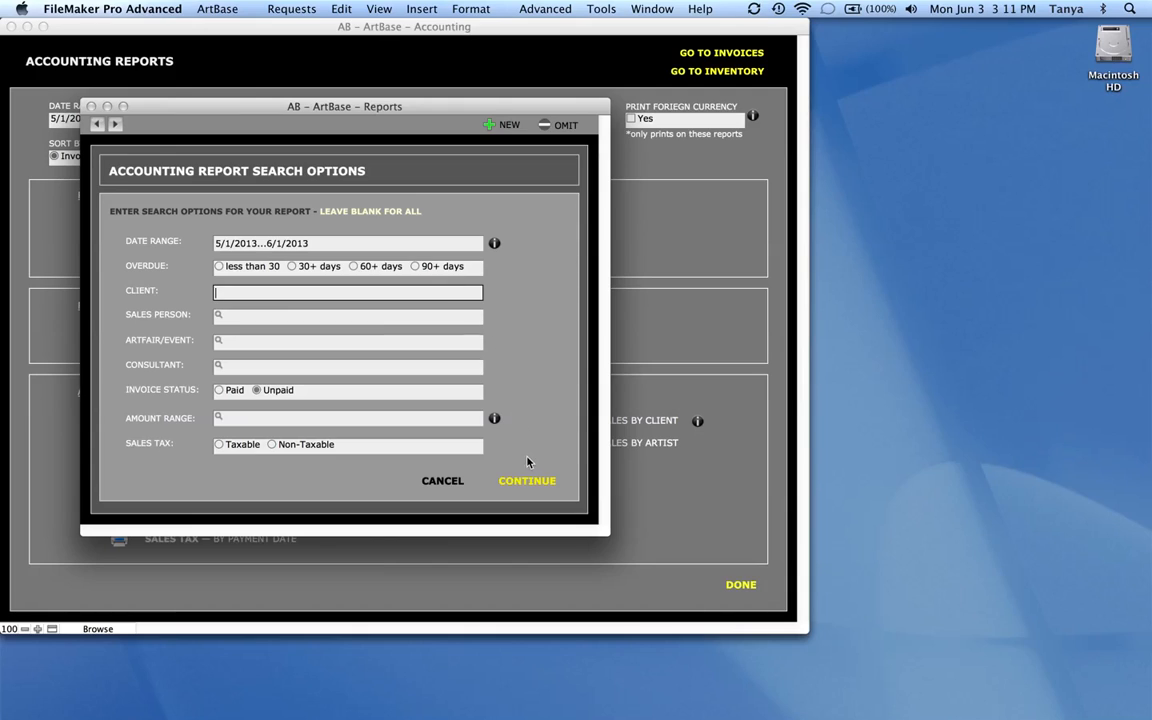
# Step: Generate the Receivables/Partial Payments preview: five invoices, $430,663.75 balance due
pyautogui.click(528, 480)
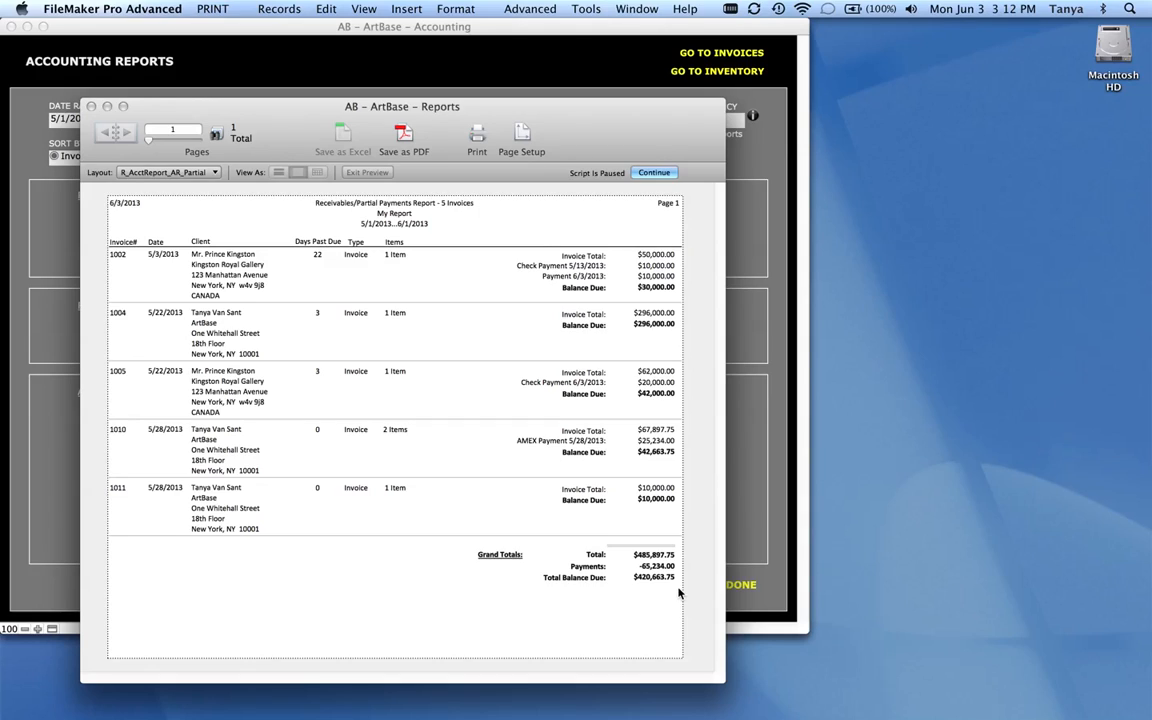
pyautogui.moveTo(320, 216)
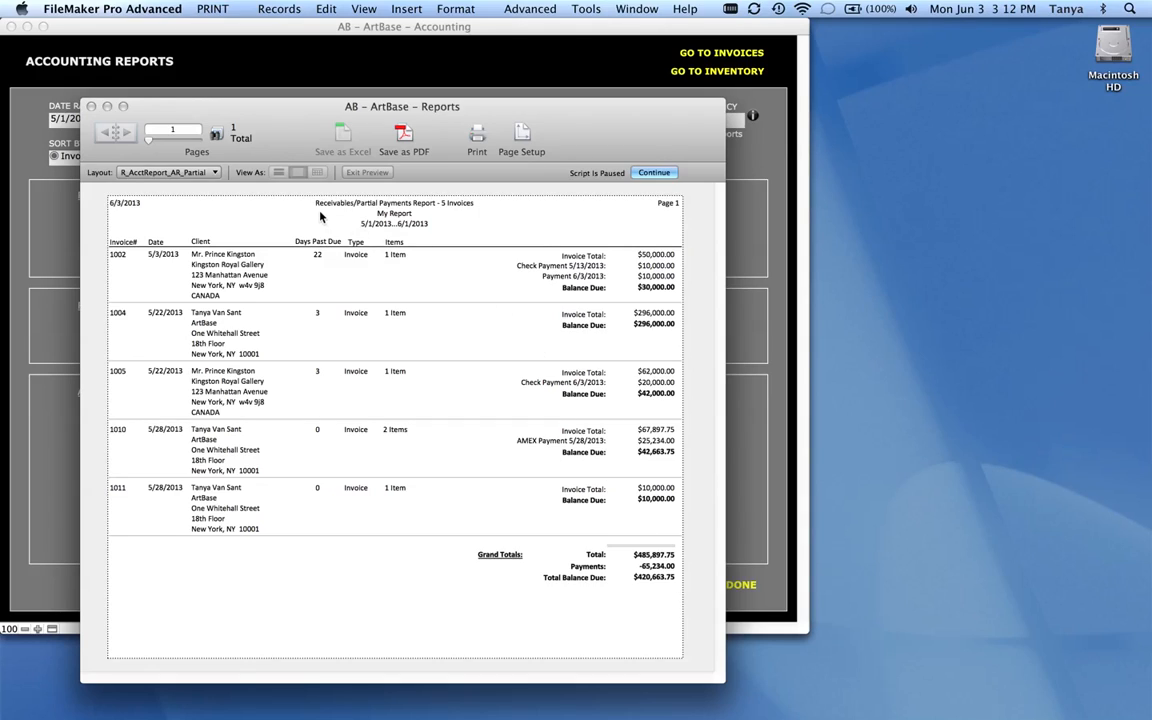
pyautogui.moveTo(364, 240)
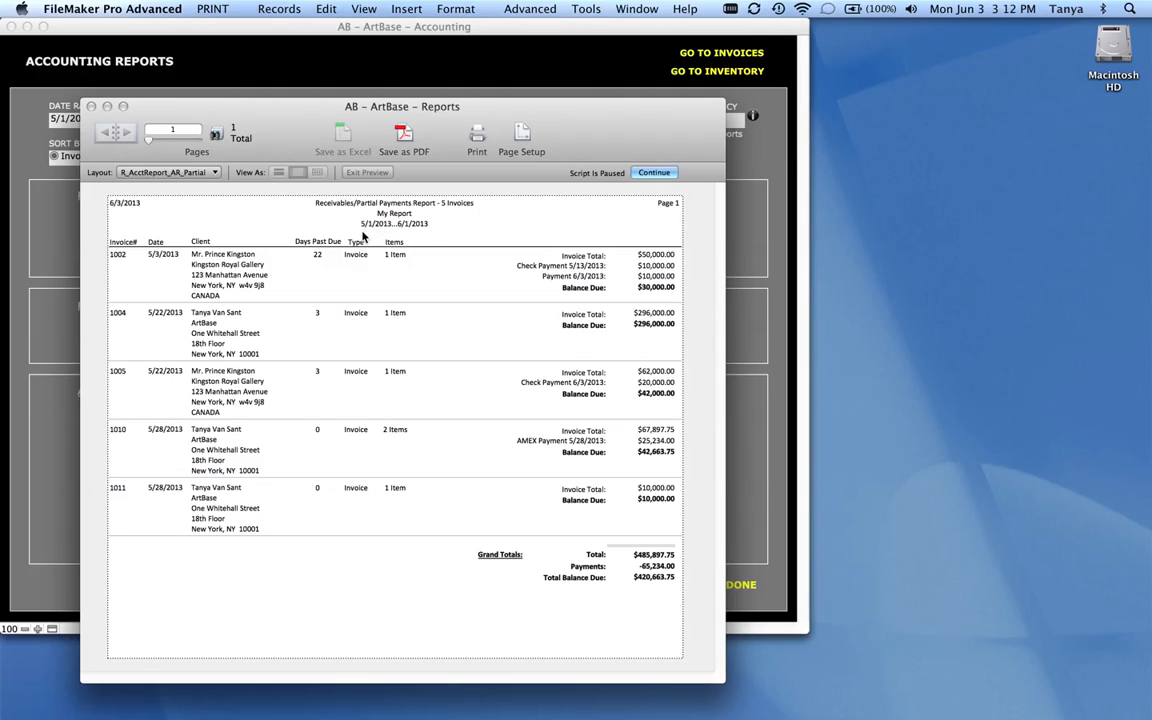
pyautogui.moveTo(402, 248)
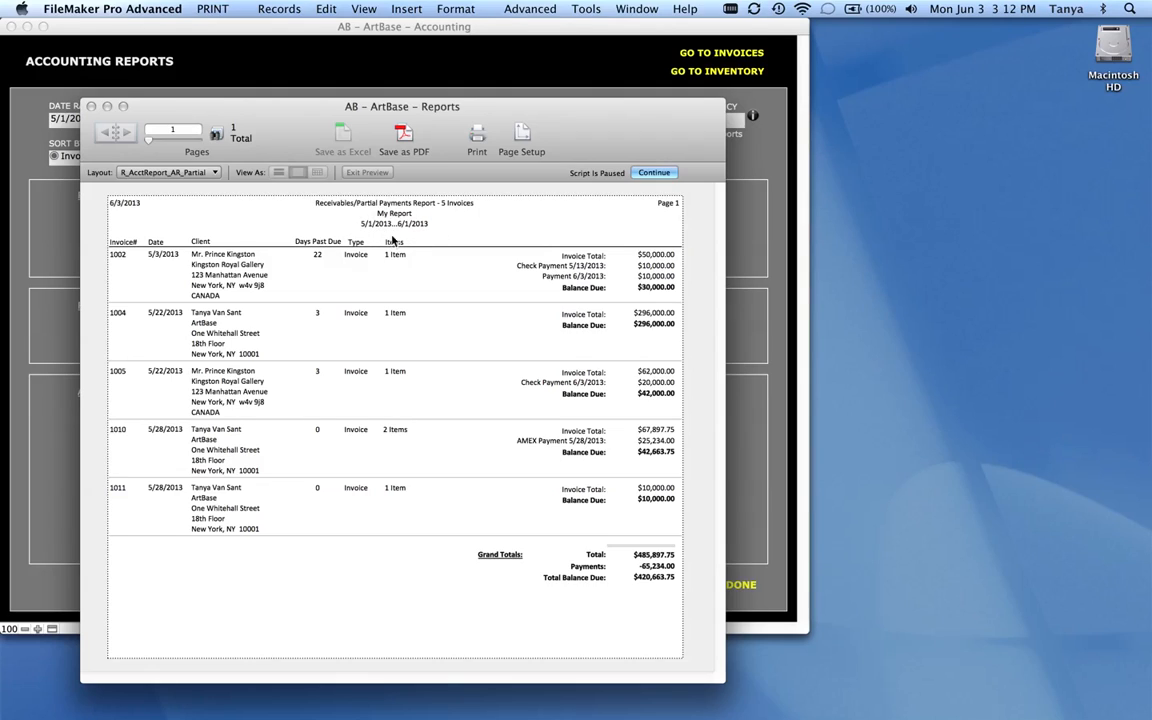
pyautogui.moveTo(398, 224)
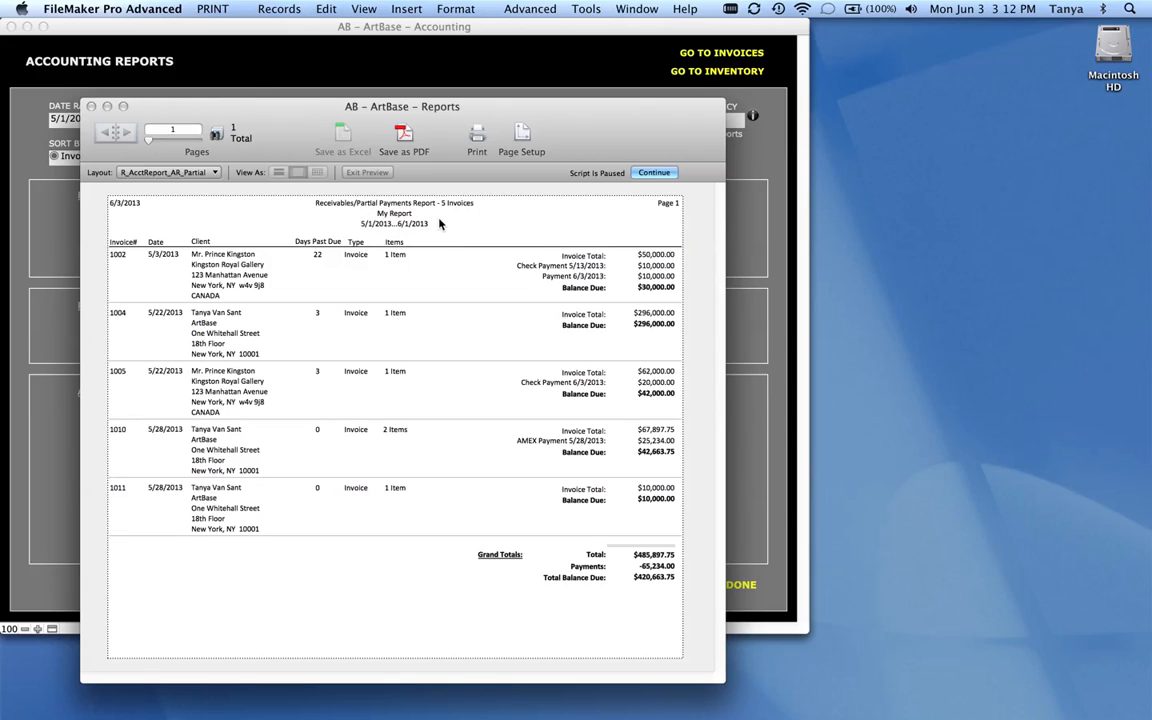
pyautogui.moveTo(484, 210)
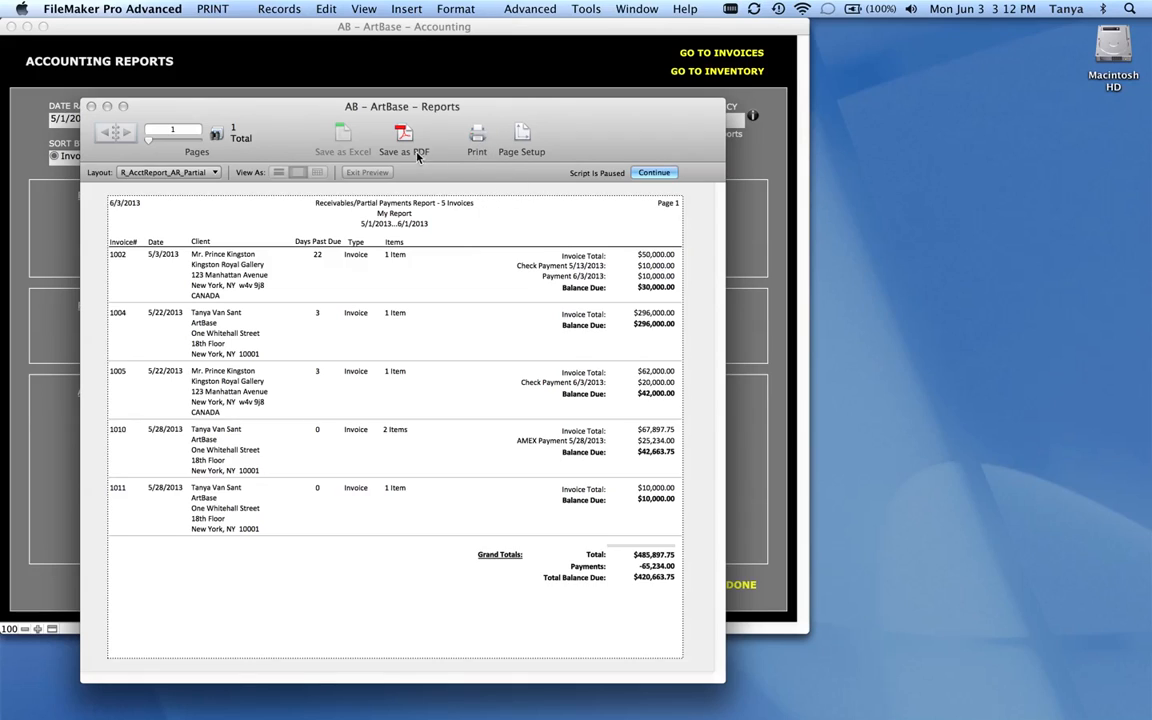
pyautogui.moveTo(406, 132)
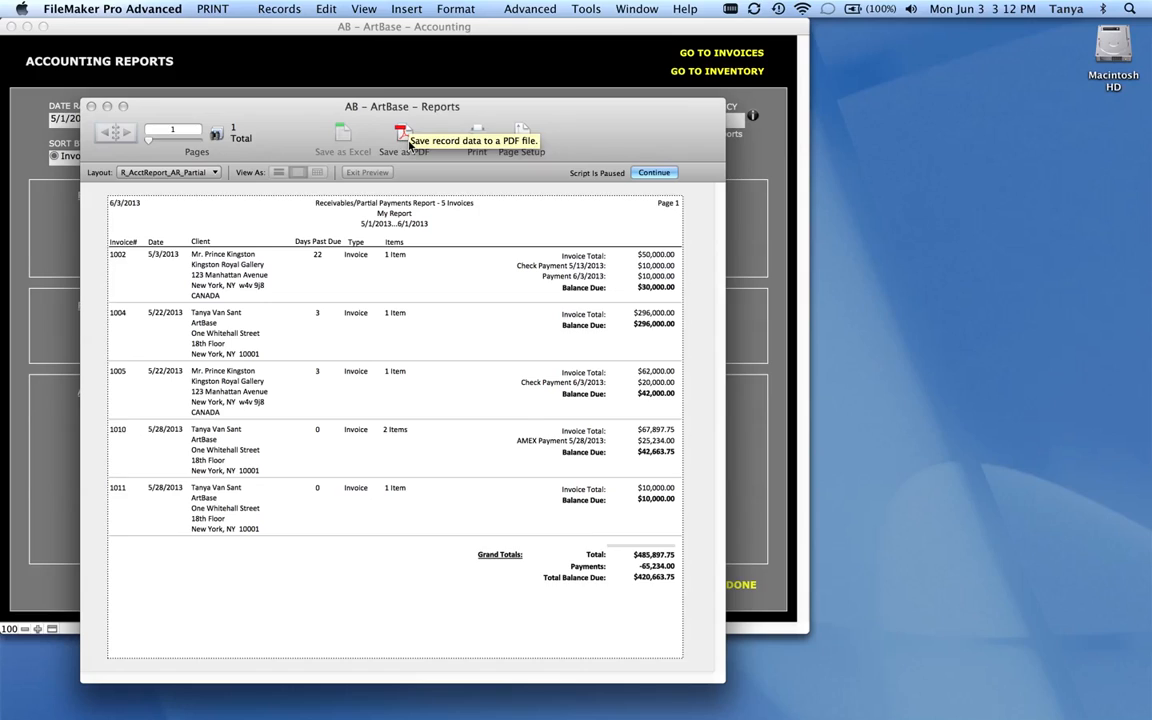
pyautogui.moveTo(528, 224)
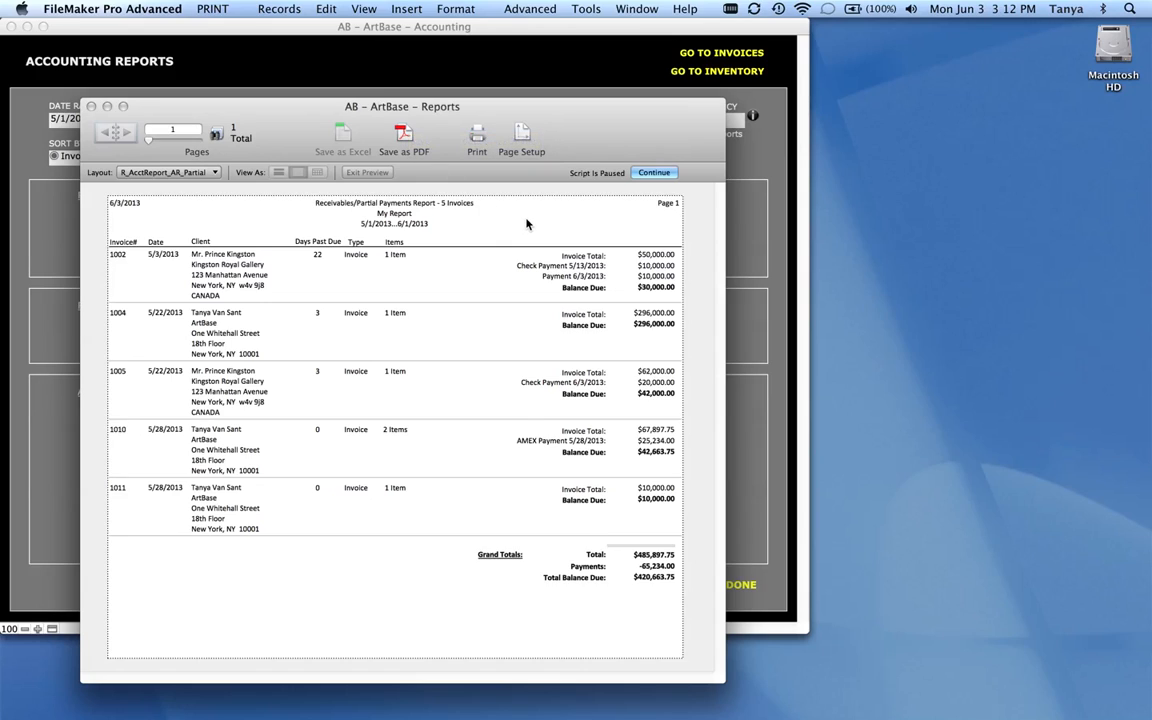
pyautogui.moveTo(684, 256)
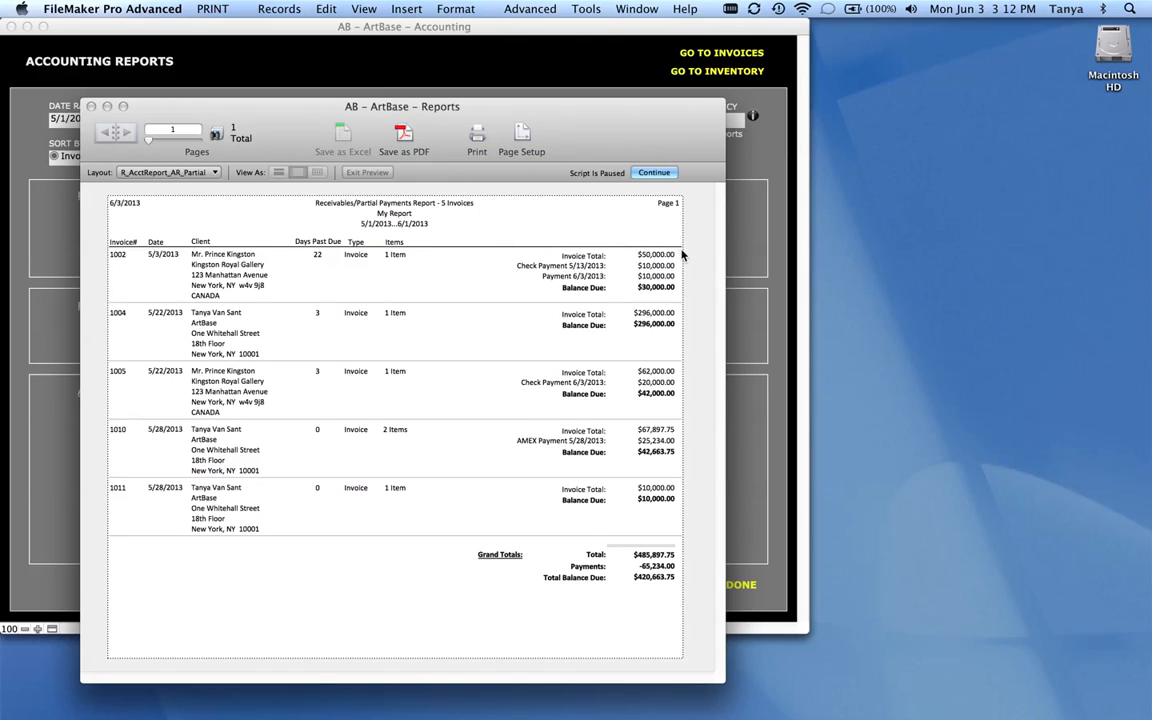
pyautogui.moveTo(676, 296)
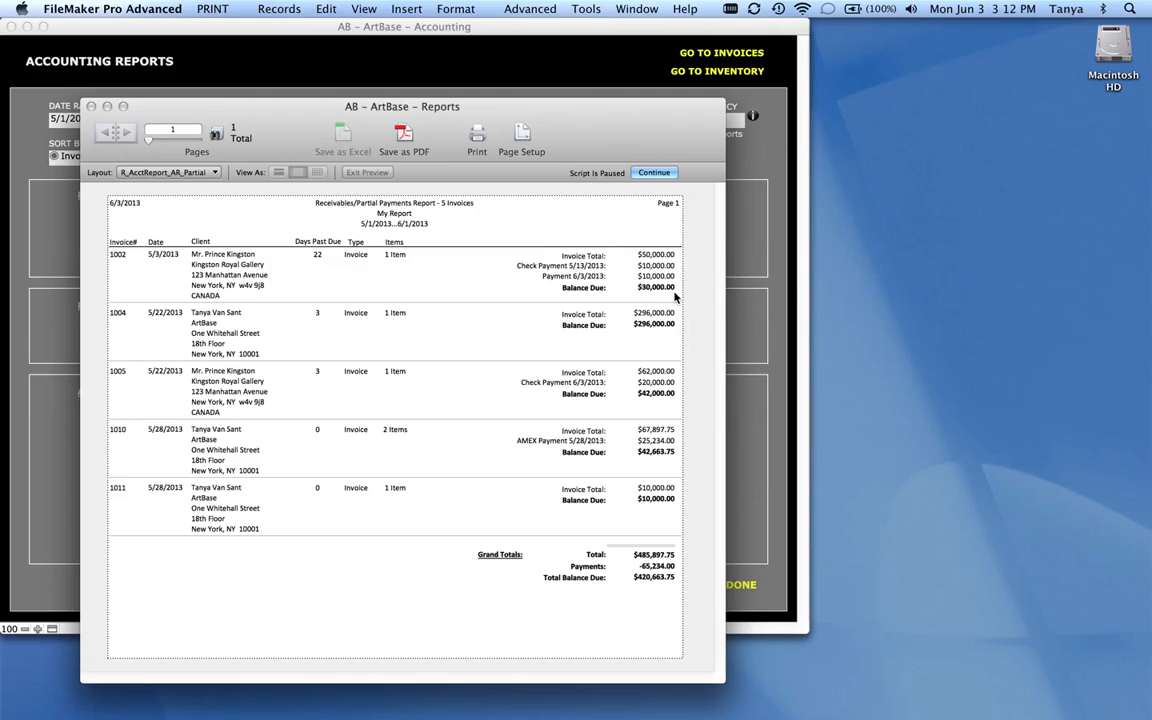
pyautogui.moveTo(678, 292)
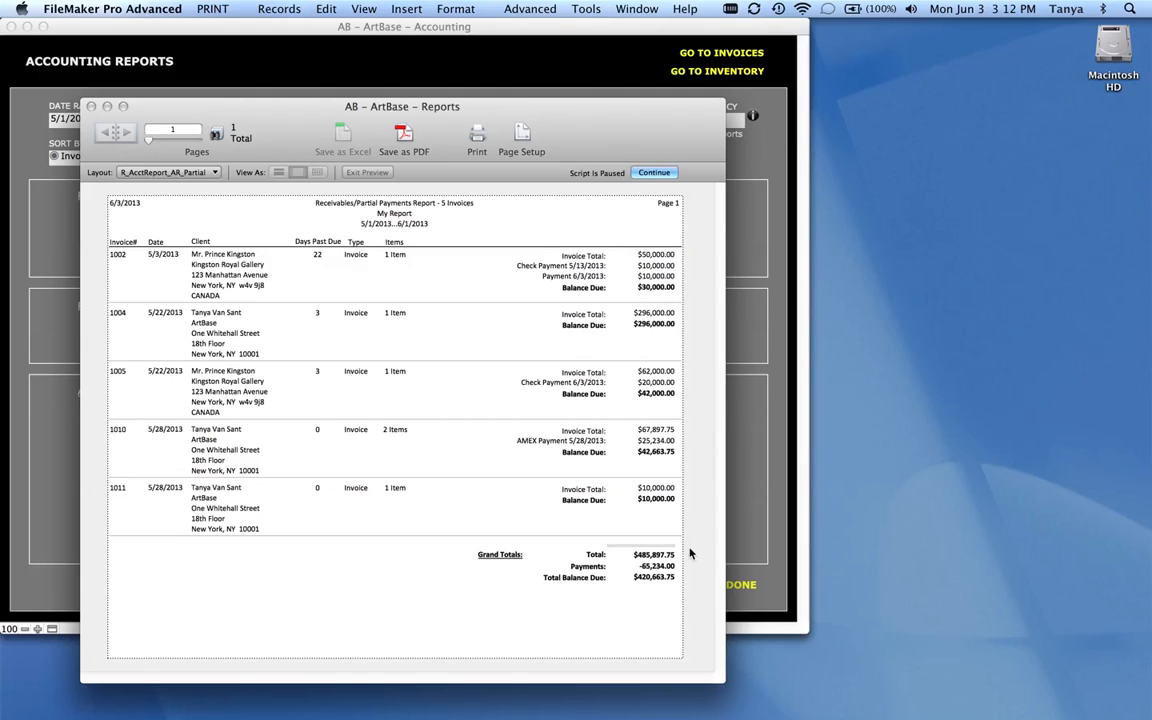
pyautogui.moveTo(688, 606)
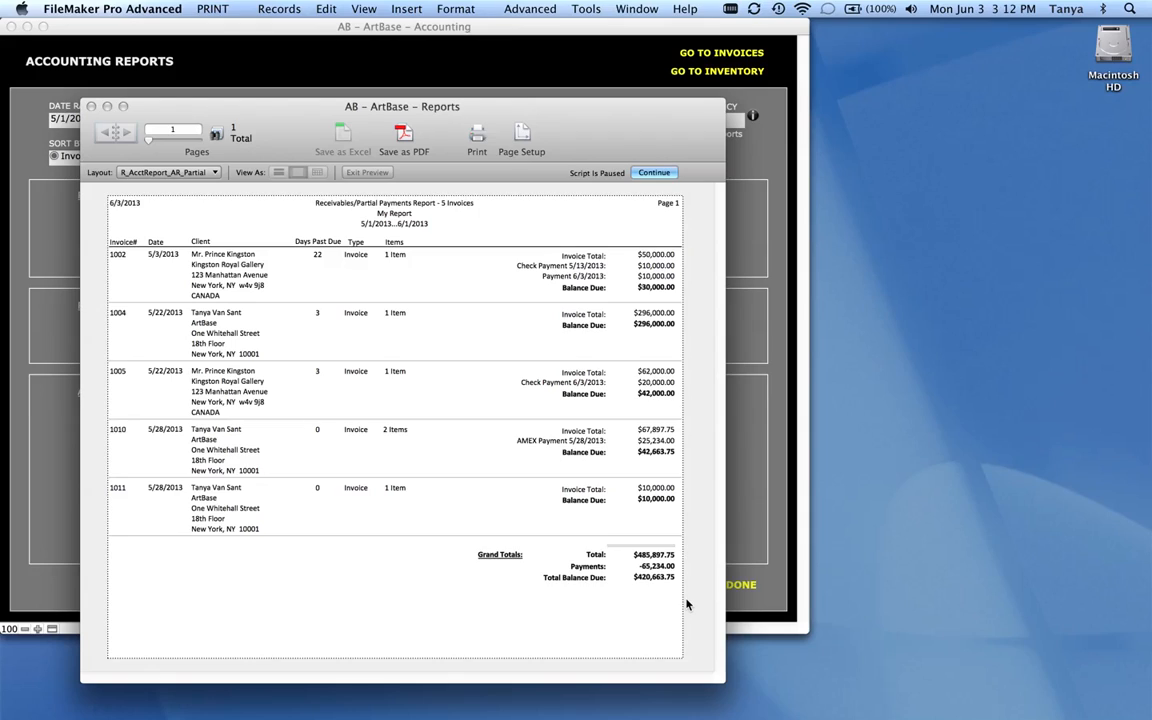
pyautogui.moveTo(336, 300)
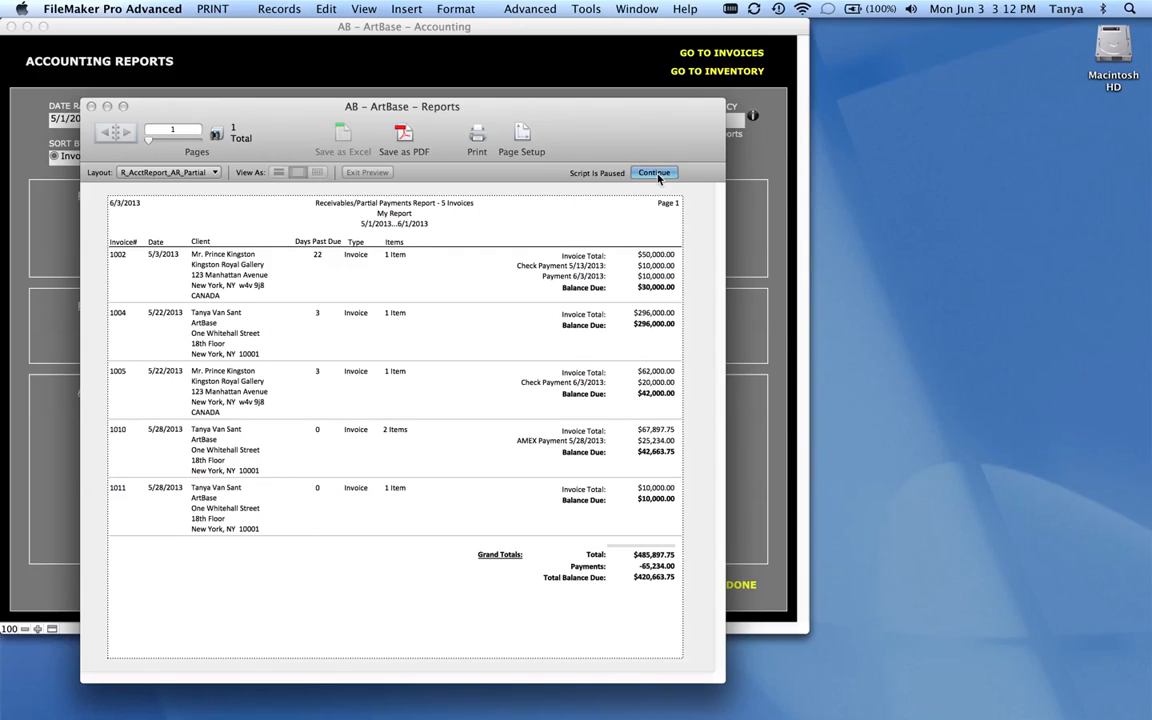
# Step: Run the Receivables Summary Report: five invoices, $485,897.75 total, $430,663.75 balance due
pyautogui.click(656, 172)
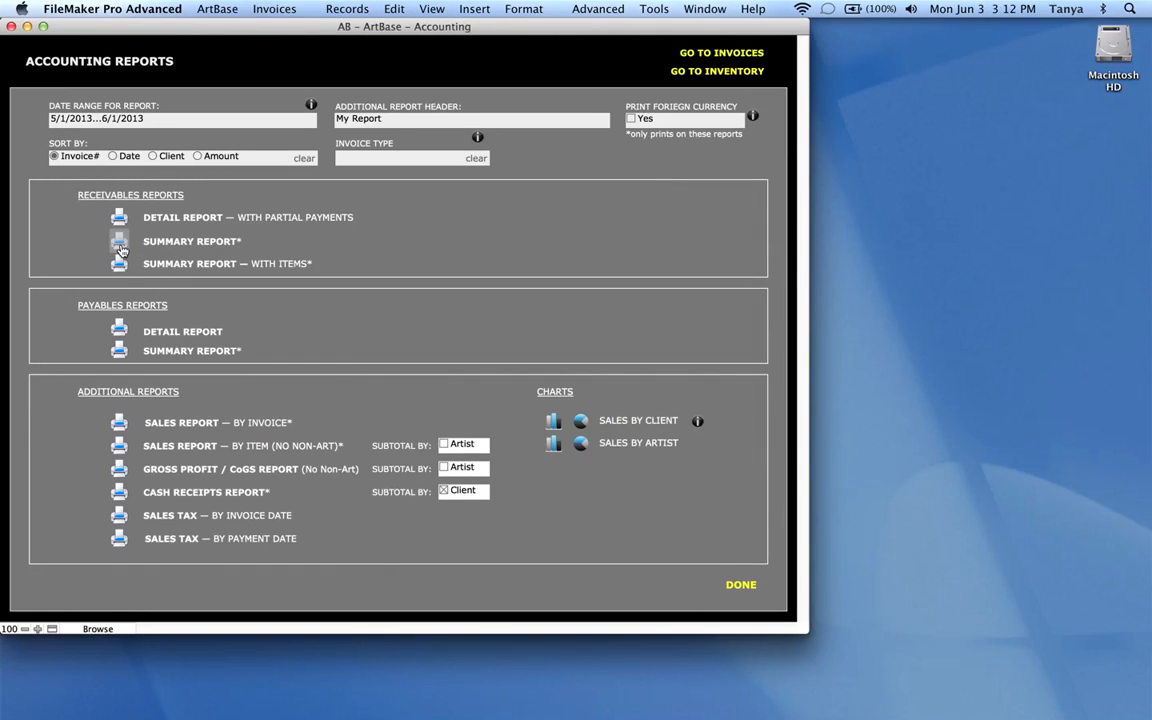
pyautogui.click(120, 240)
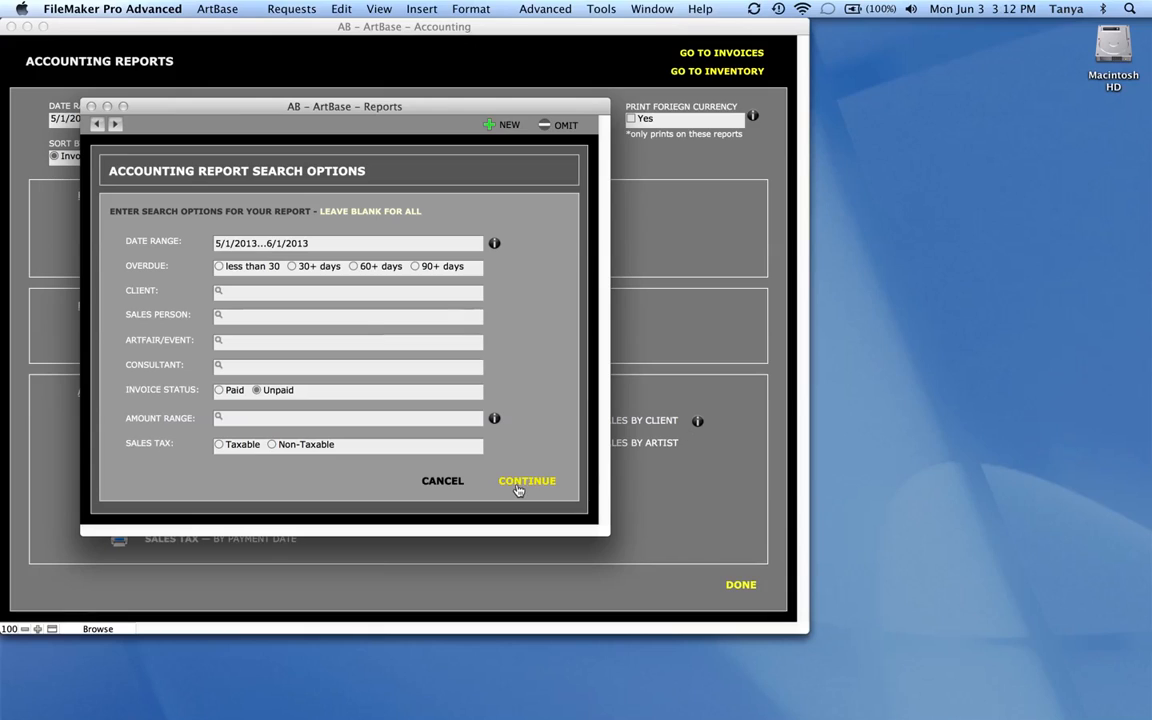
pyautogui.click(526, 480)
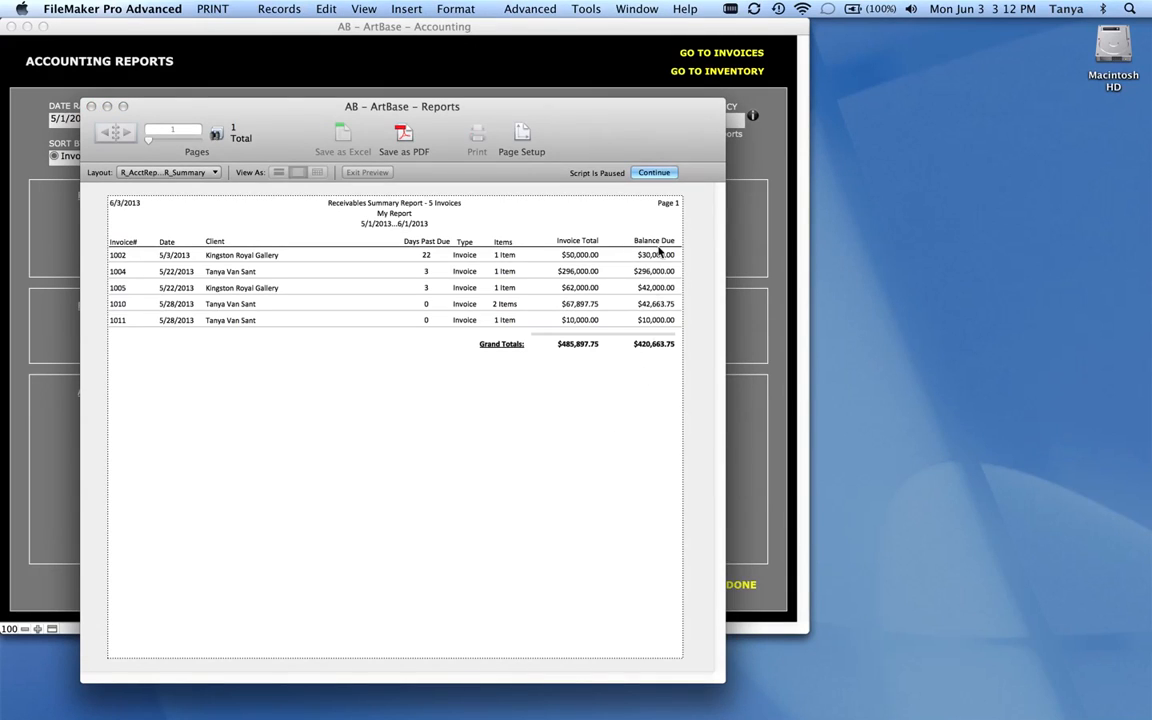
pyautogui.moveTo(660, 390)
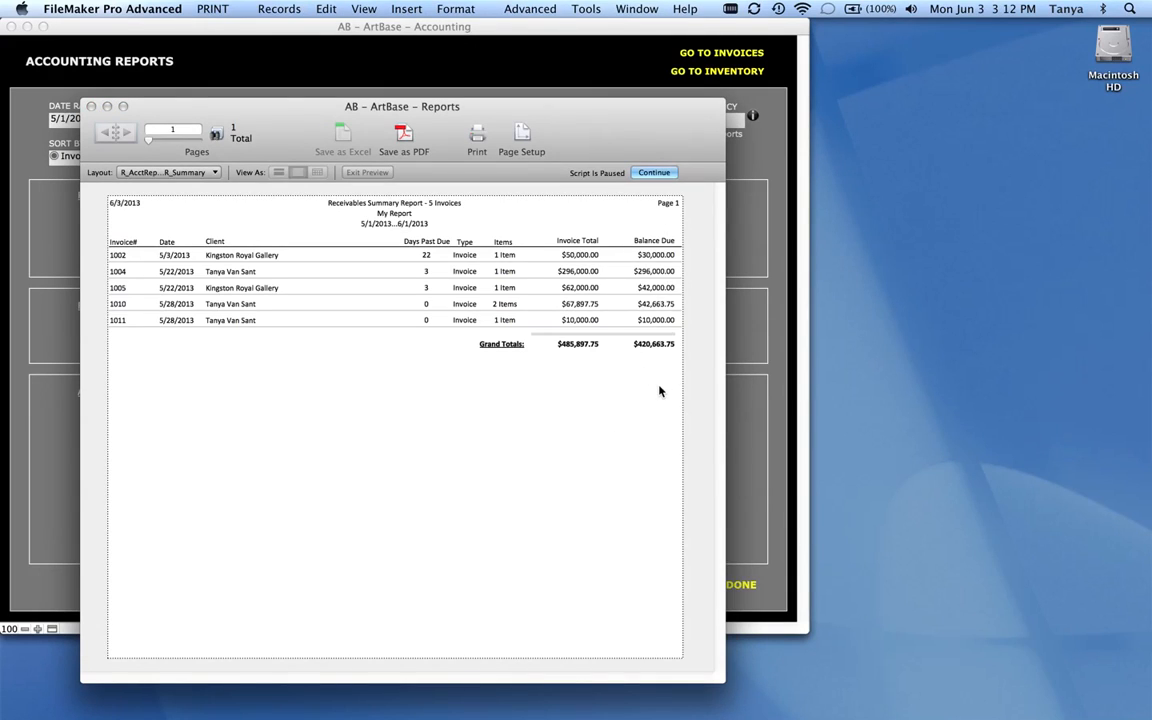
pyautogui.moveTo(654, 390)
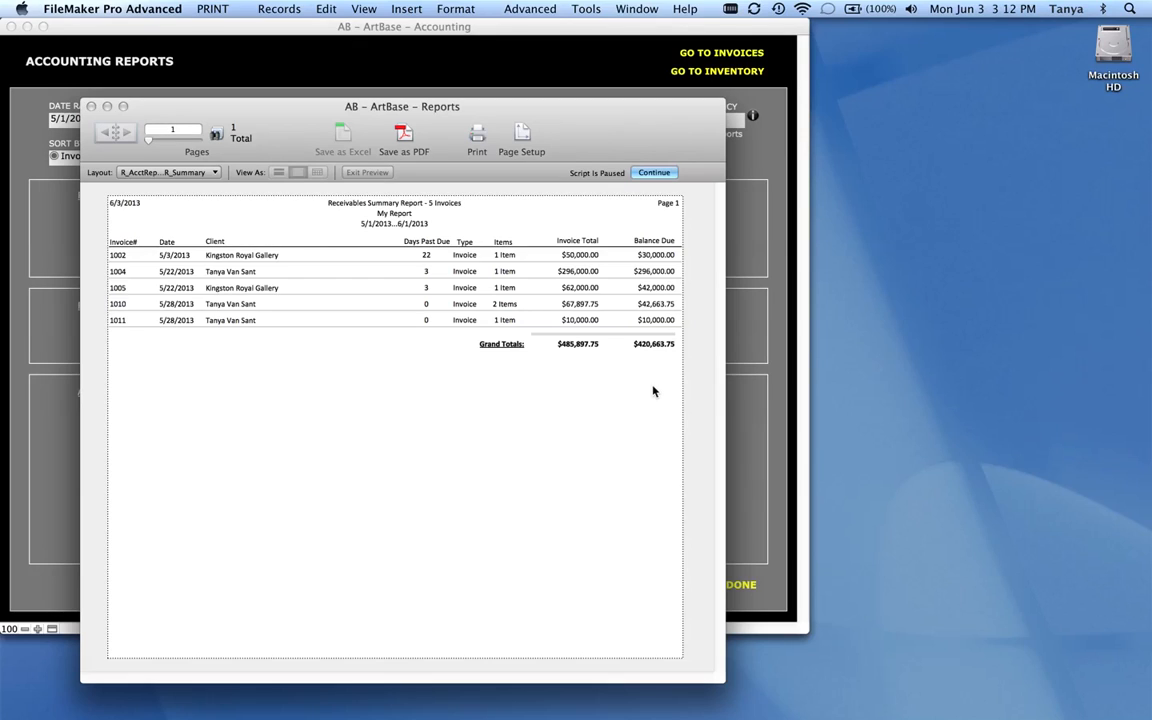
# Step: Run the Receivables Summary Report – With Items listing each invoice's artworks
pyautogui.click(654, 172)
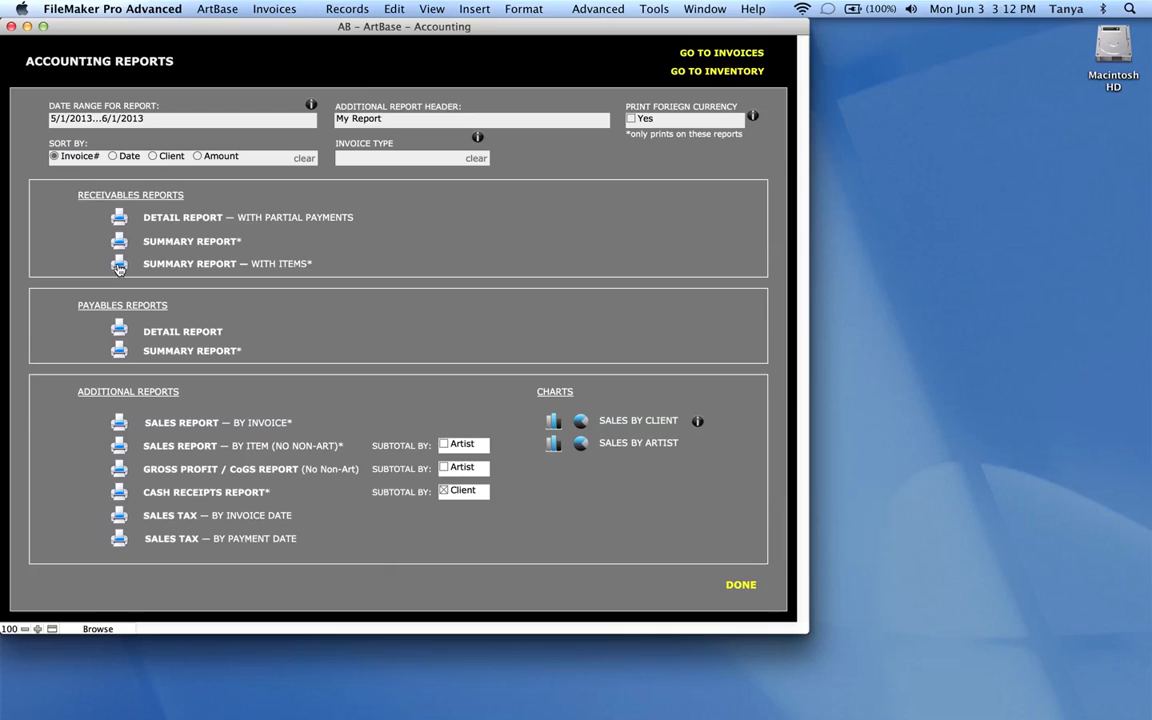
pyautogui.click(118, 264)
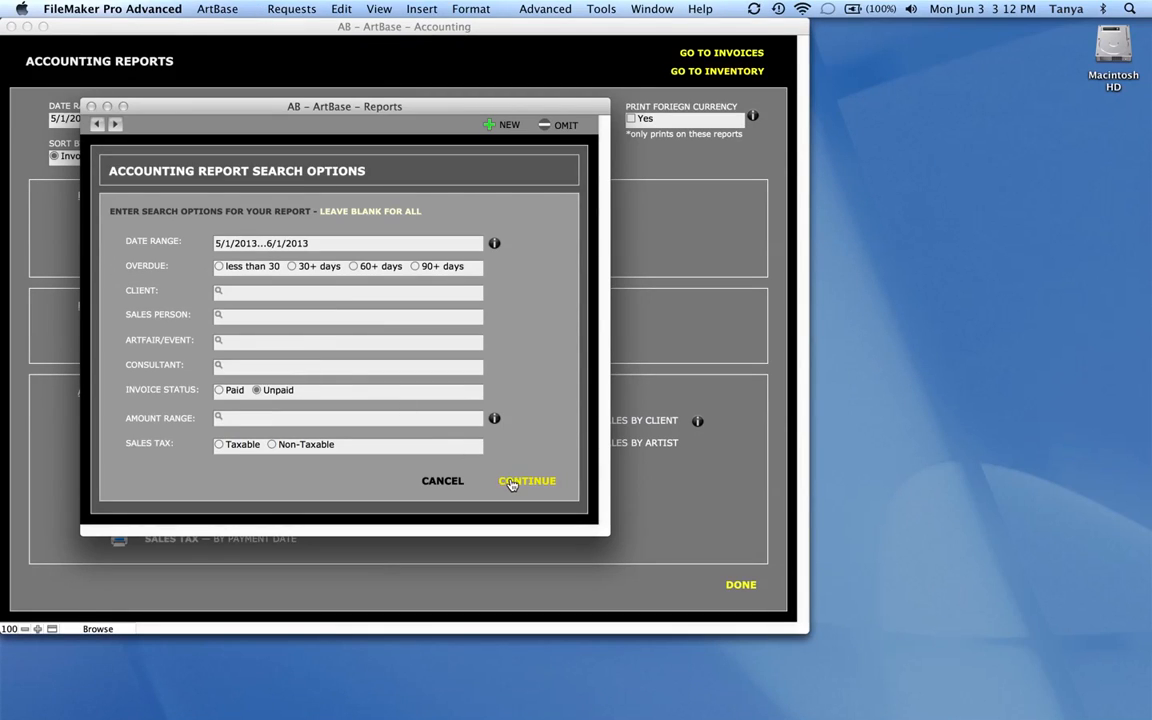
pyautogui.click(528, 480)
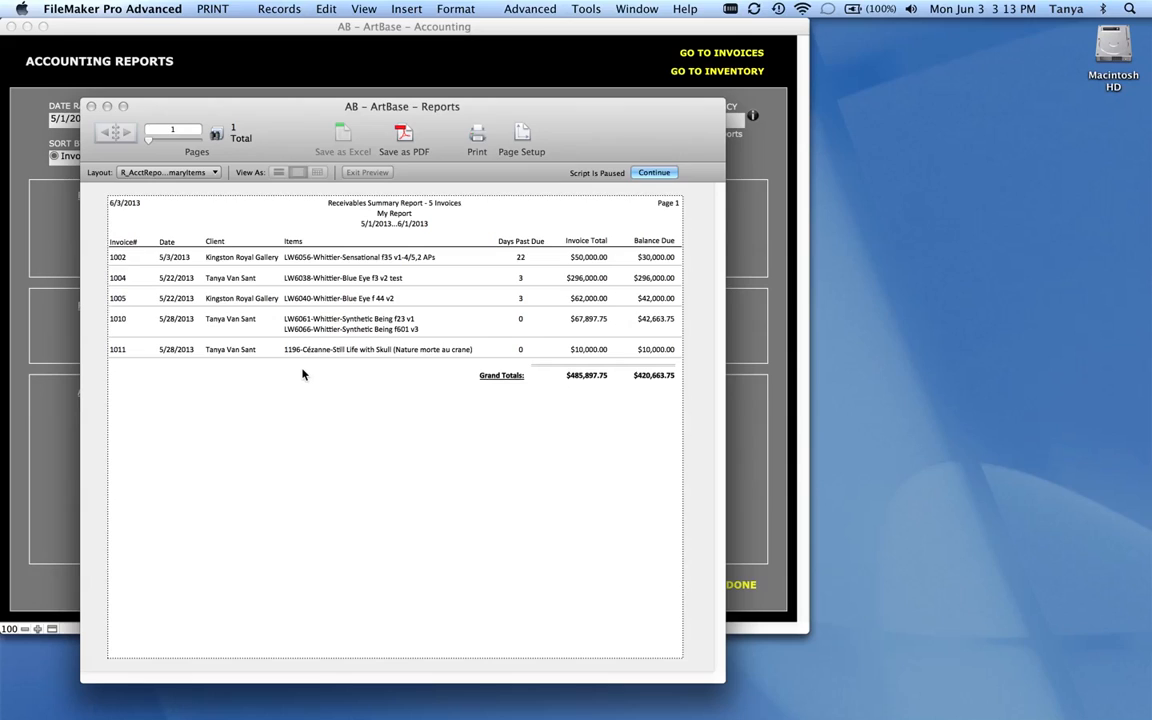
pyautogui.moveTo(288, 272)
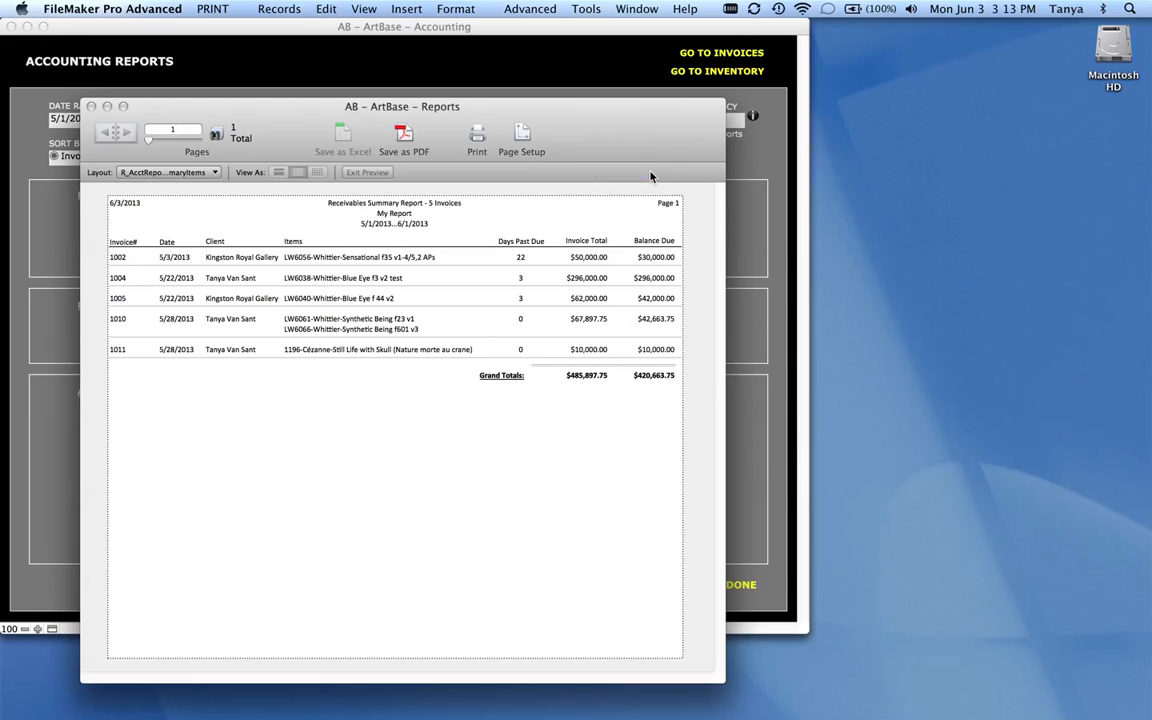
# Step: Leave the preview and start the Payables Detail Report search with an artist/consignor criterion
pyautogui.click(364, 172)
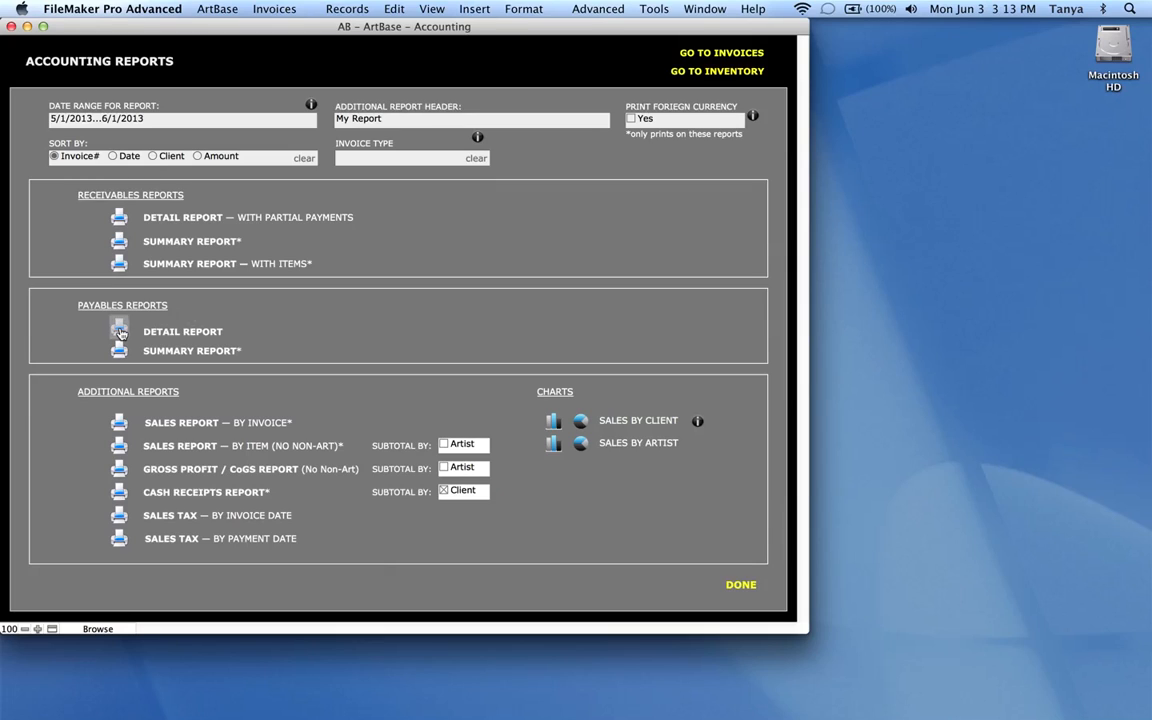
pyautogui.click(120, 332)
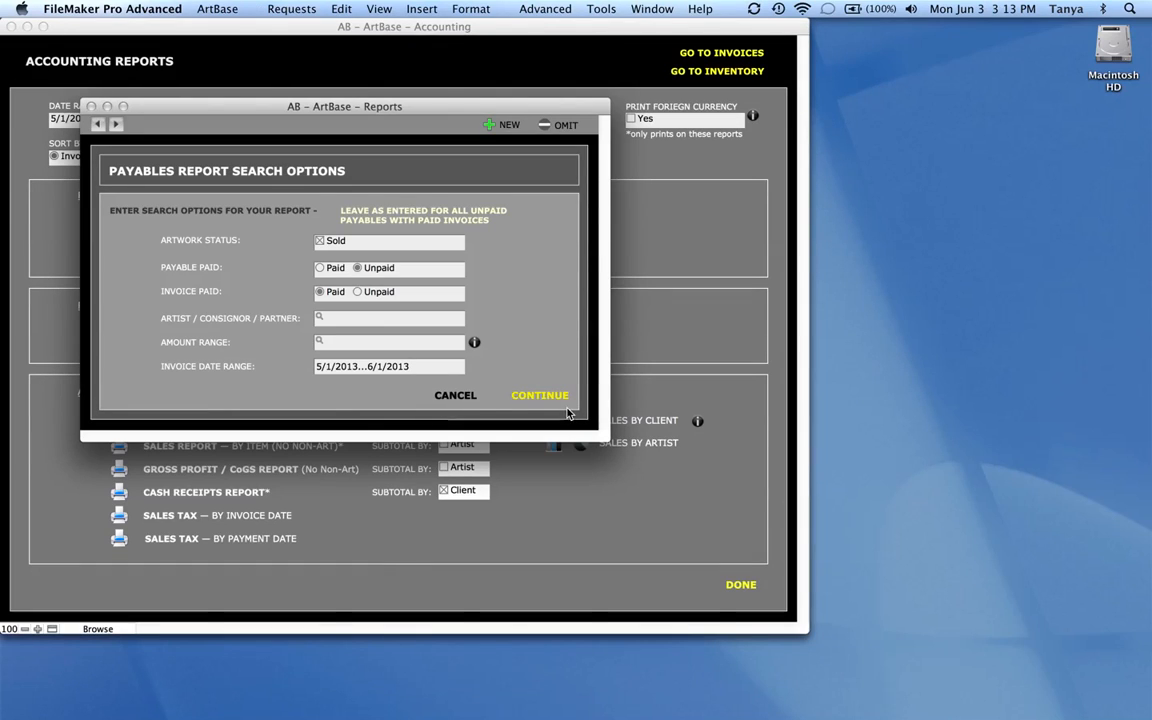
pyautogui.moveTo(316, 228)
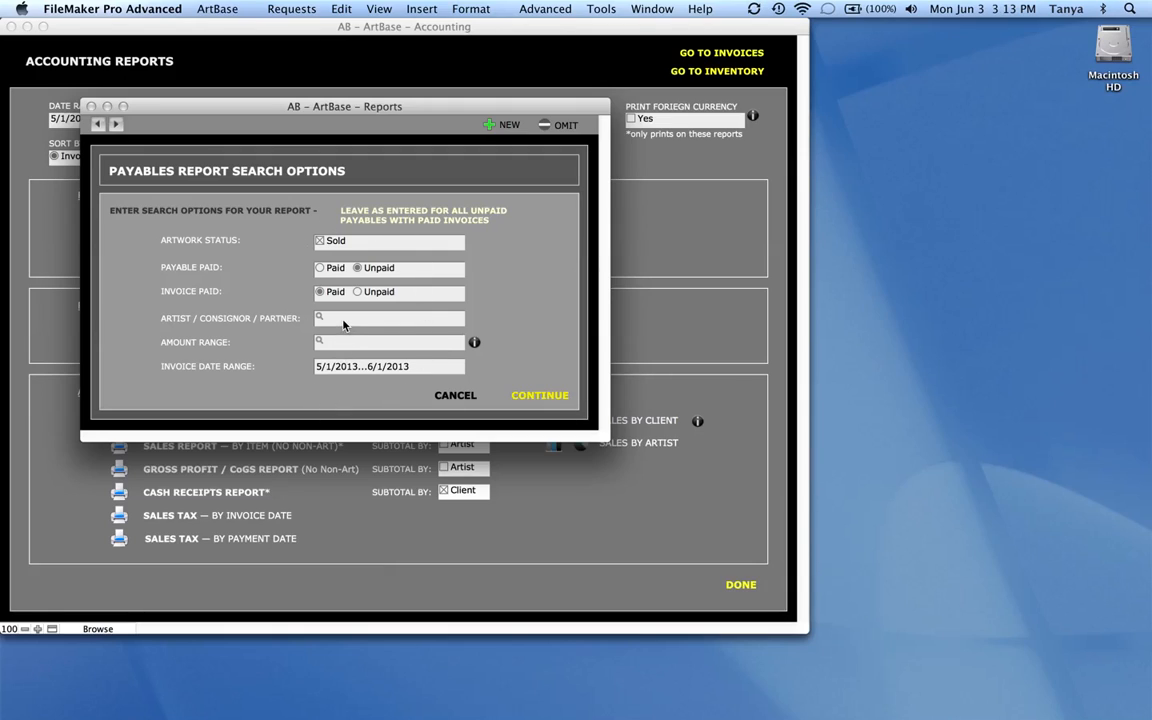
pyautogui.click(388, 318)
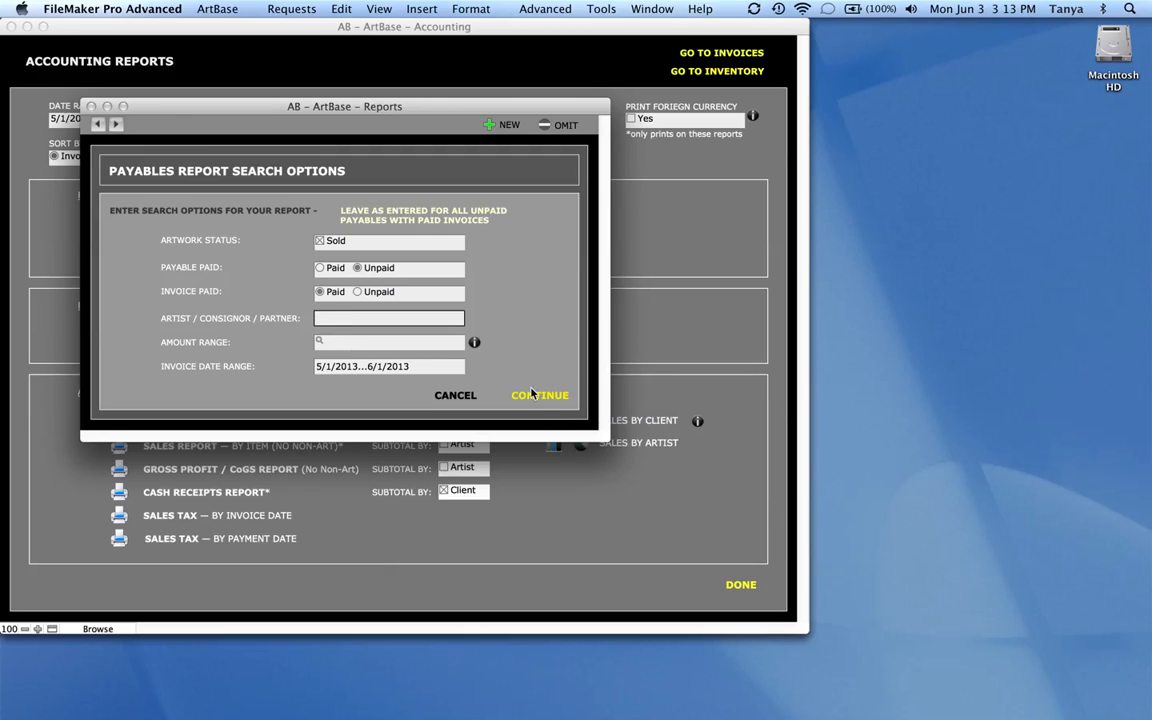
# Step: Generate the Payables Detail preview: two payables, $95,000 payable, $35,000 balance due
pyautogui.click(540, 396)
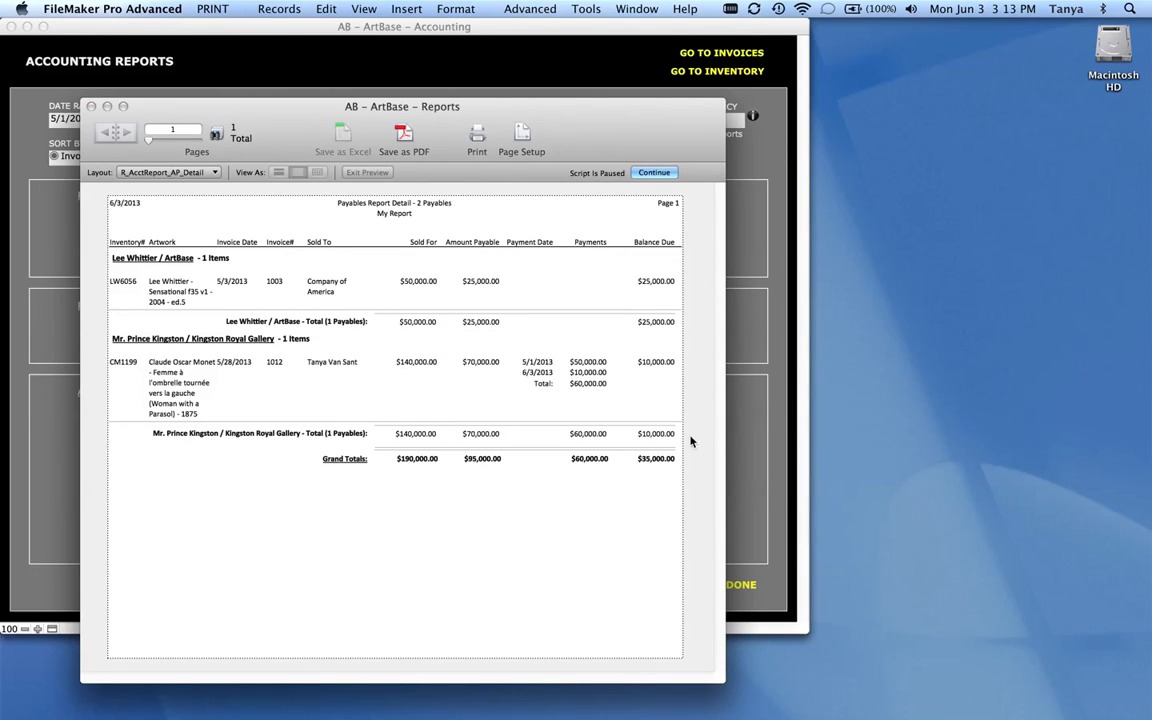
pyautogui.moveTo(680, 486)
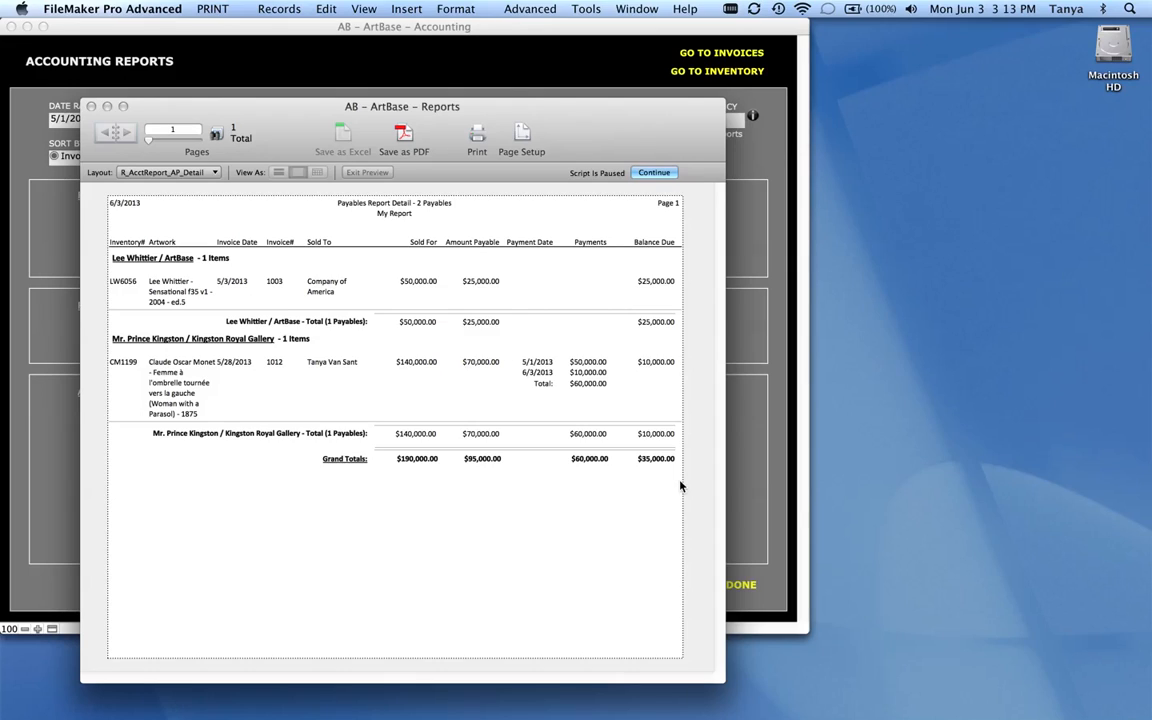
pyautogui.moveTo(520, 330)
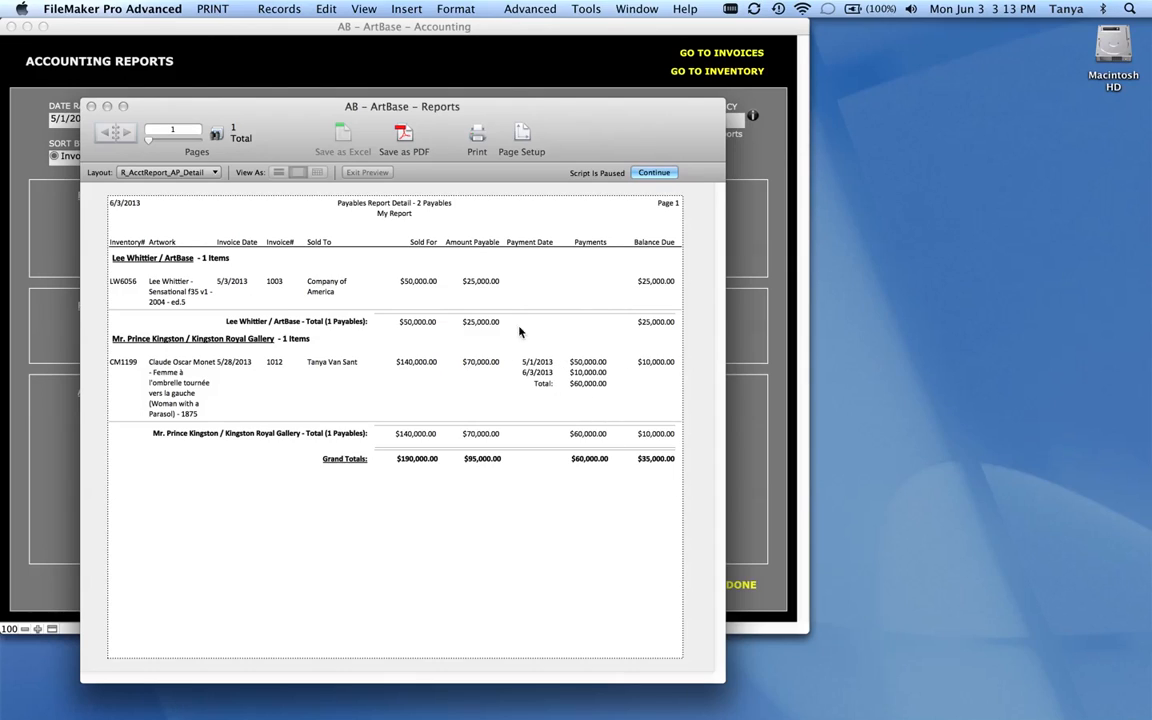
pyautogui.moveTo(612, 418)
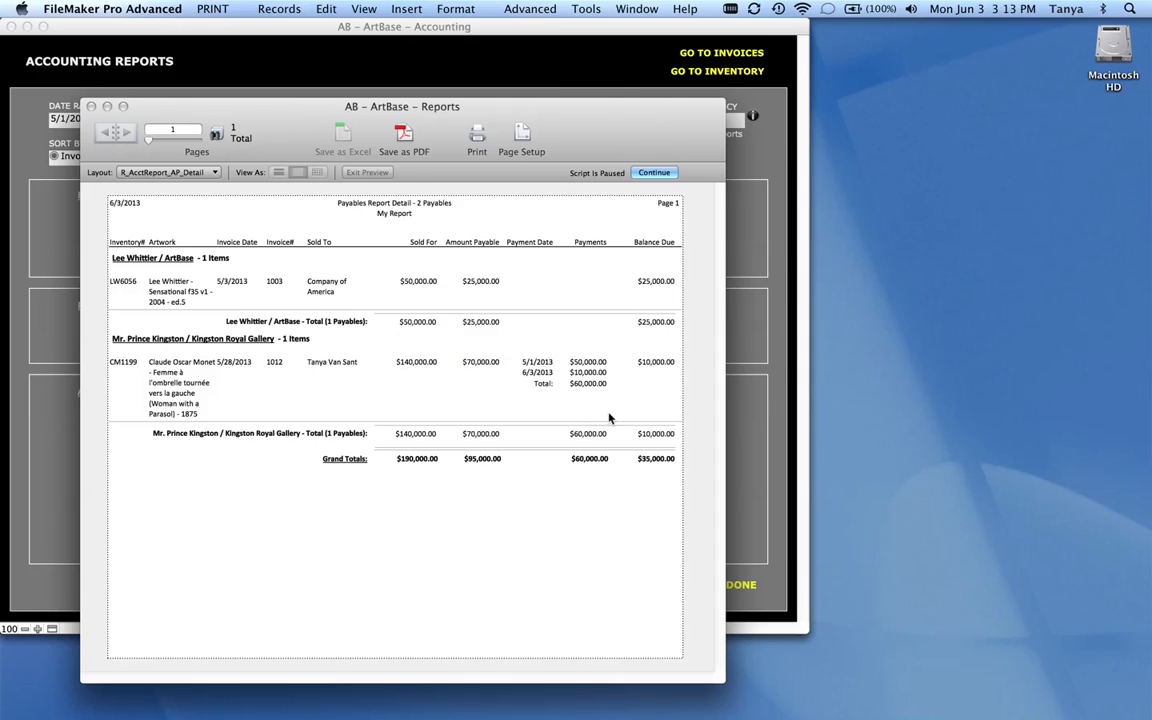
pyautogui.moveTo(612, 418)
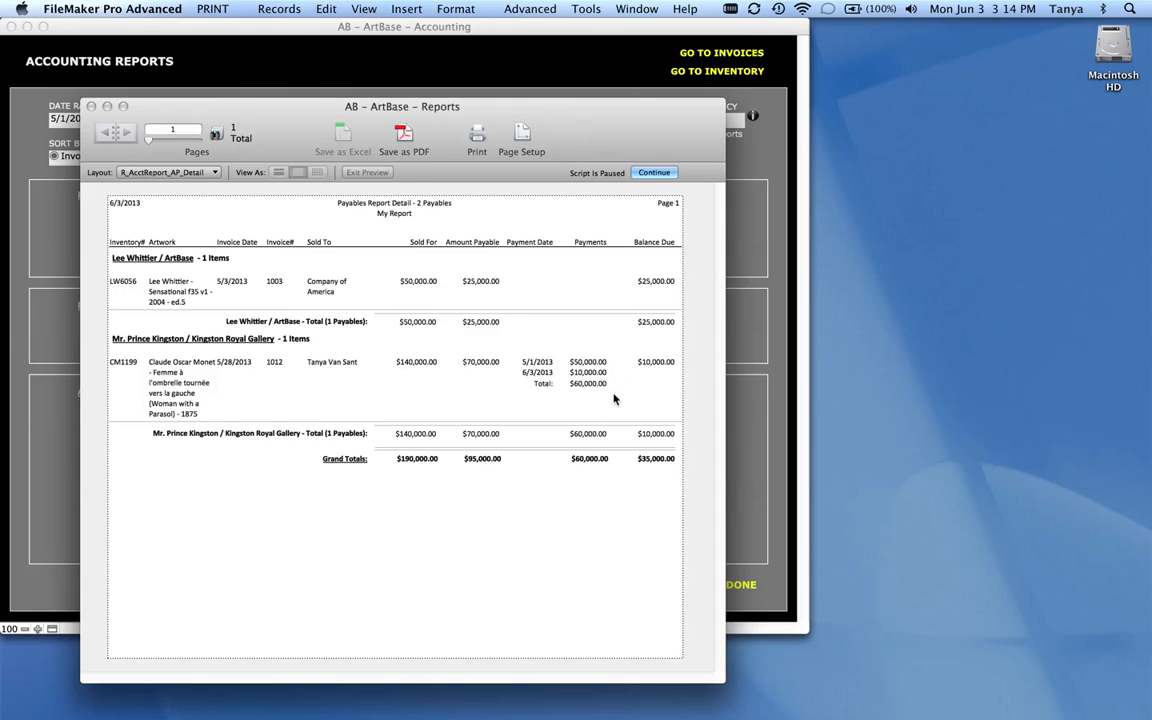
pyautogui.moveTo(532, 322)
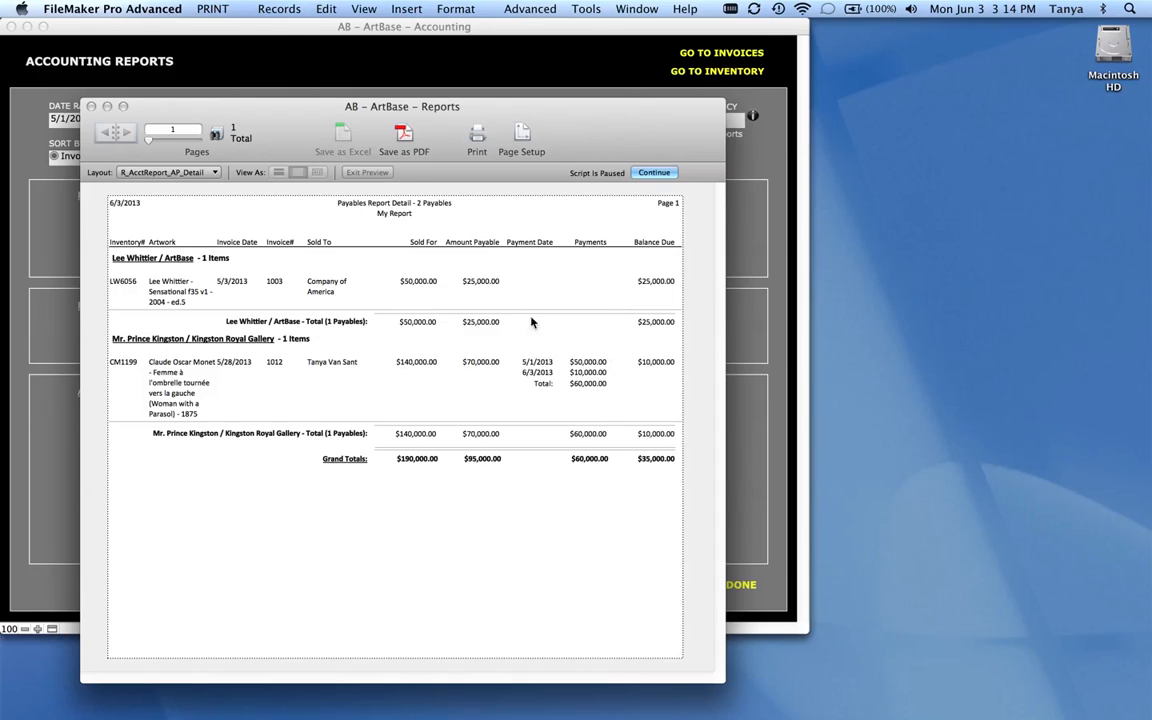
pyautogui.moveTo(608, 404)
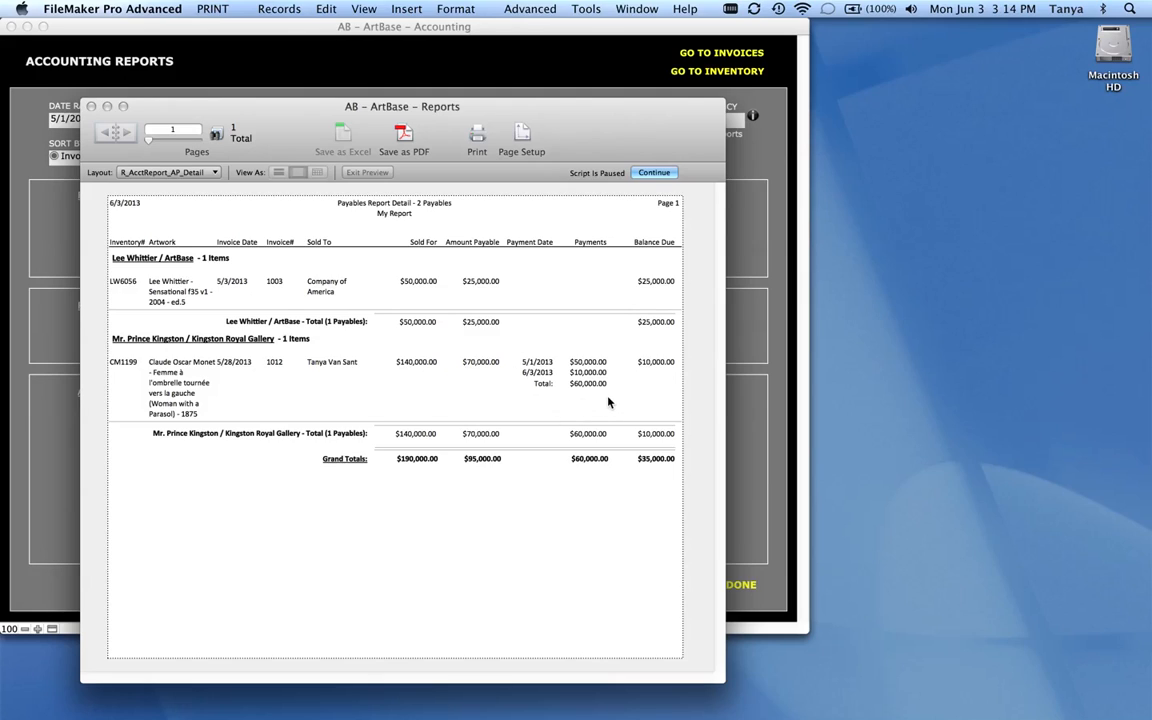
# Step: End the detail preview and run the Payables Summary: two payables, $190,000 sold, $35,000 due
pyautogui.click(654, 172)
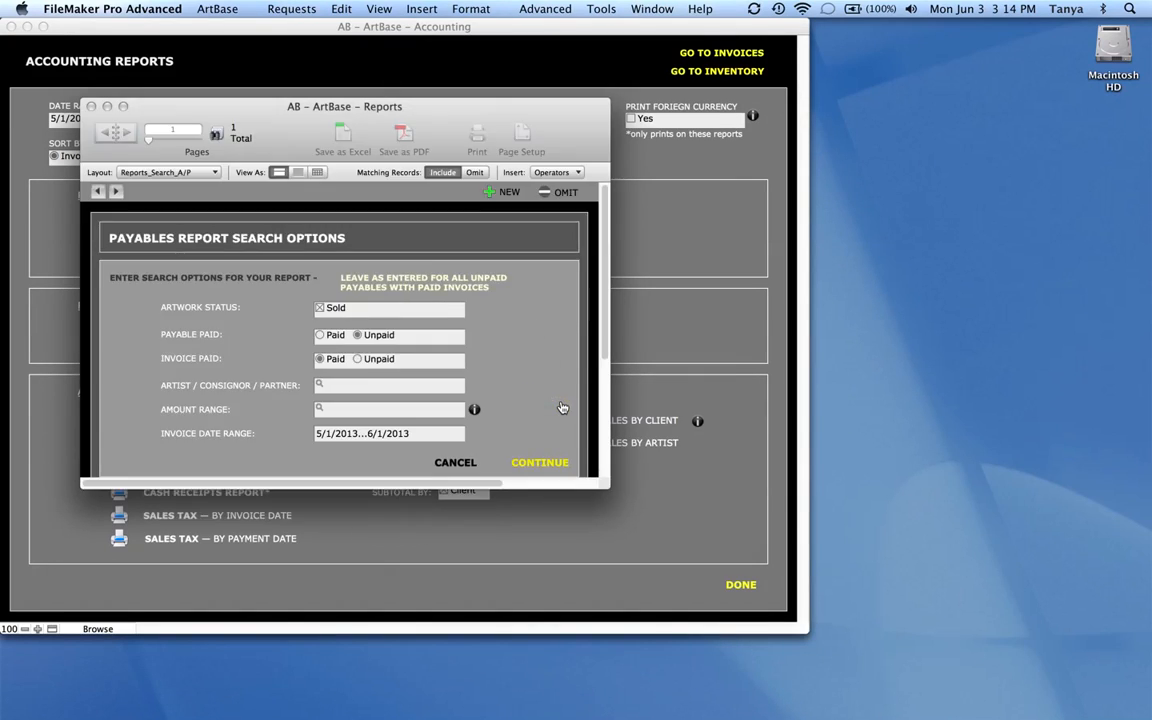
pyautogui.click(540, 462)
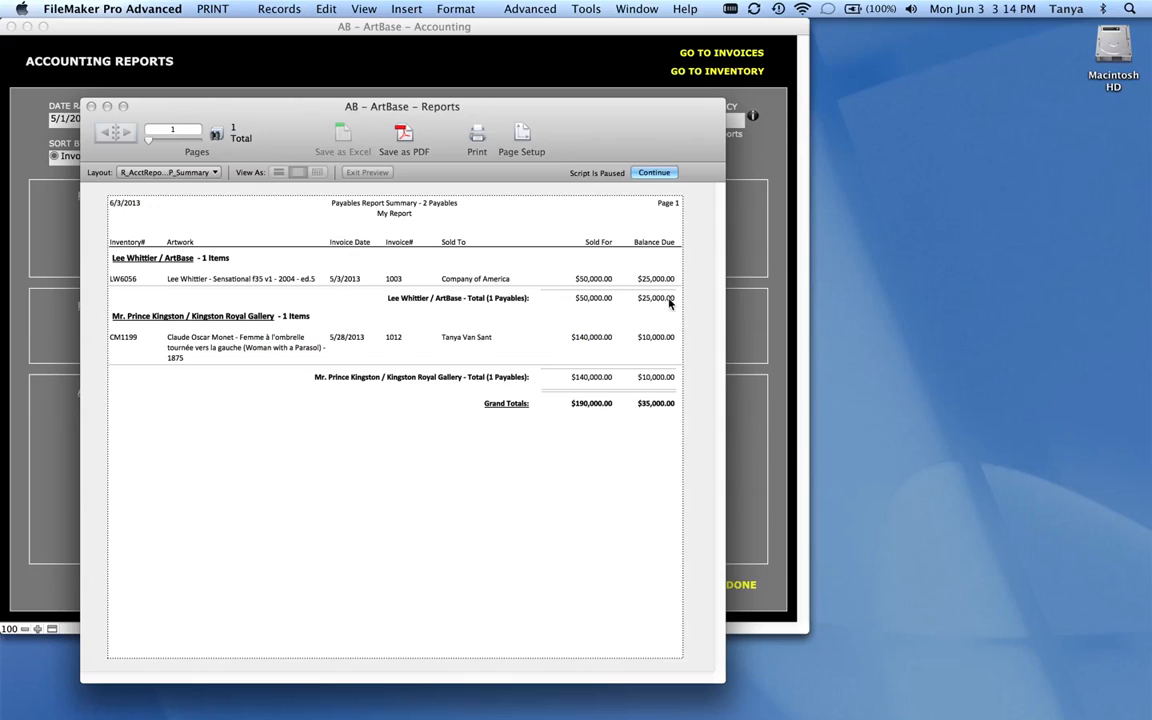
pyautogui.moveTo(660, 434)
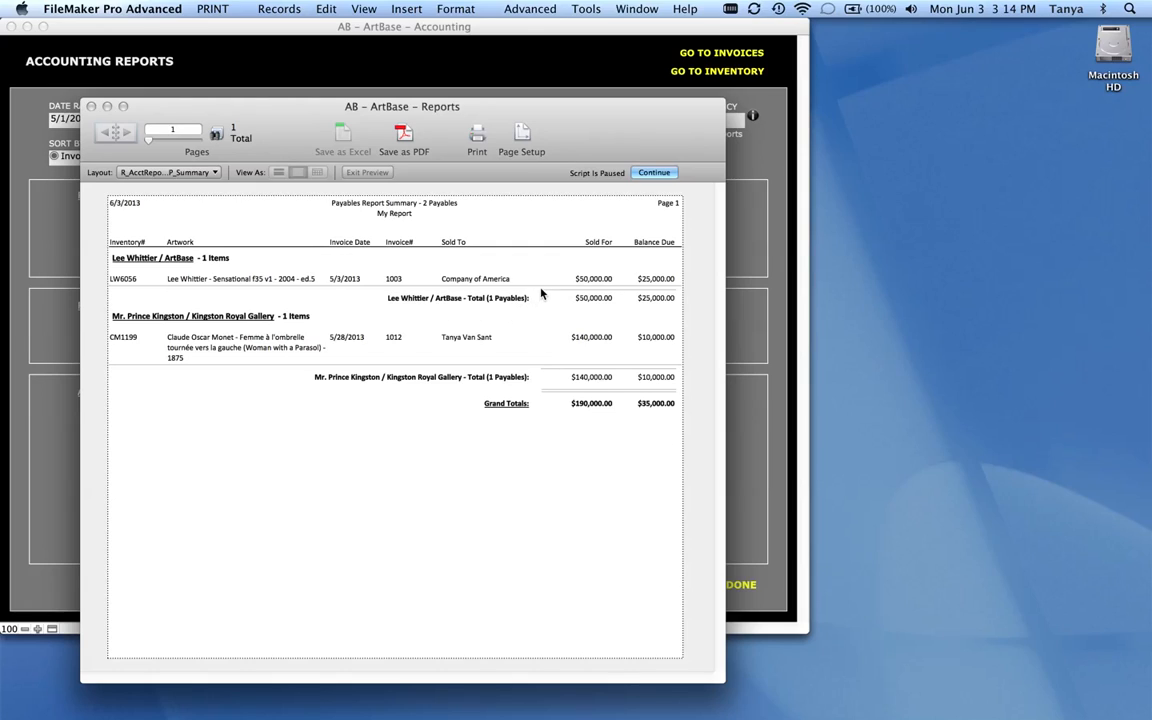
pyautogui.moveTo(536, 308)
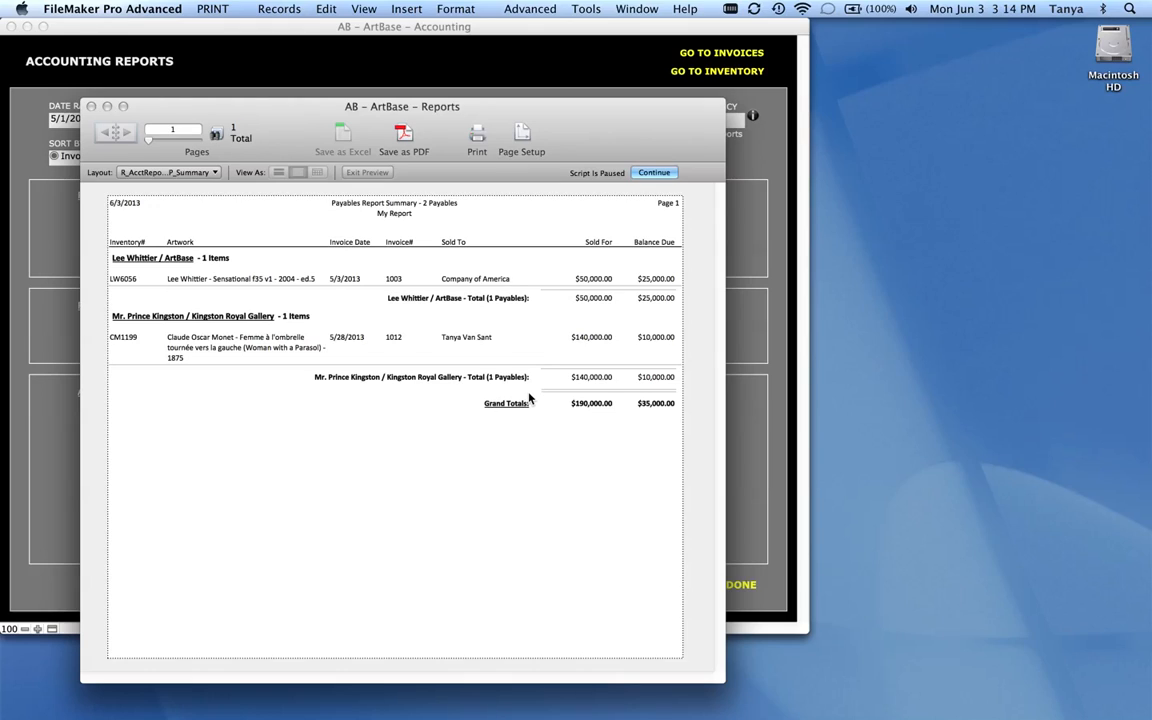
pyautogui.moveTo(608, 428)
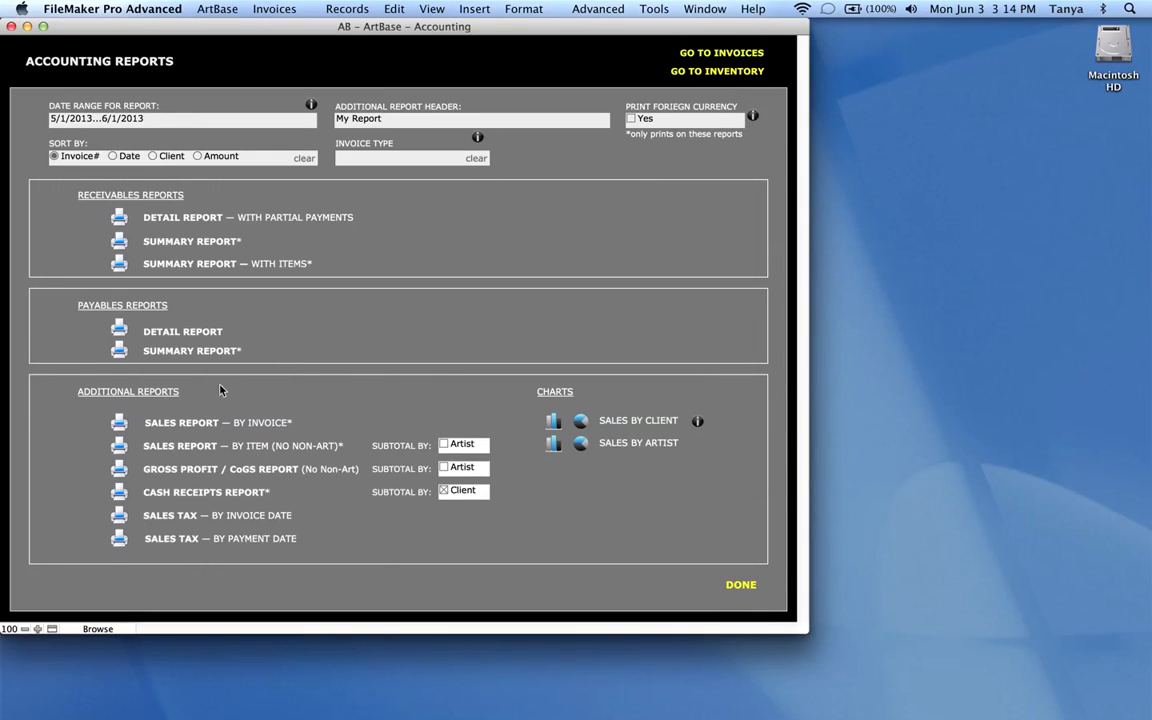
pyautogui.moveTo(68, 492)
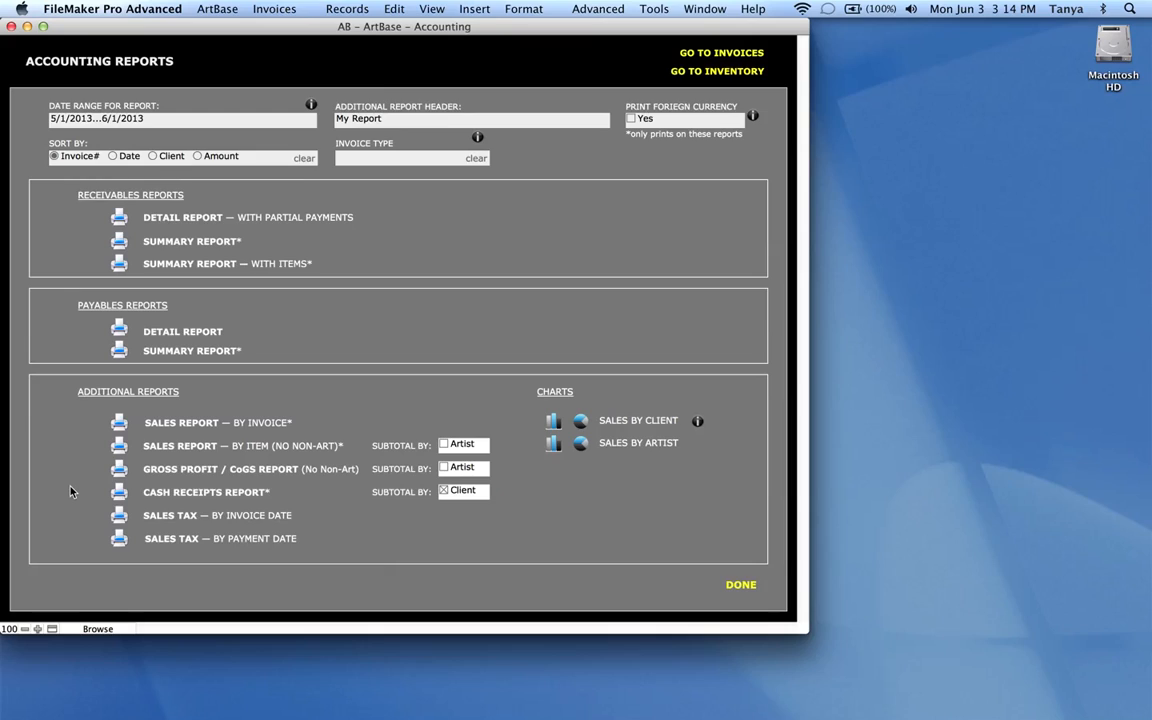
pyautogui.moveTo(120, 428)
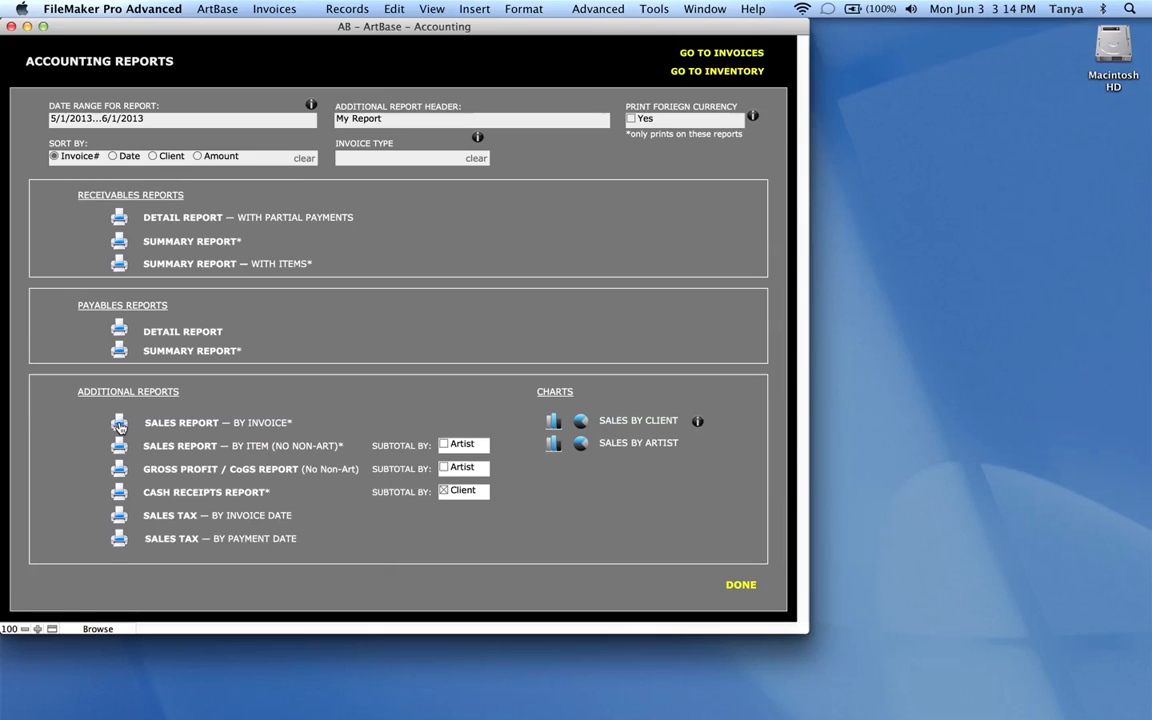
pyautogui.moveTo(268, 440)
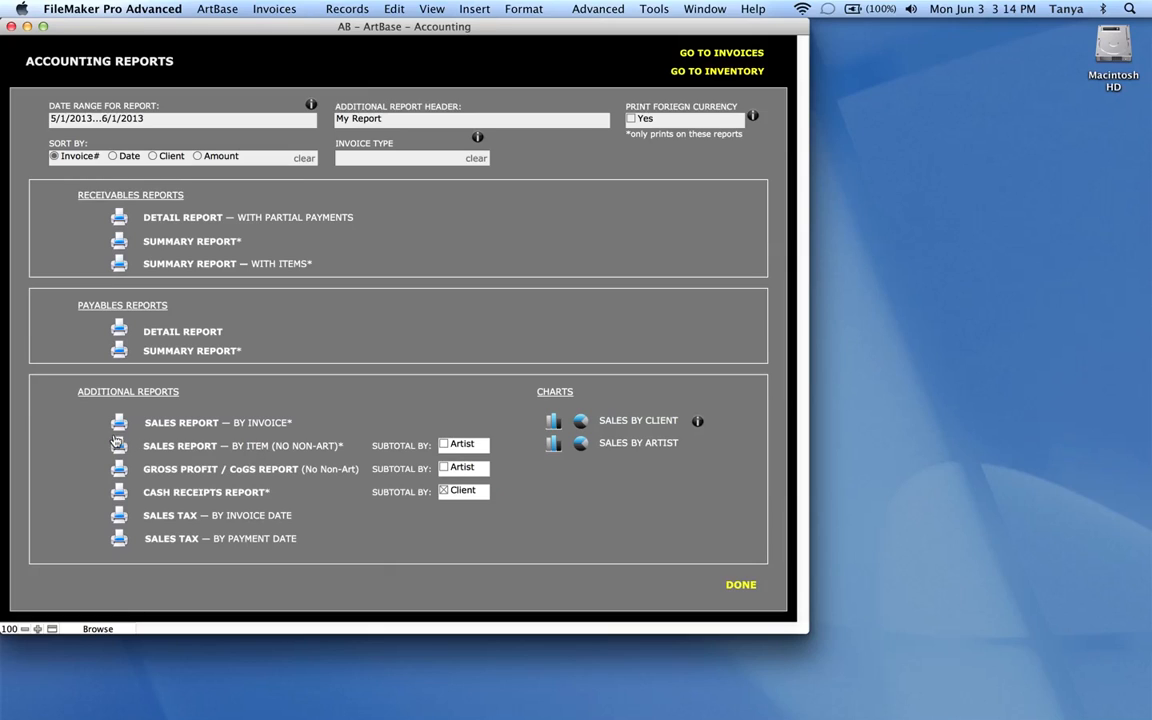
# Step: Set up the Sales Report by Invoice search, picking Frieze New York as event then clearing it
pyautogui.click(114, 444)
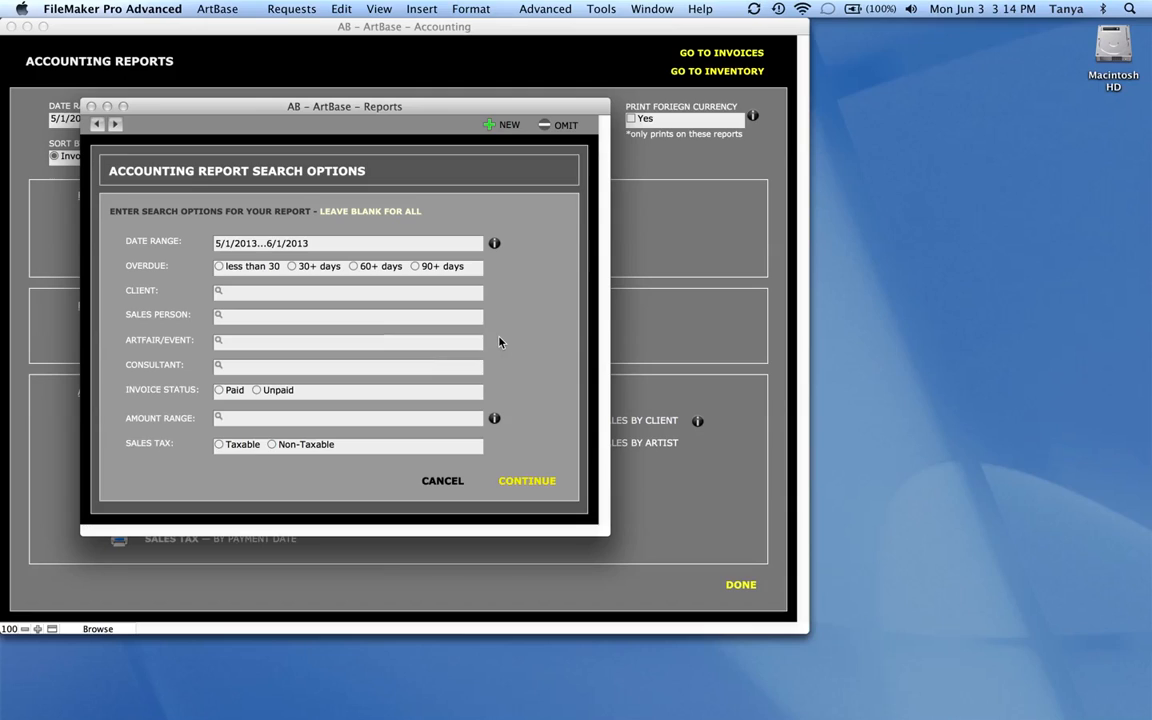
pyautogui.moveTo(248, 290)
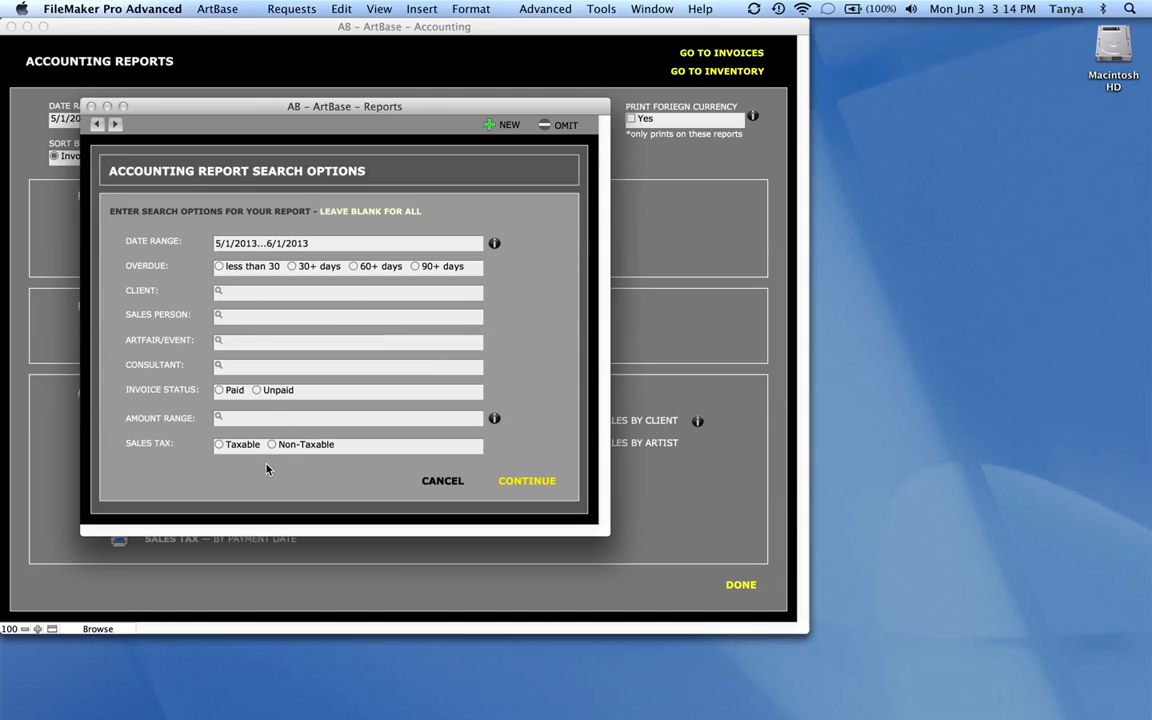
pyautogui.click(348, 340)
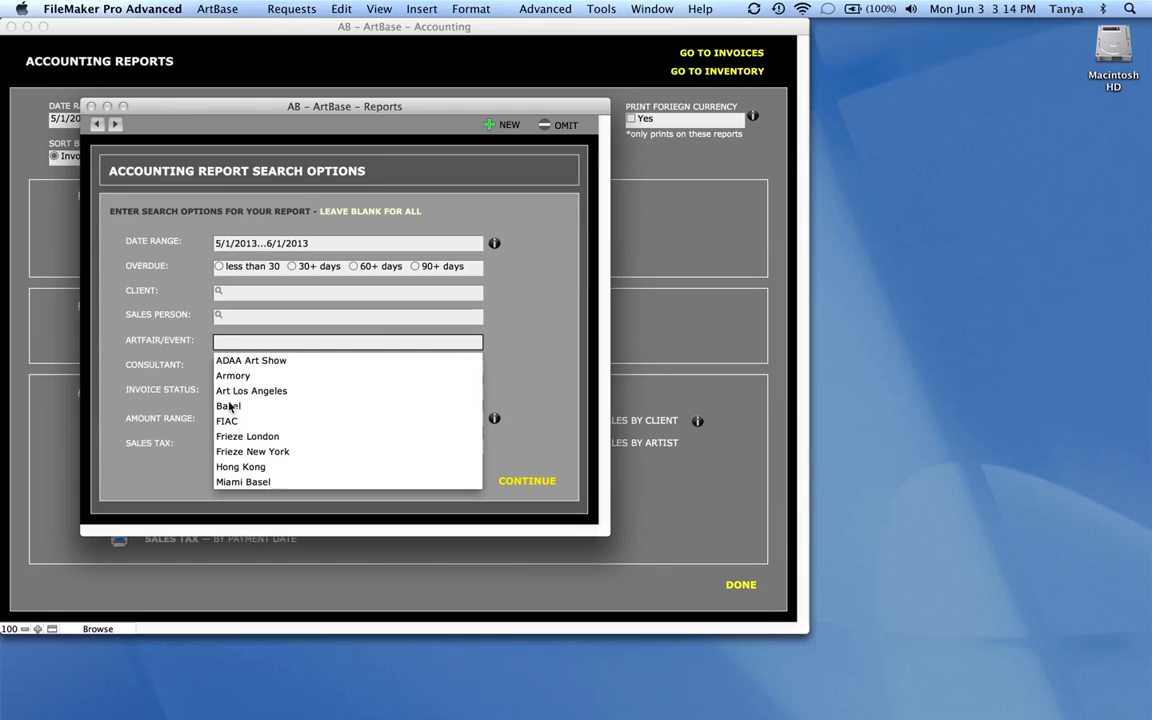
pyautogui.moveTo(240, 456)
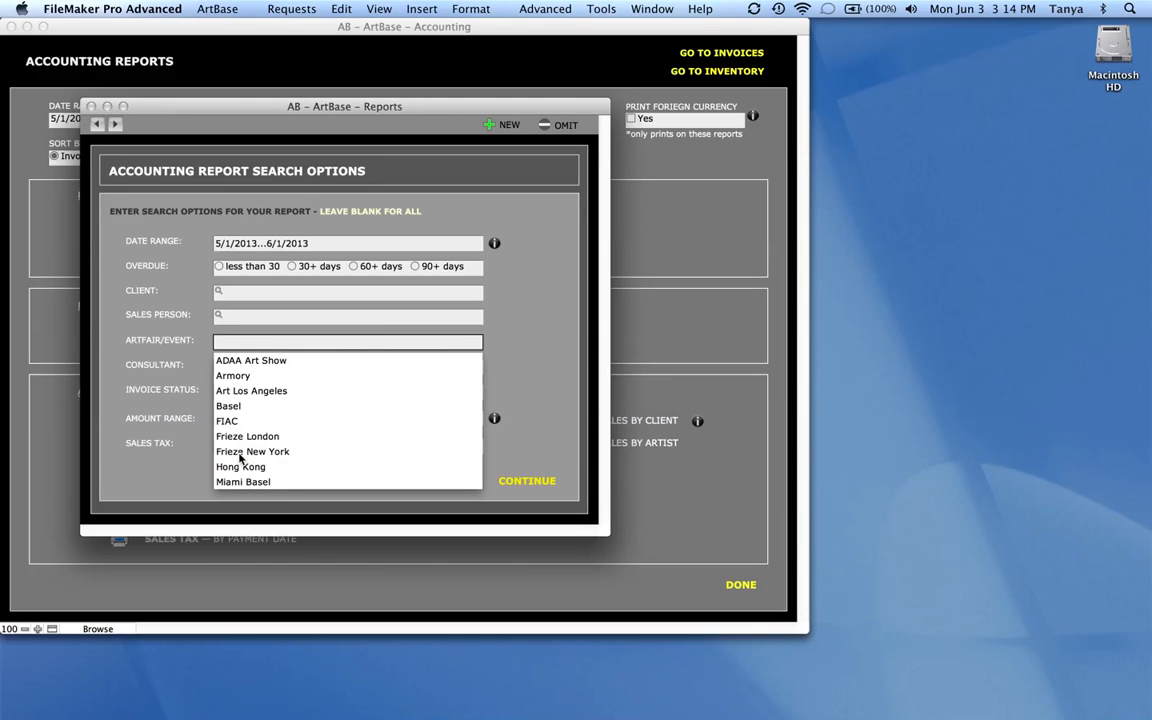
pyautogui.click(252, 452)
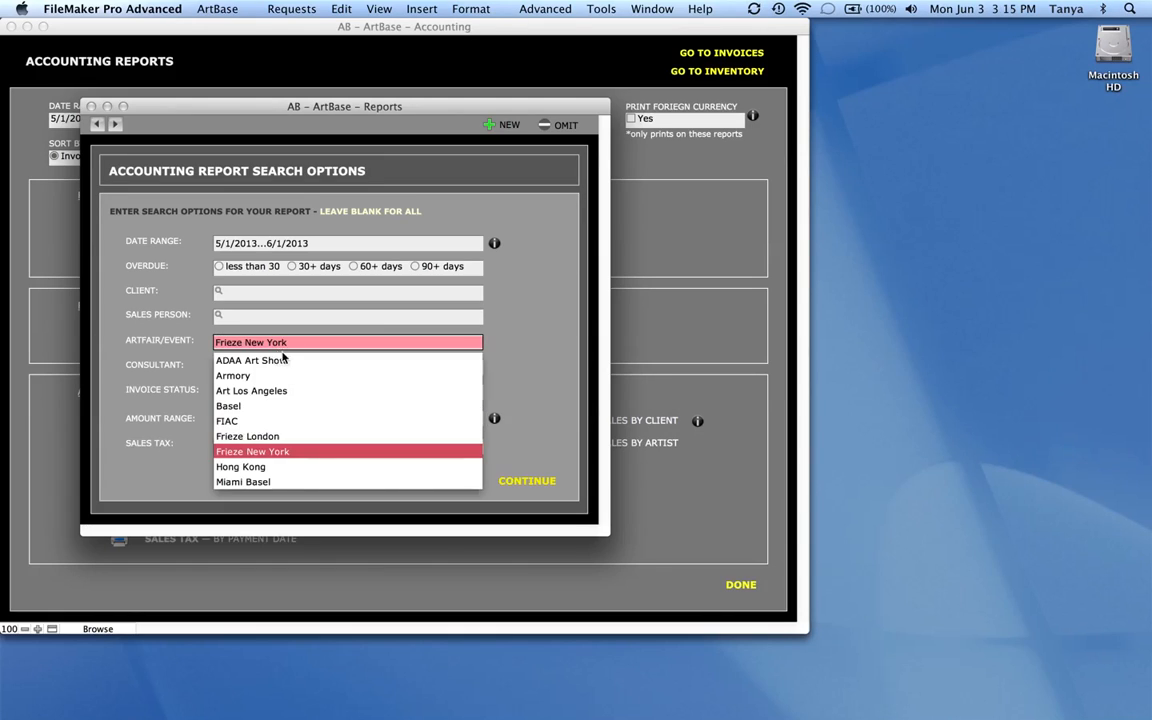
pyautogui.click(252, 452)
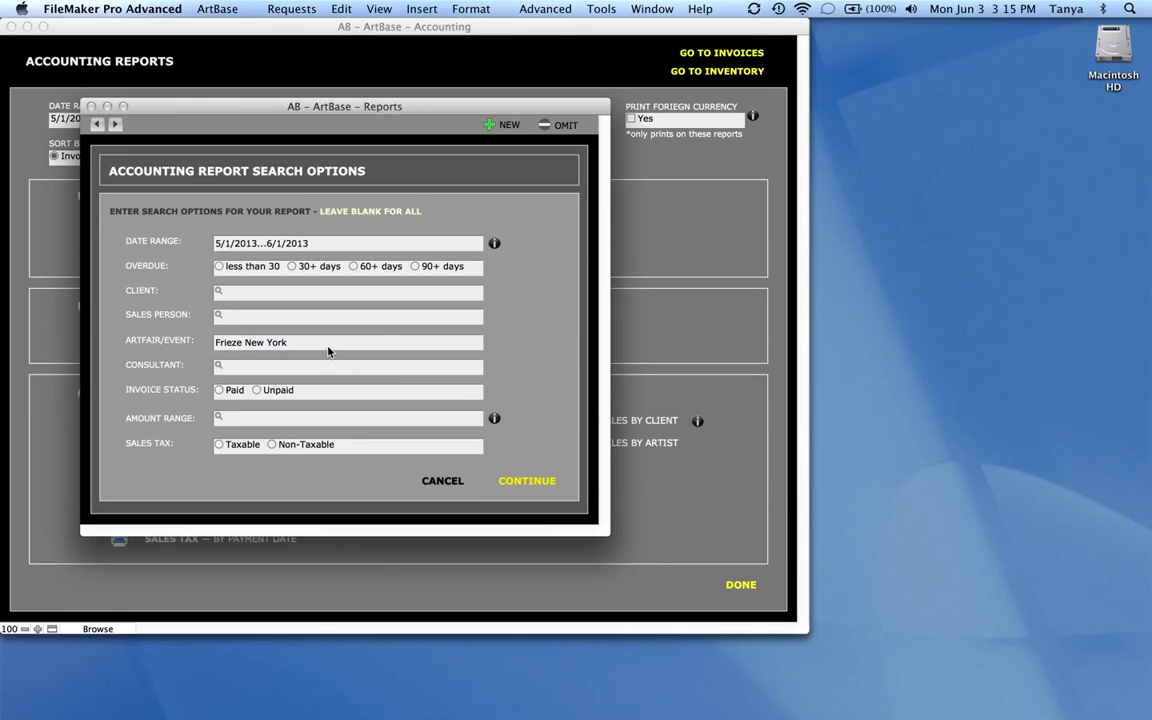
pyautogui.moveTo(248, 330)
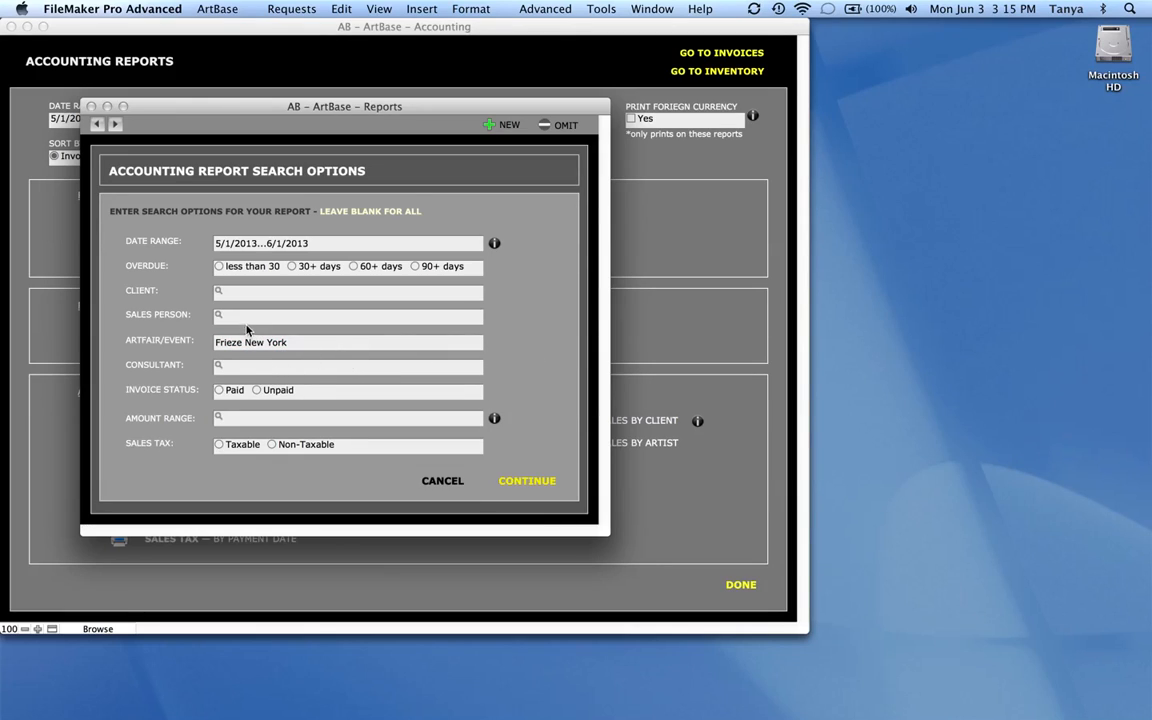
pyautogui.click(348, 342)
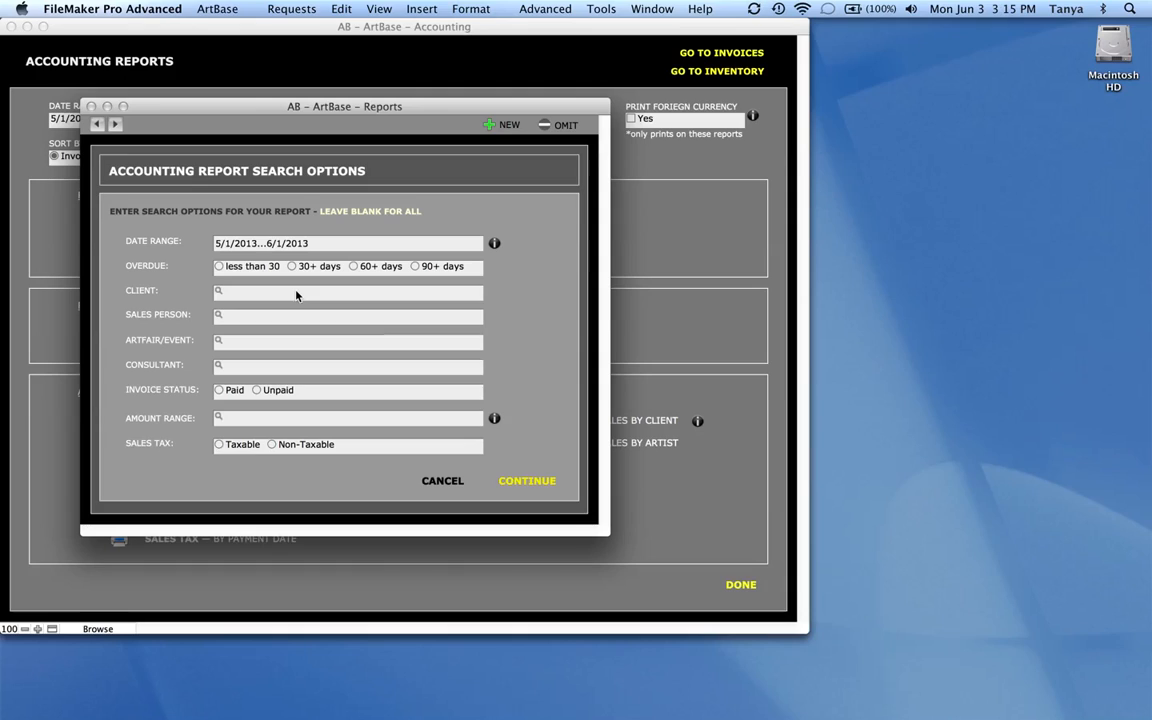
pyautogui.moveTo(304, 422)
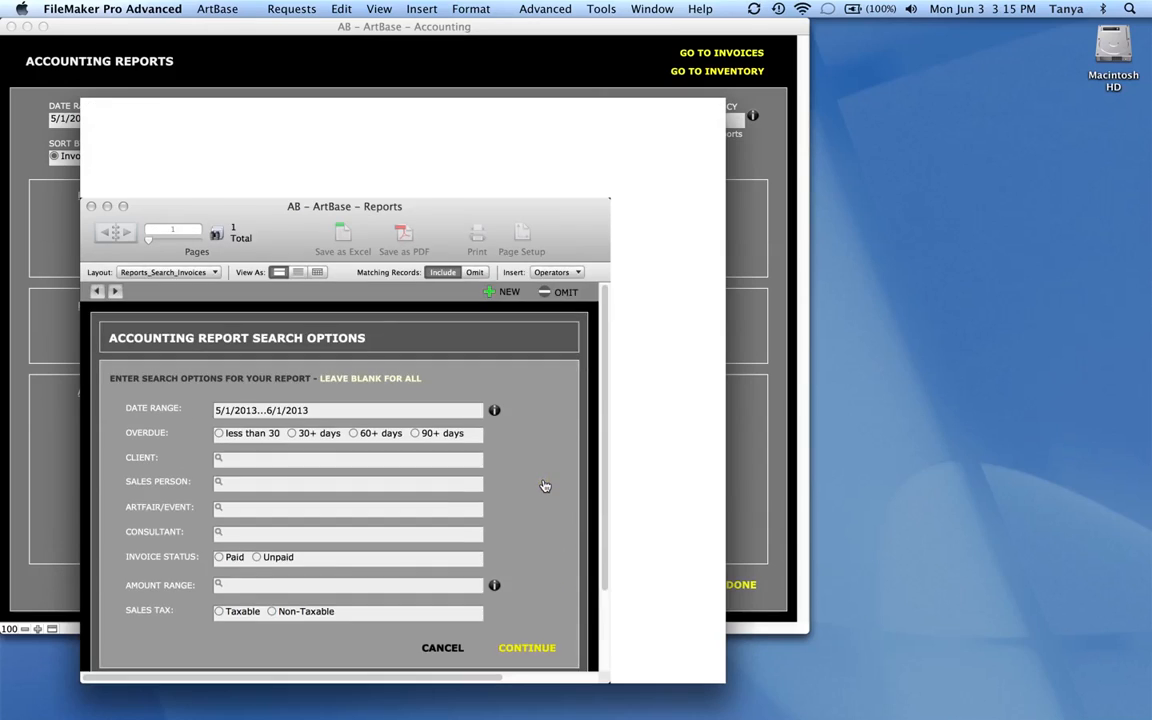
# Step: Generate the Sales Report preview: seven invoices, $675,897.75 grand total
pyautogui.click(526, 648)
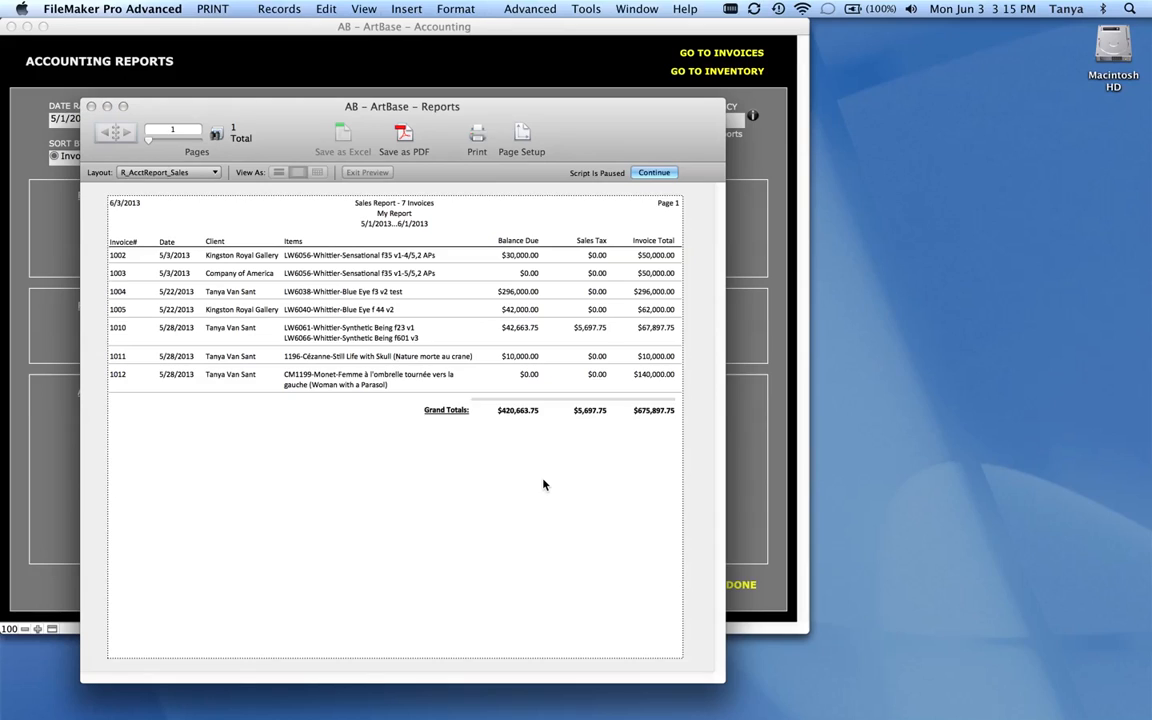
pyautogui.moveTo(528, 272)
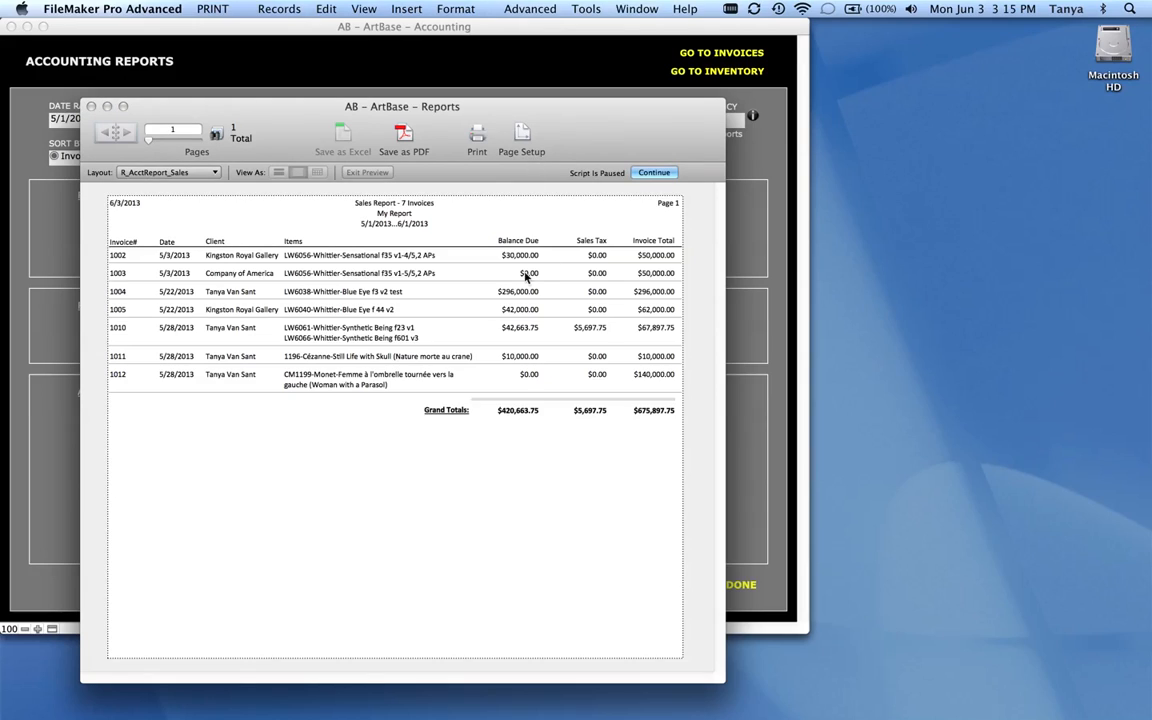
pyautogui.moveTo(658, 454)
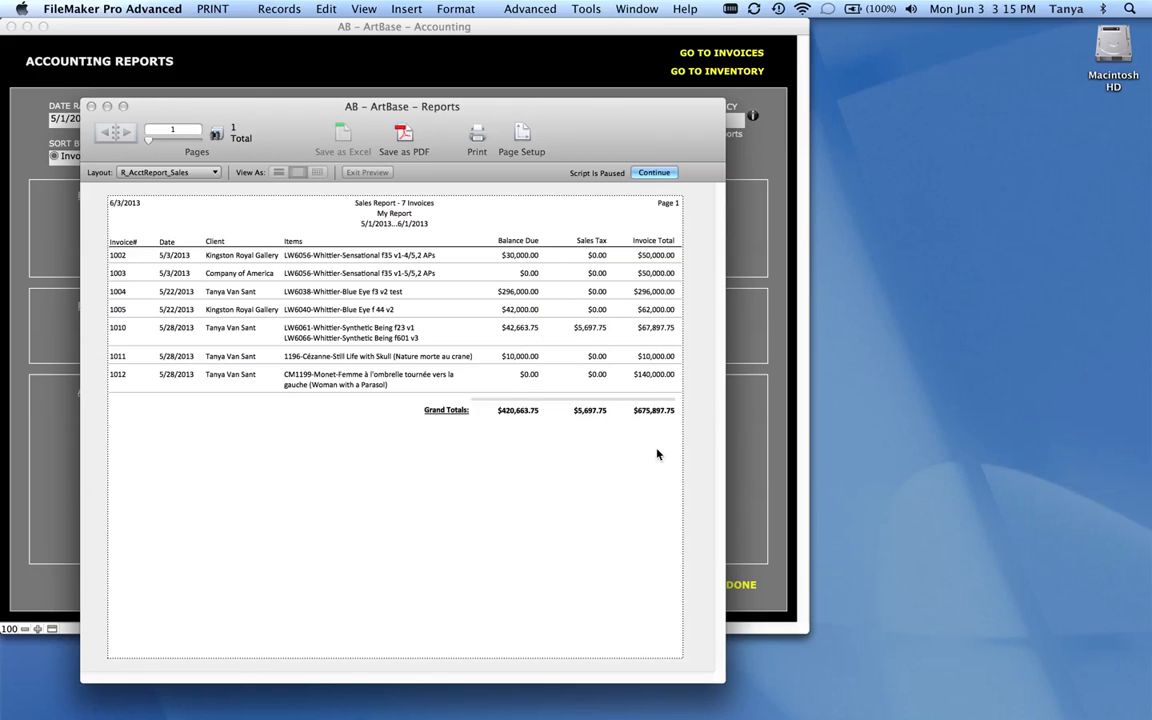
pyautogui.moveTo(660, 476)
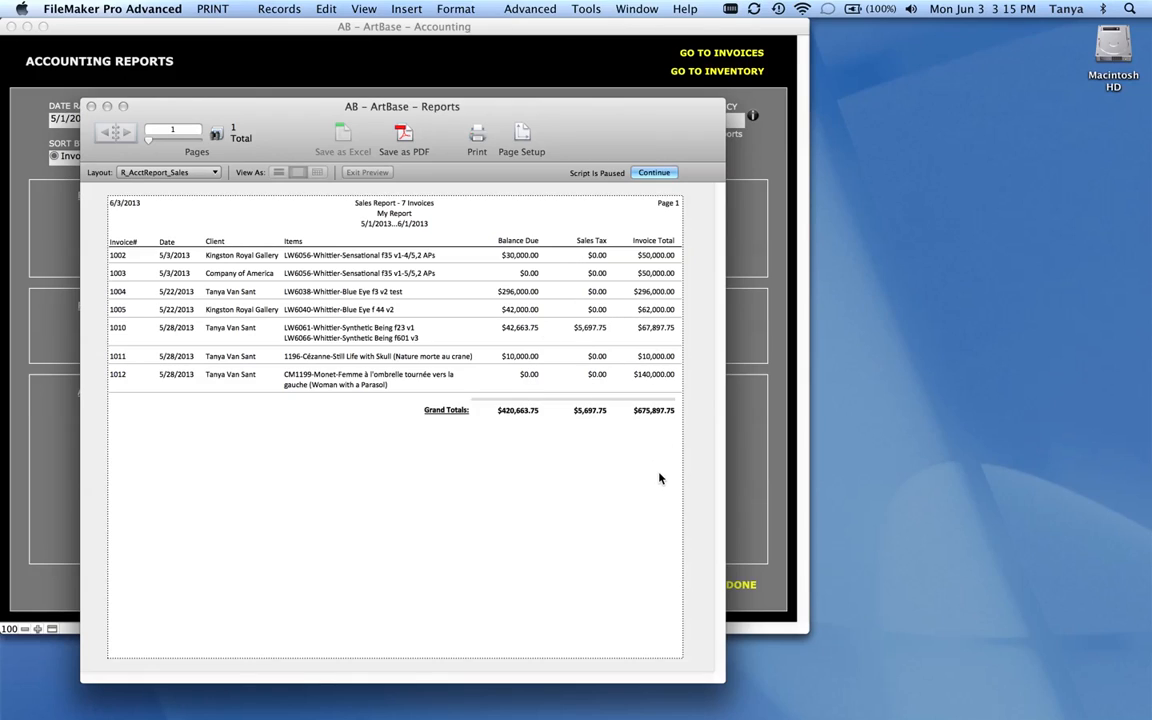
pyautogui.moveTo(690, 210)
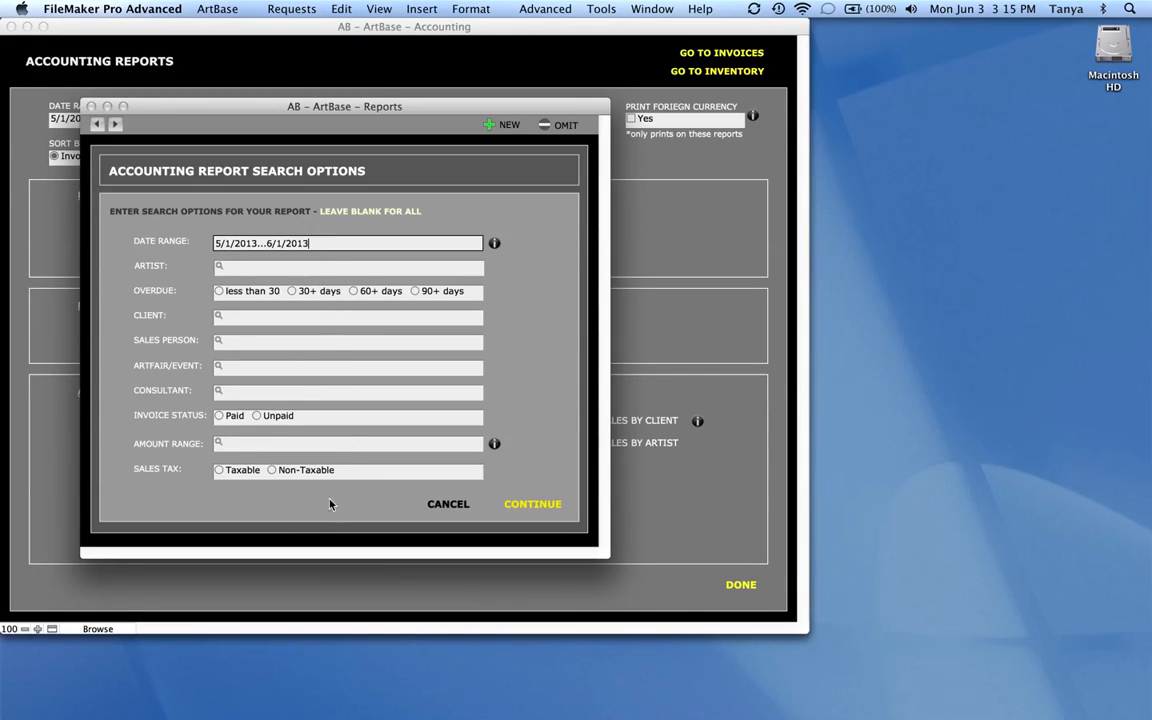
pyautogui.moveTo(280, 512)
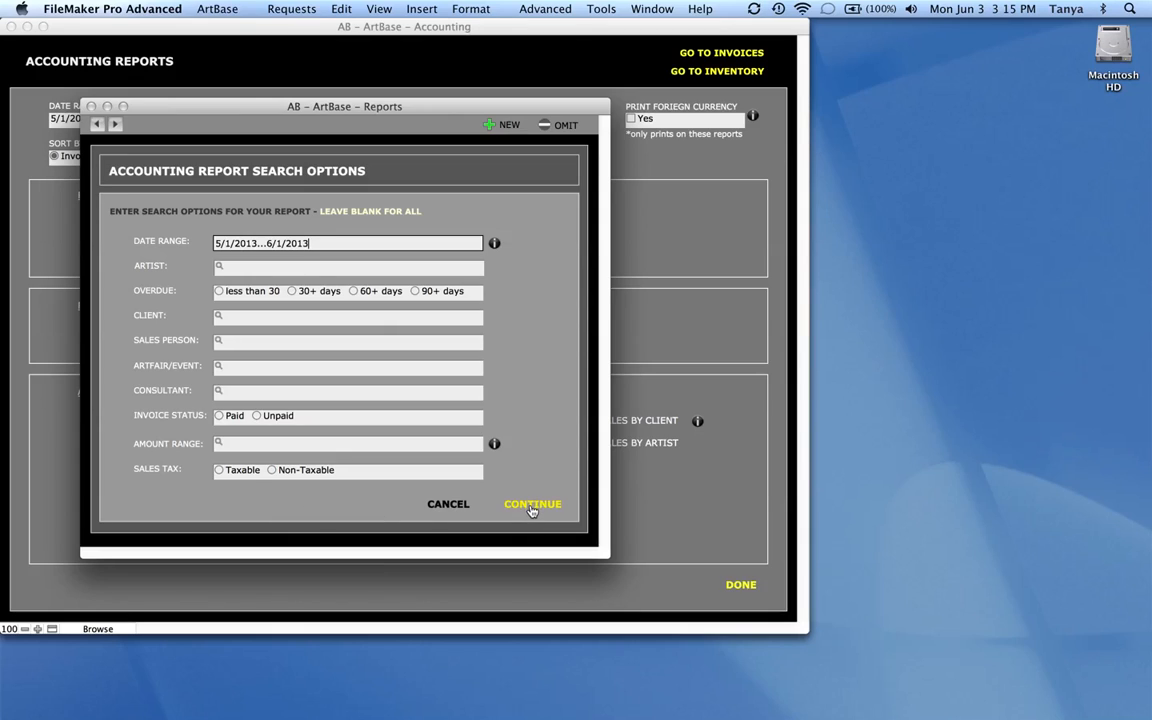
pyautogui.moveTo(544, 514)
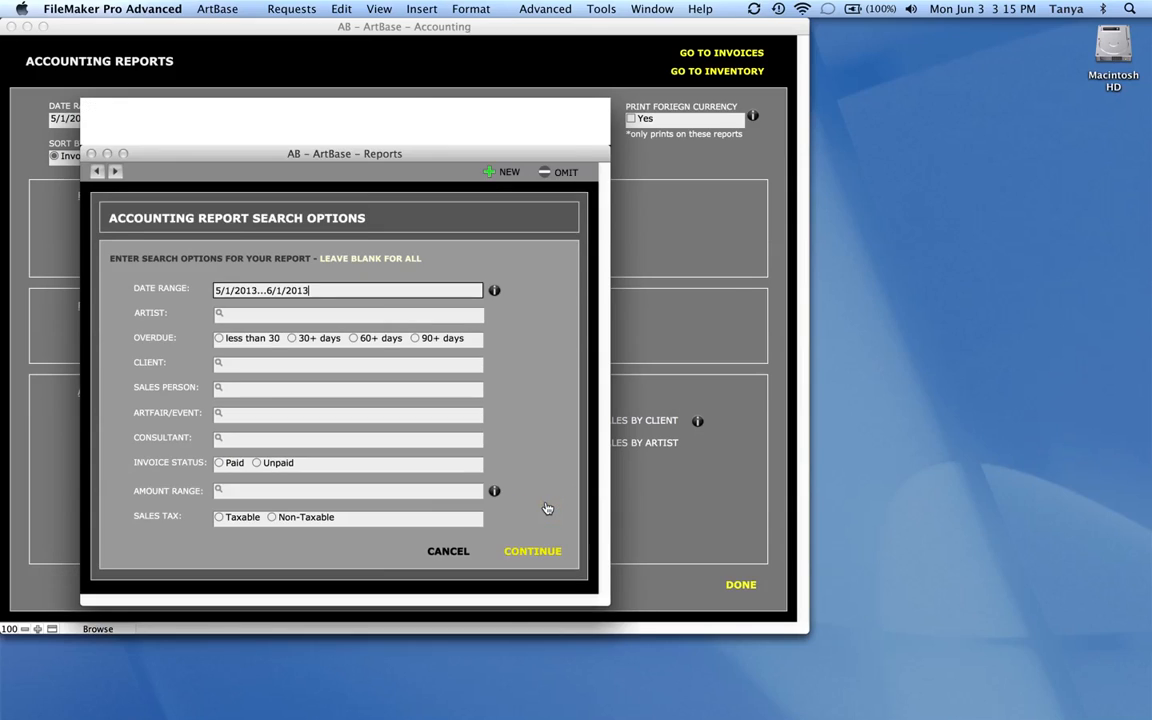
# Step: Run the Sales Report by item for 5/1/2013–6/1/2013 from the search options
pyautogui.click(532, 552)
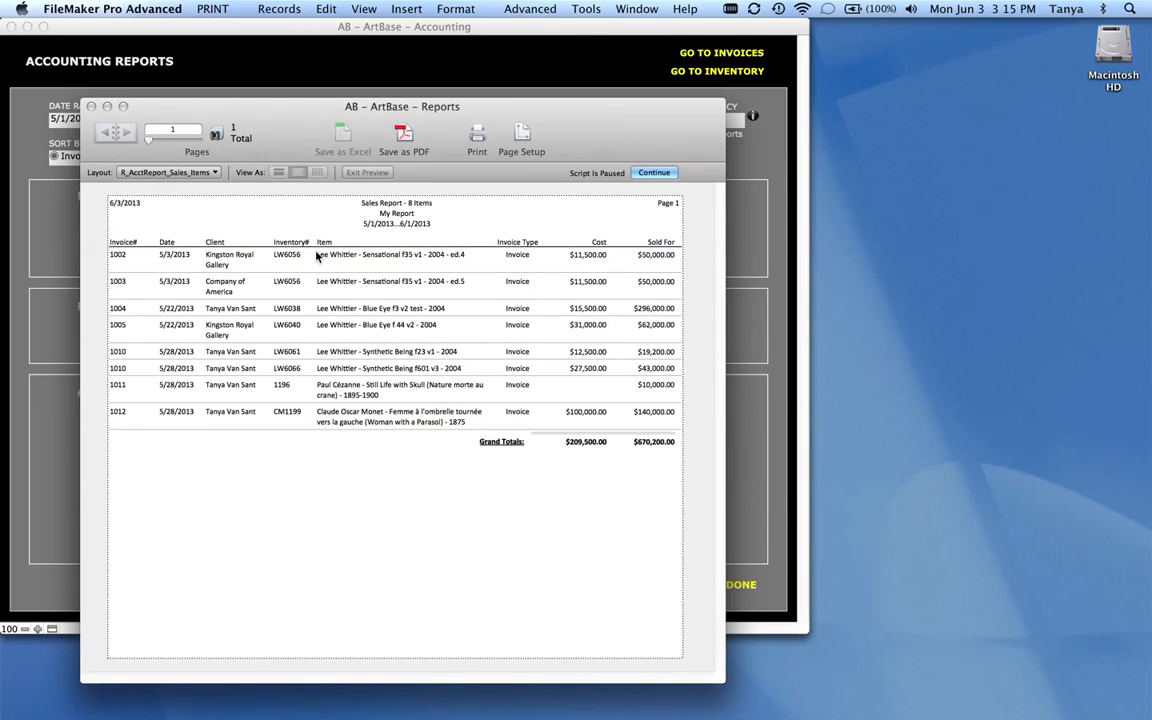
pyautogui.moveTo(350, 488)
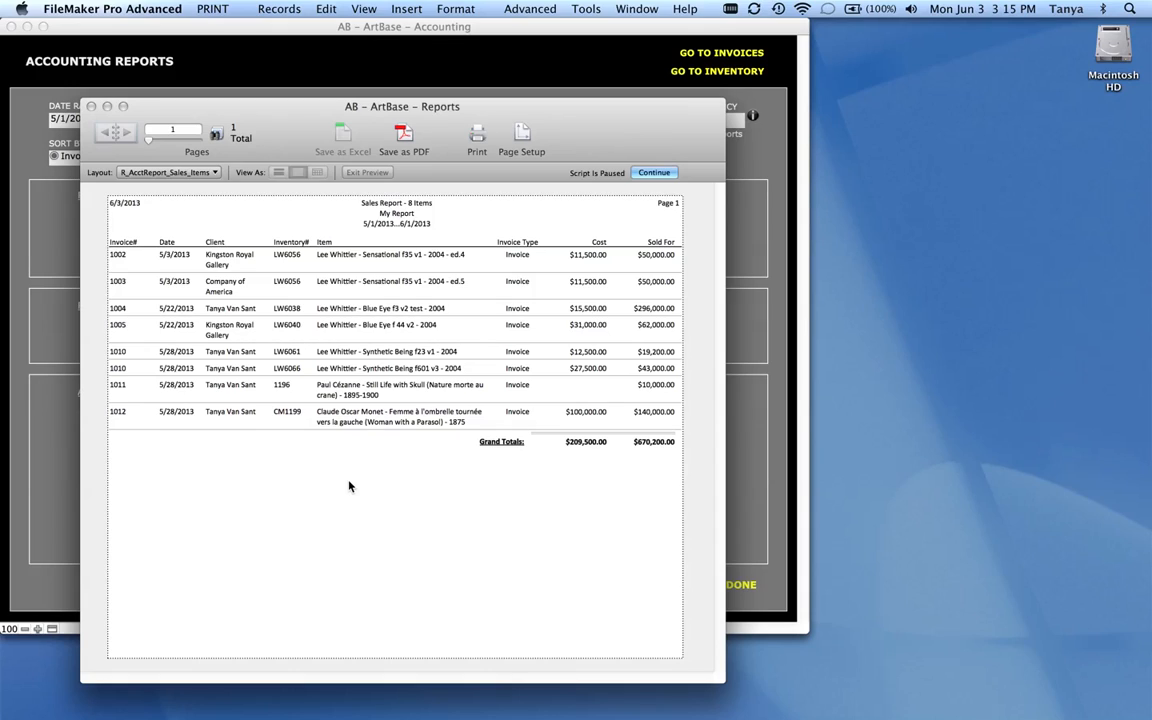
pyautogui.moveTo(668, 432)
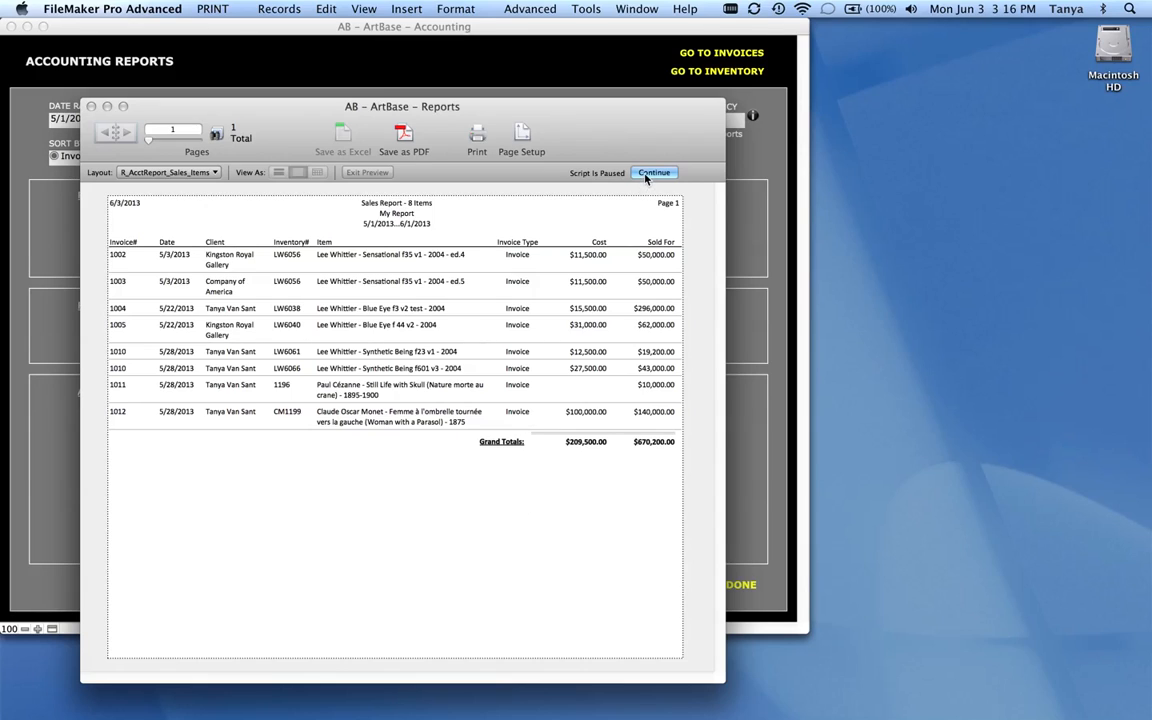
# Step: Leave the item sales preview and start the Gross Profit / CoGS report
pyautogui.click(656, 172)
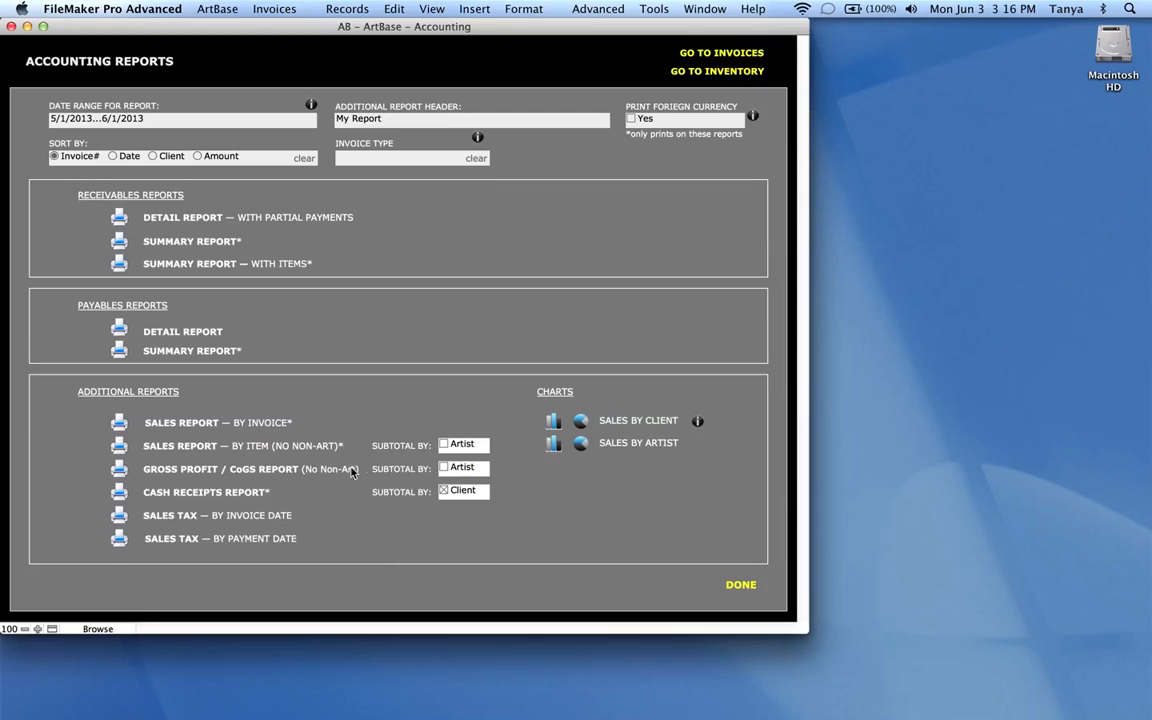
pyautogui.moveTo(118, 474)
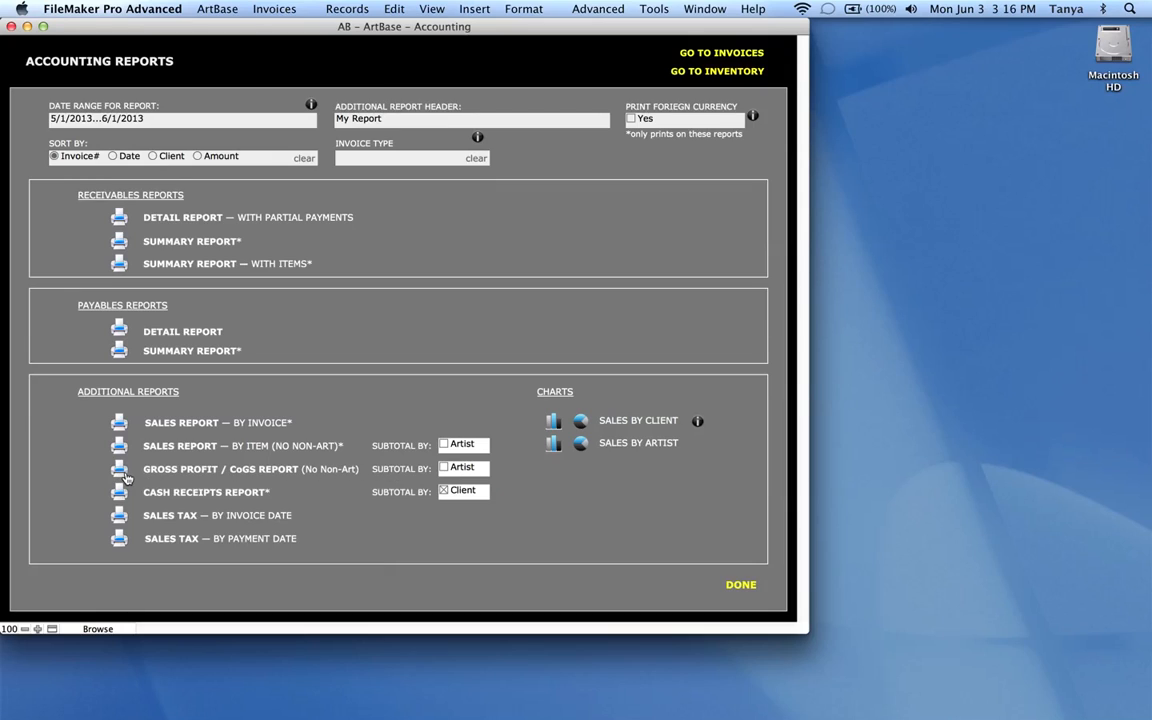
pyautogui.moveTo(360, 480)
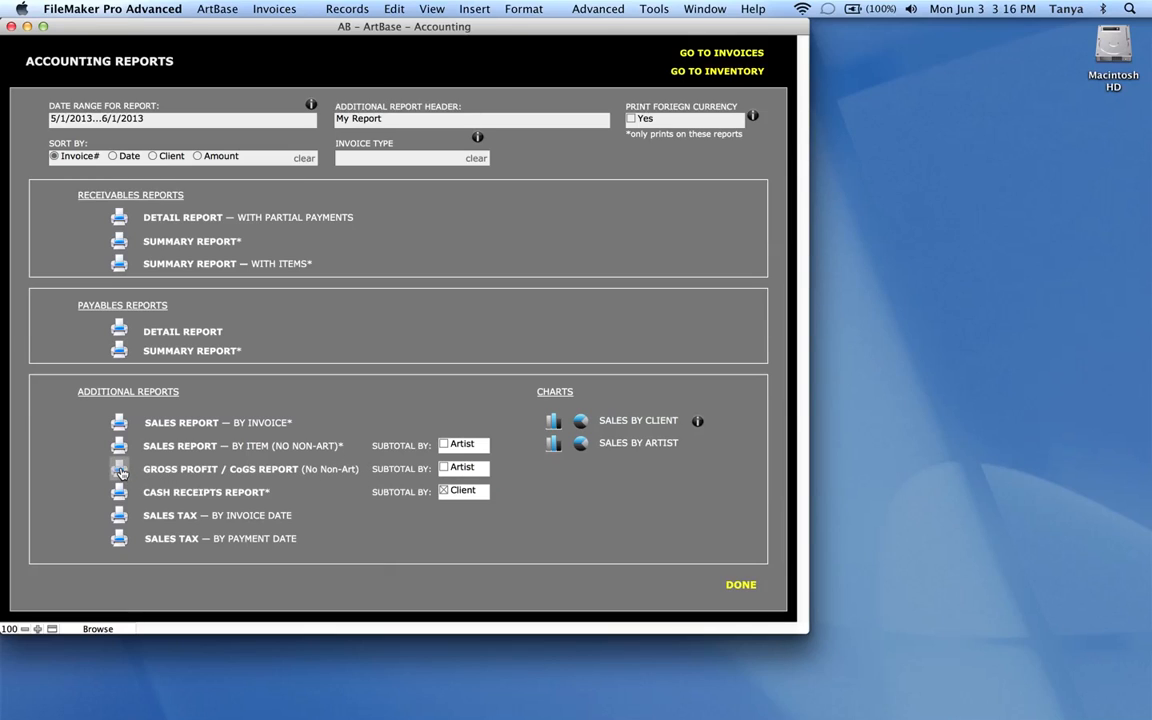
pyautogui.click(116, 468)
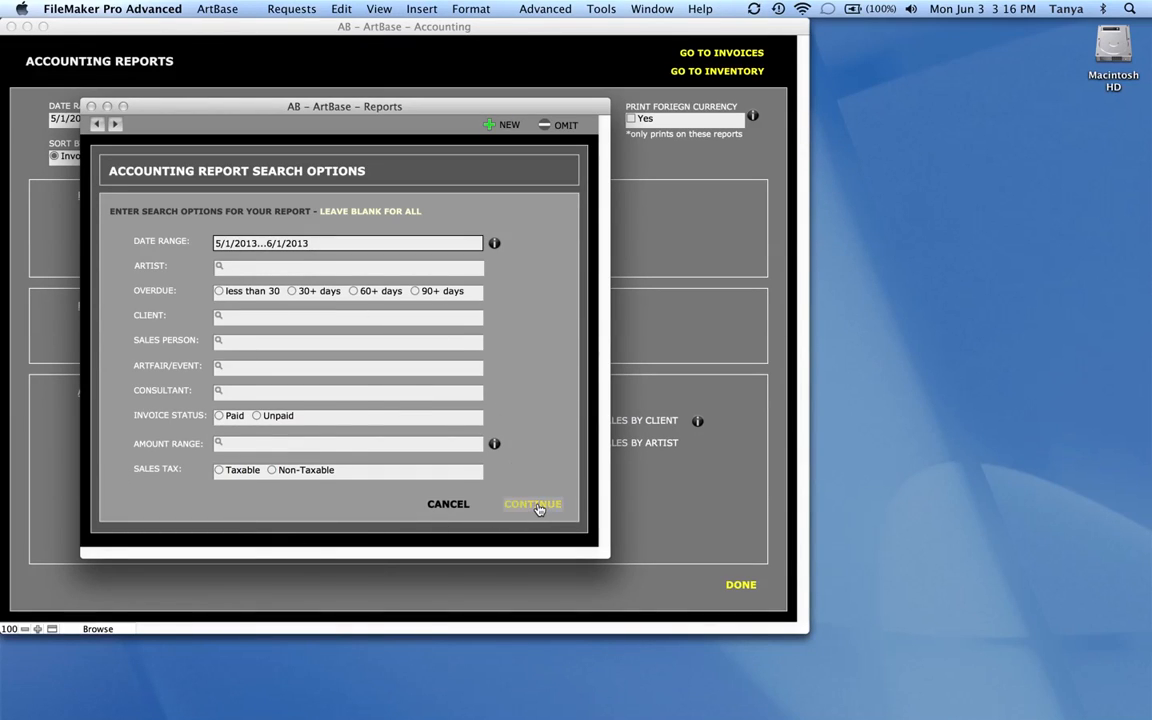
# Step: Run the Gross Profit / CoGS report for 5/1/2013–6/1/2013
pyautogui.click(532, 504)
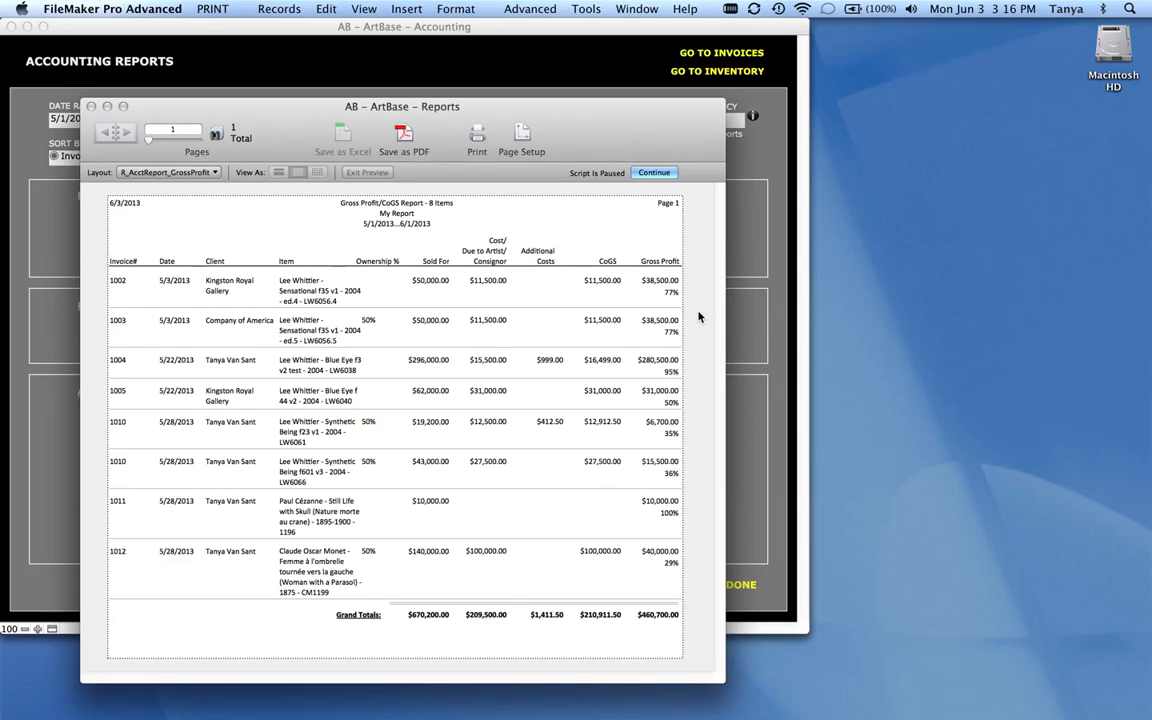
pyautogui.moveTo(454, 320)
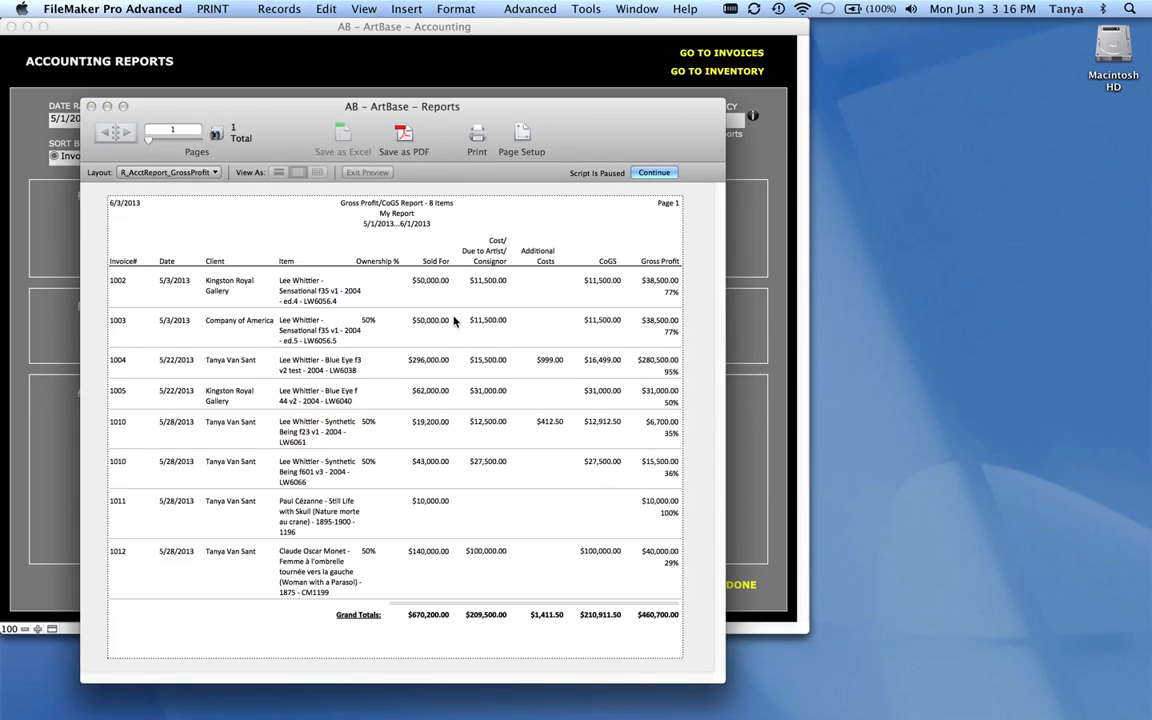
pyautogui.moveTo(368, 592)
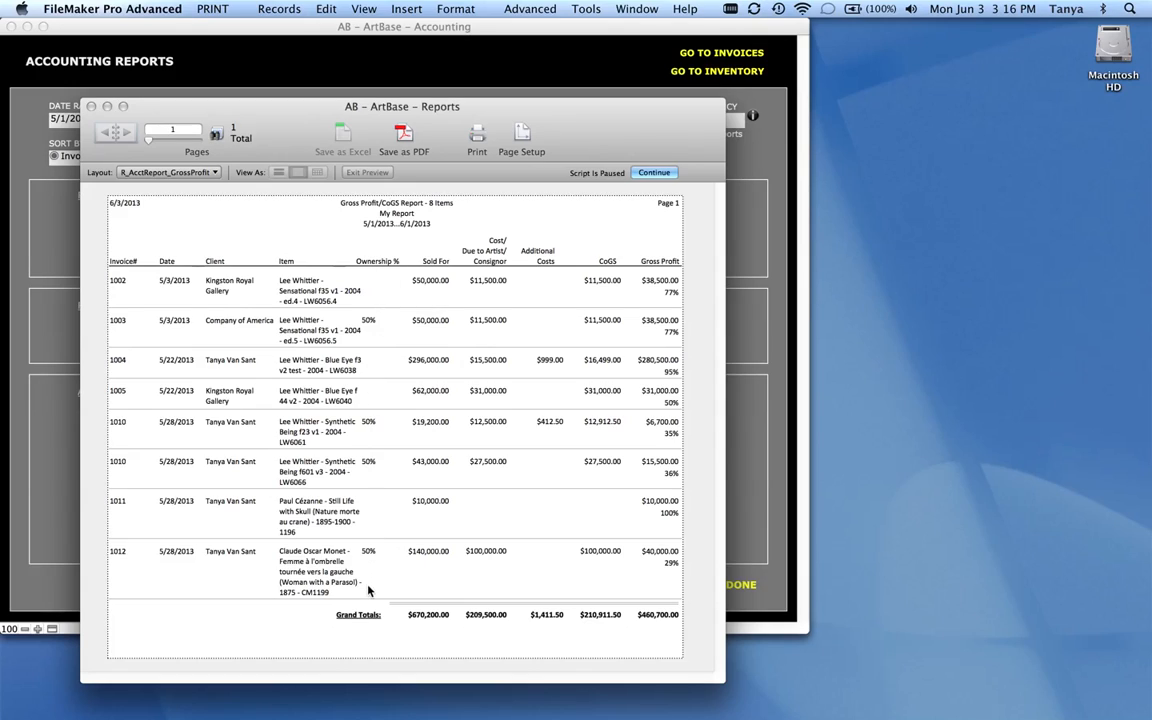
pyautogui.moveTo(372, 510)
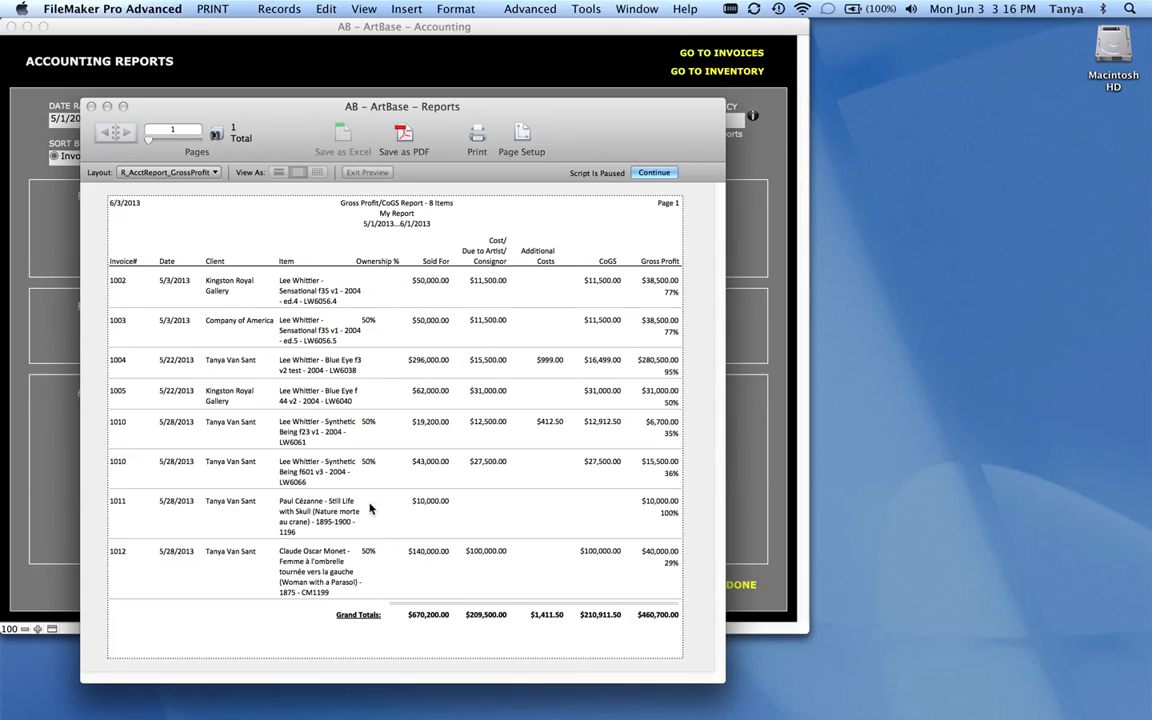
pyautogui.moveTo(436, 360)
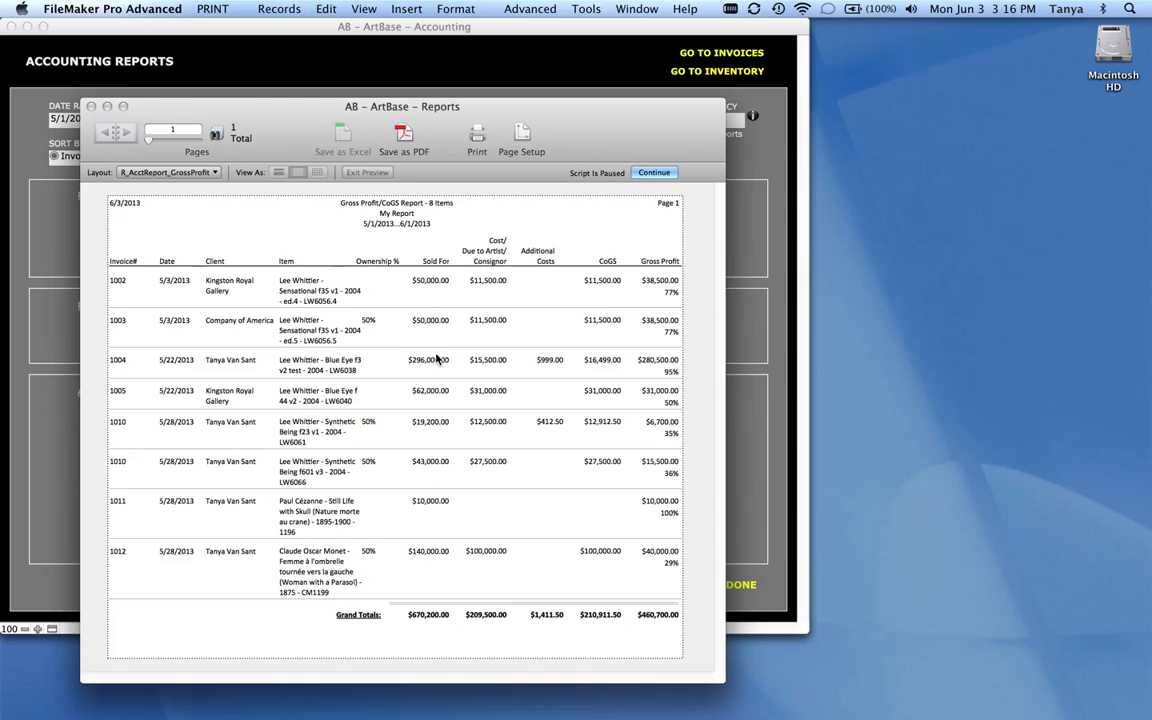
pyautogui.moveTo(428, 584)
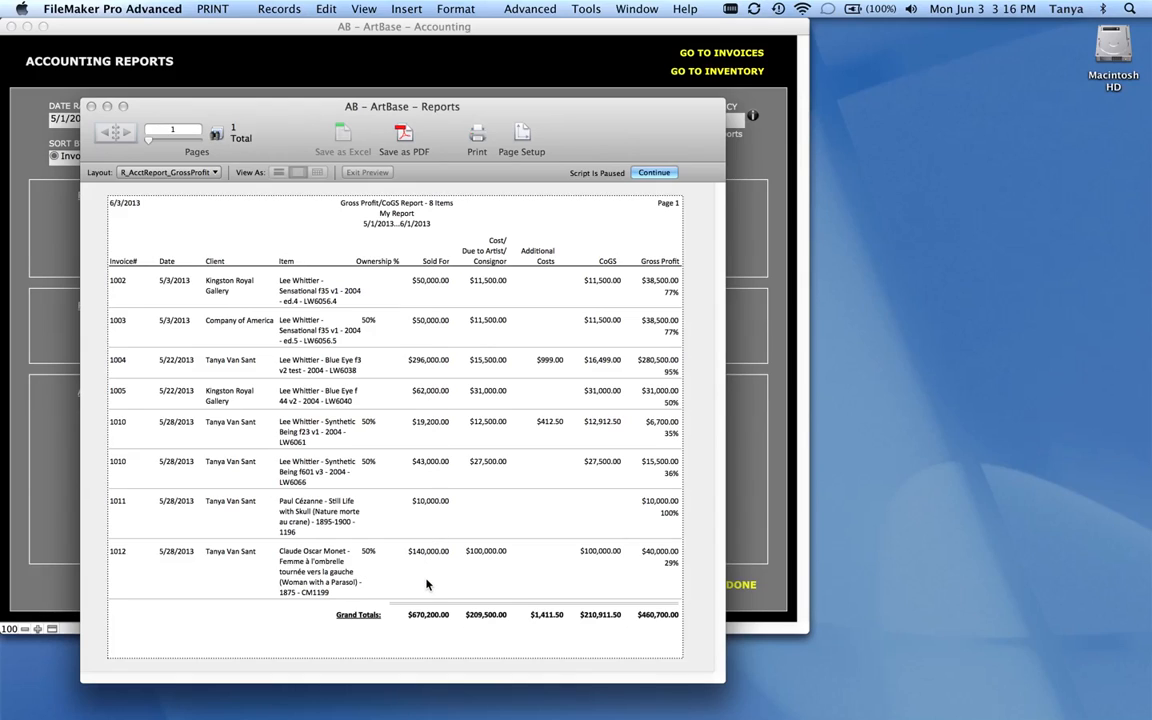
pyautogui.moveTo(480, 230)
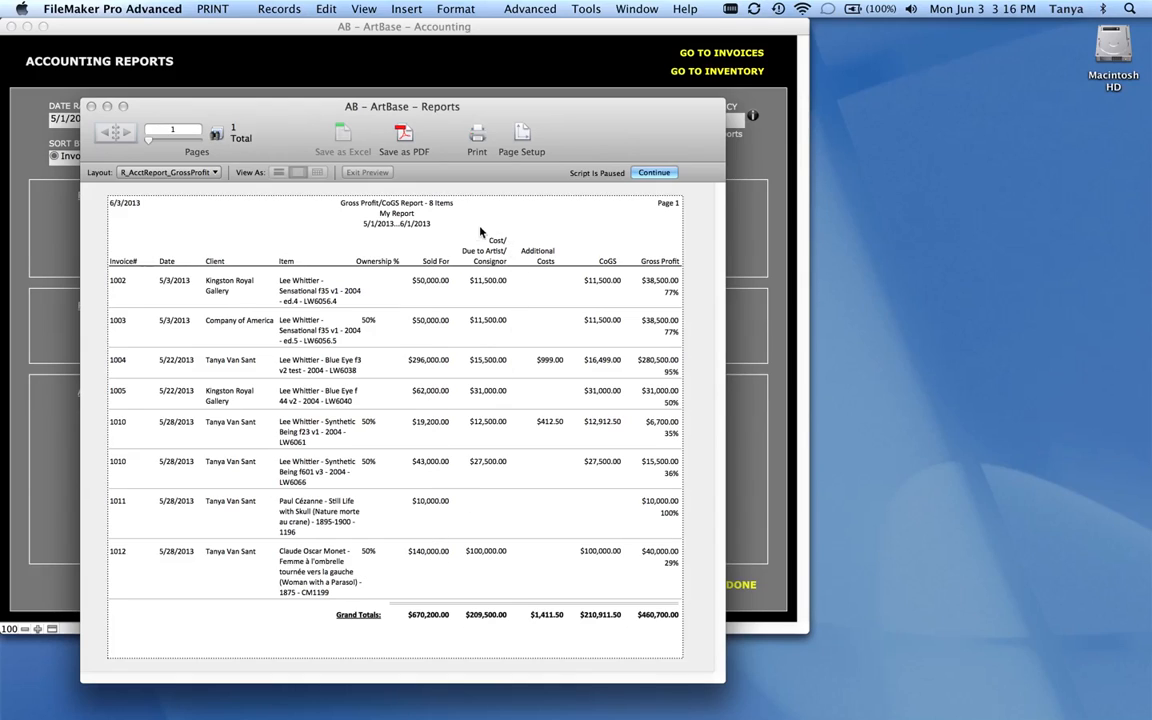
pyautogui.moveTo(494, 588)
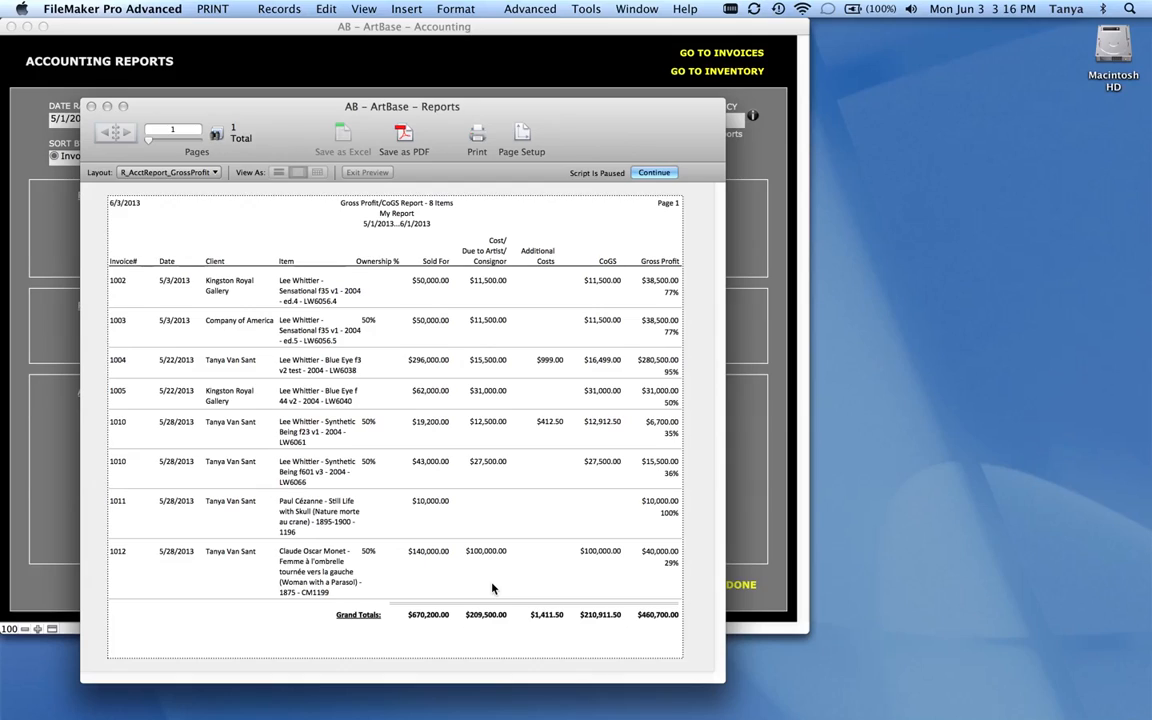
pyautogui.moveTo(520, 300)
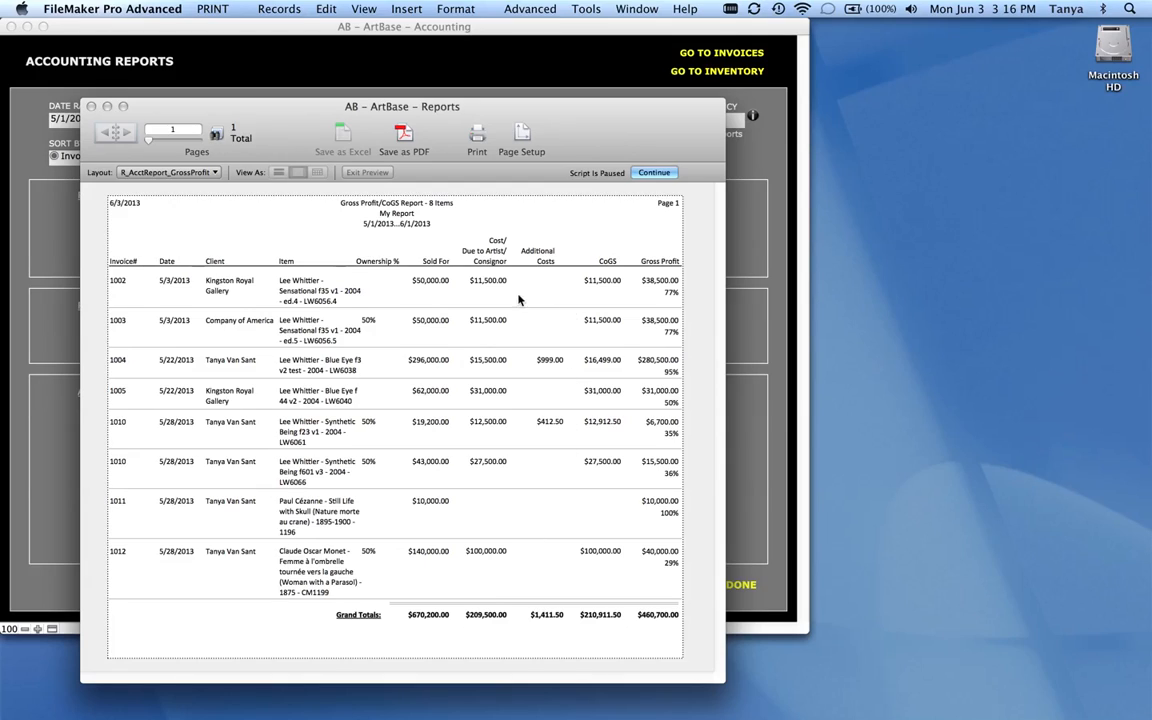
pyautogui.moveTo(548, 456)
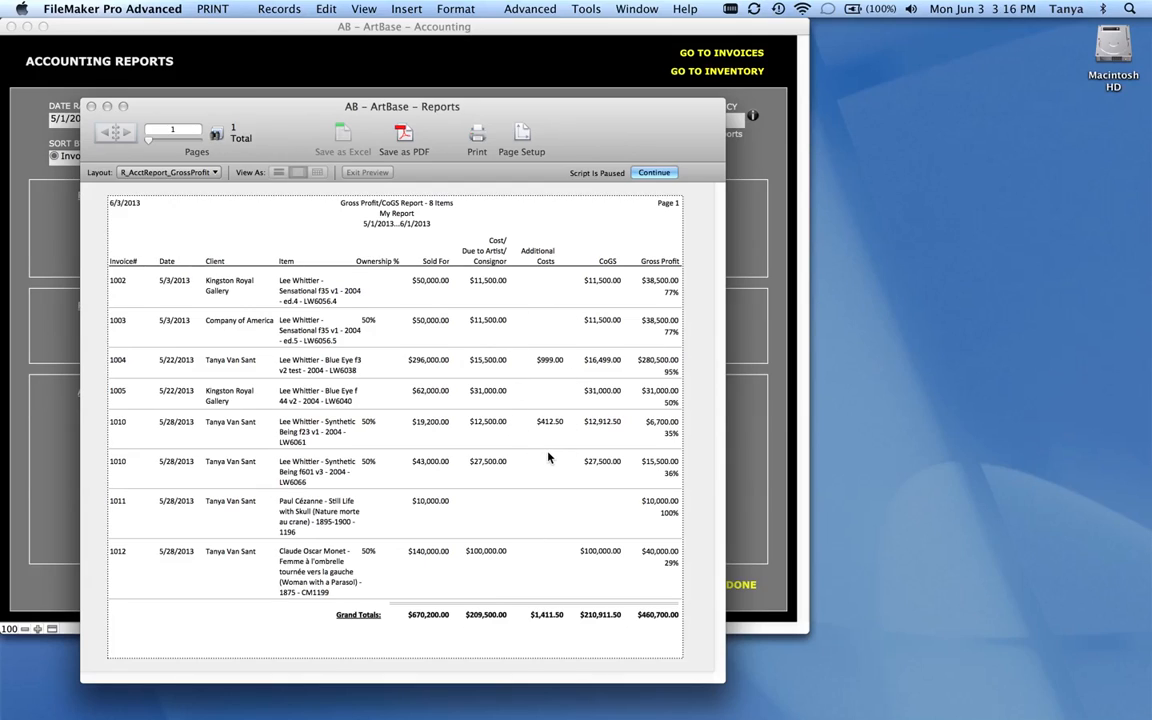
pyautogui.moveTo(616, 438)
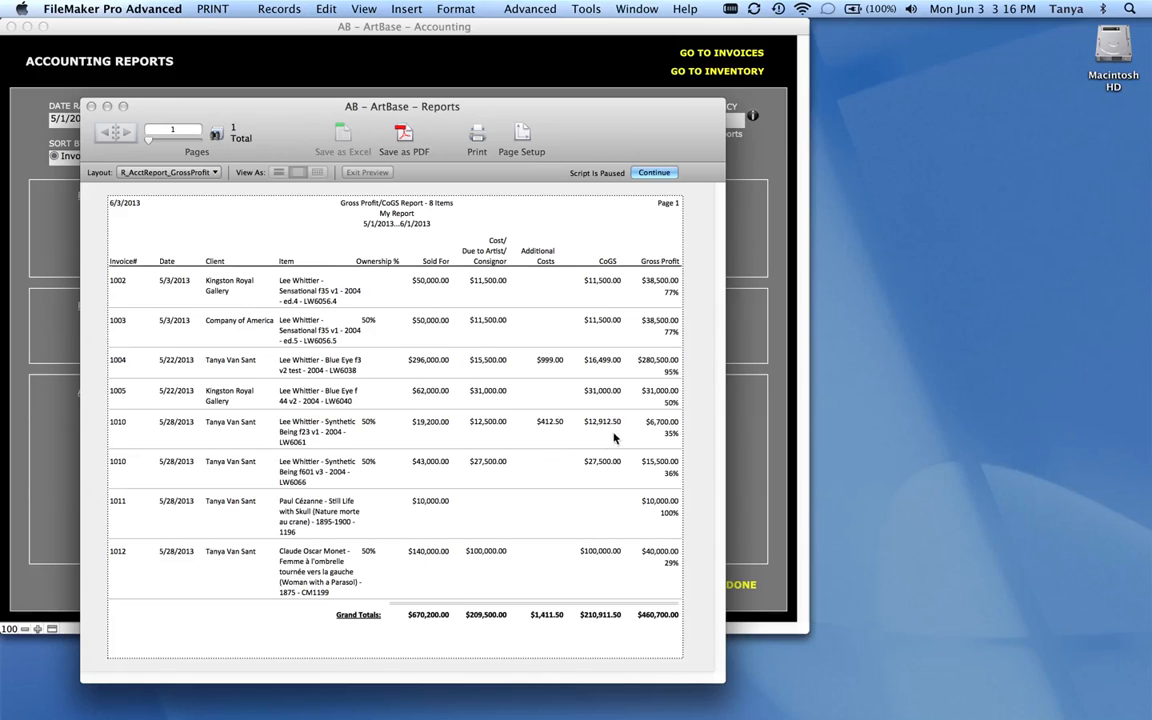
pyautogui.moveTo(584, 572)
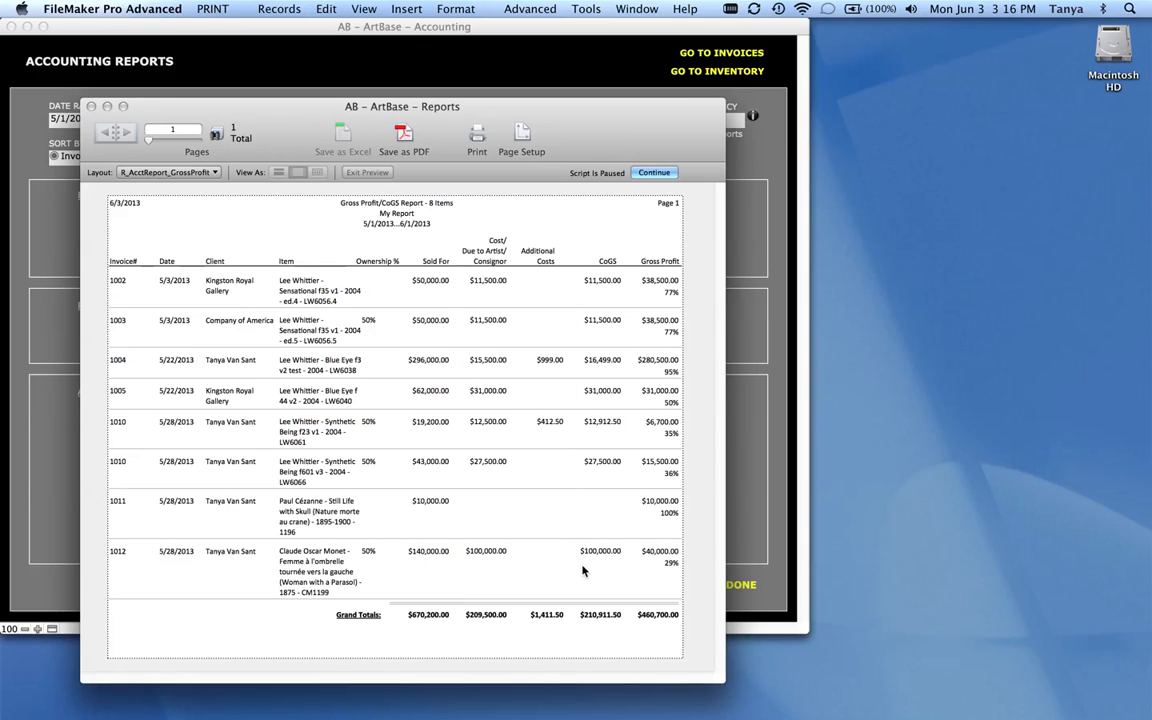
pyautogui.moveTo(492, 290)
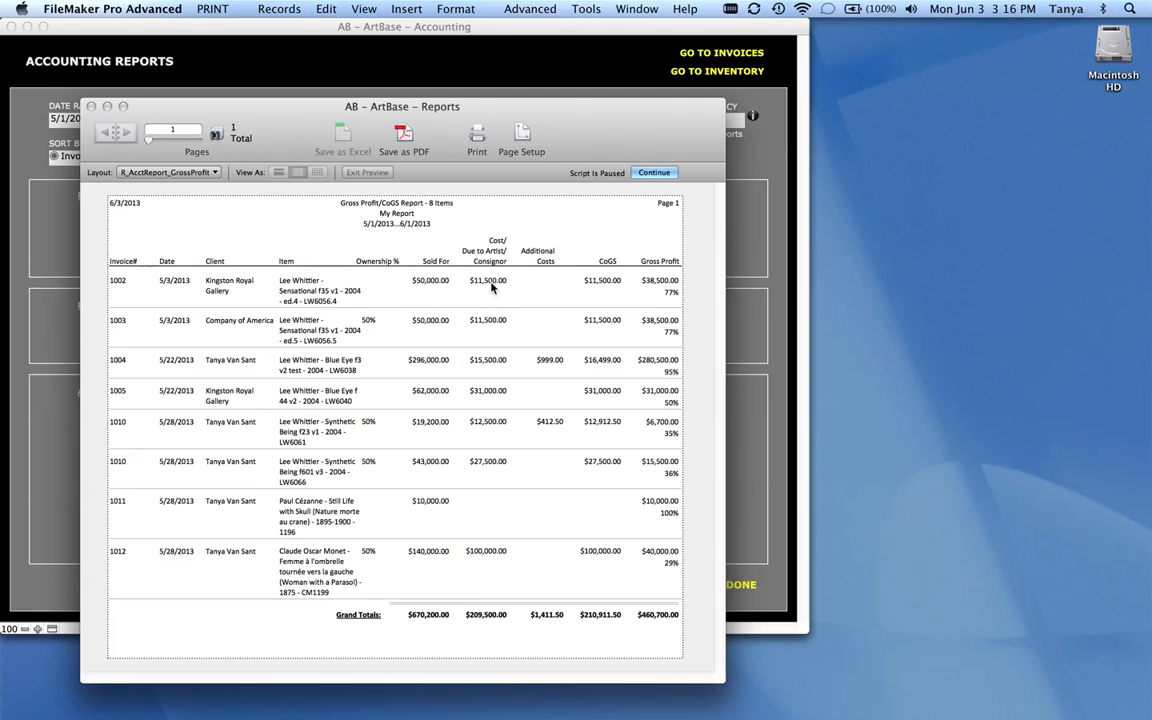
pyautogui.moveTo(668, 292)
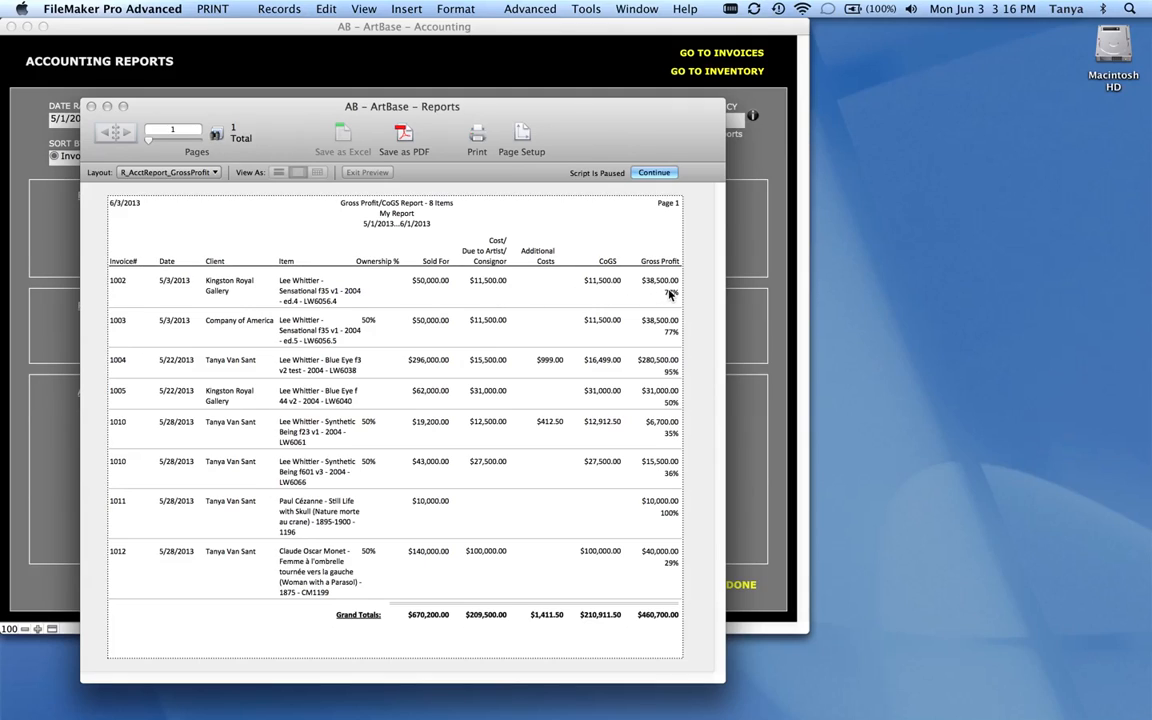
pyautogui.moveTo(656, 284)
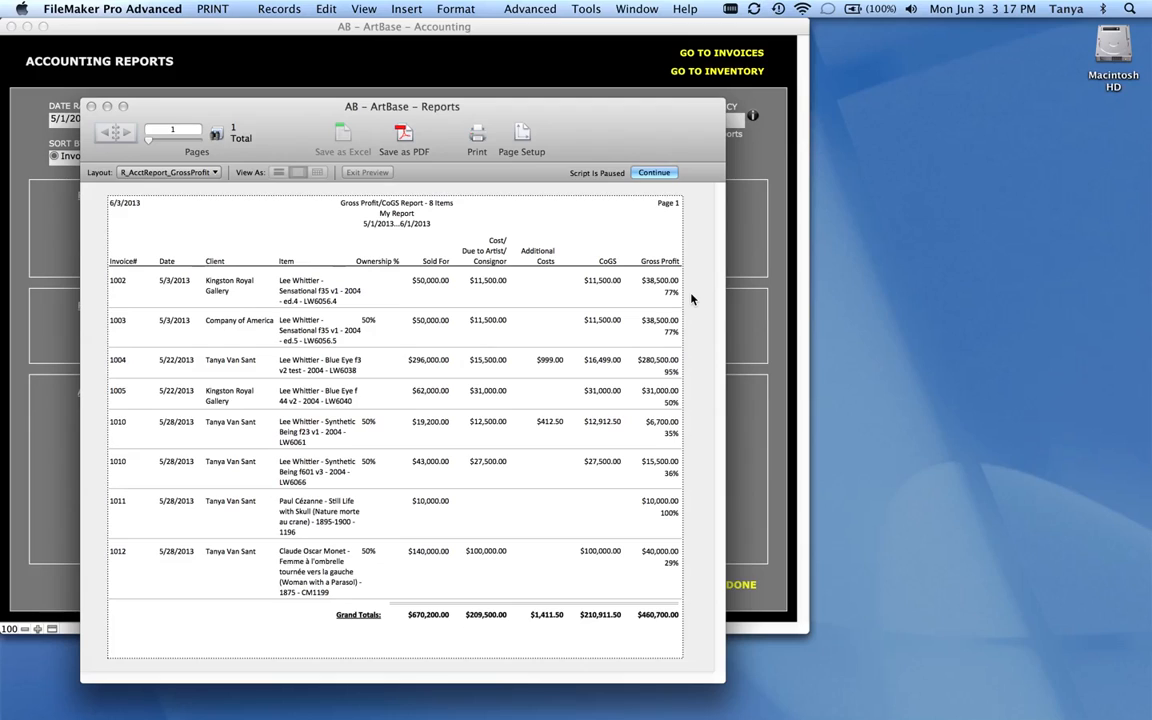
pyautogui.moveTo(664, 188)
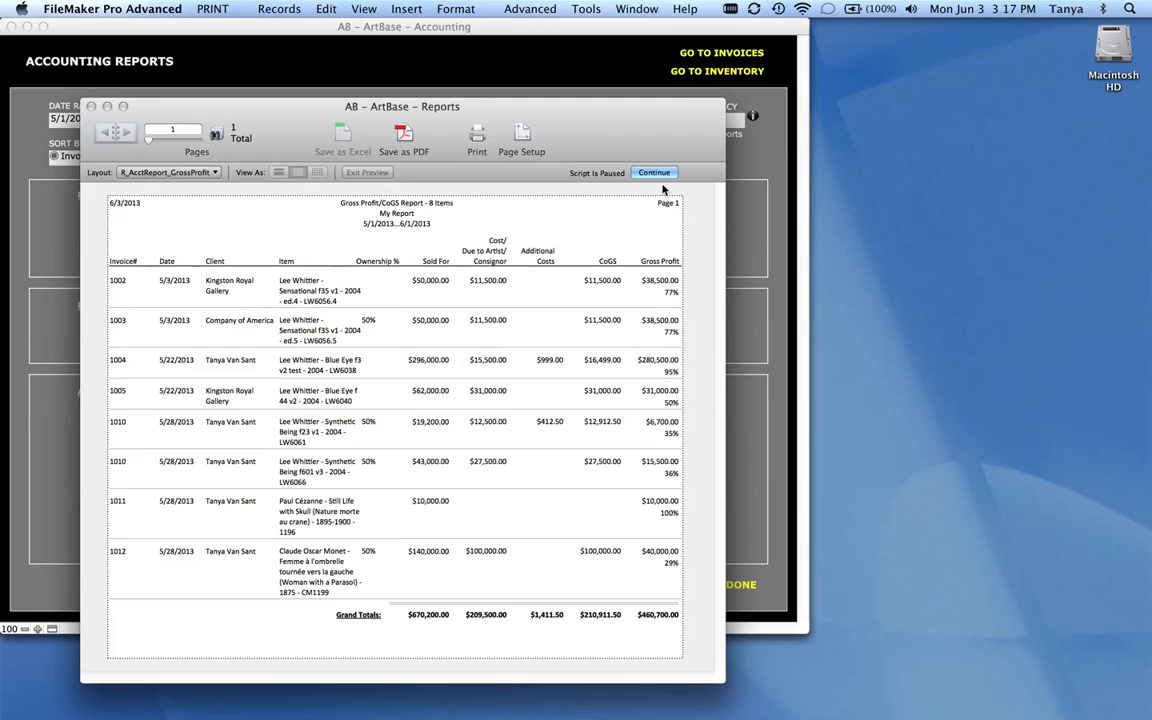
# Step: Leave the gross profit preview and start the Sales Report by Item
pyautogui.click(654, 172)
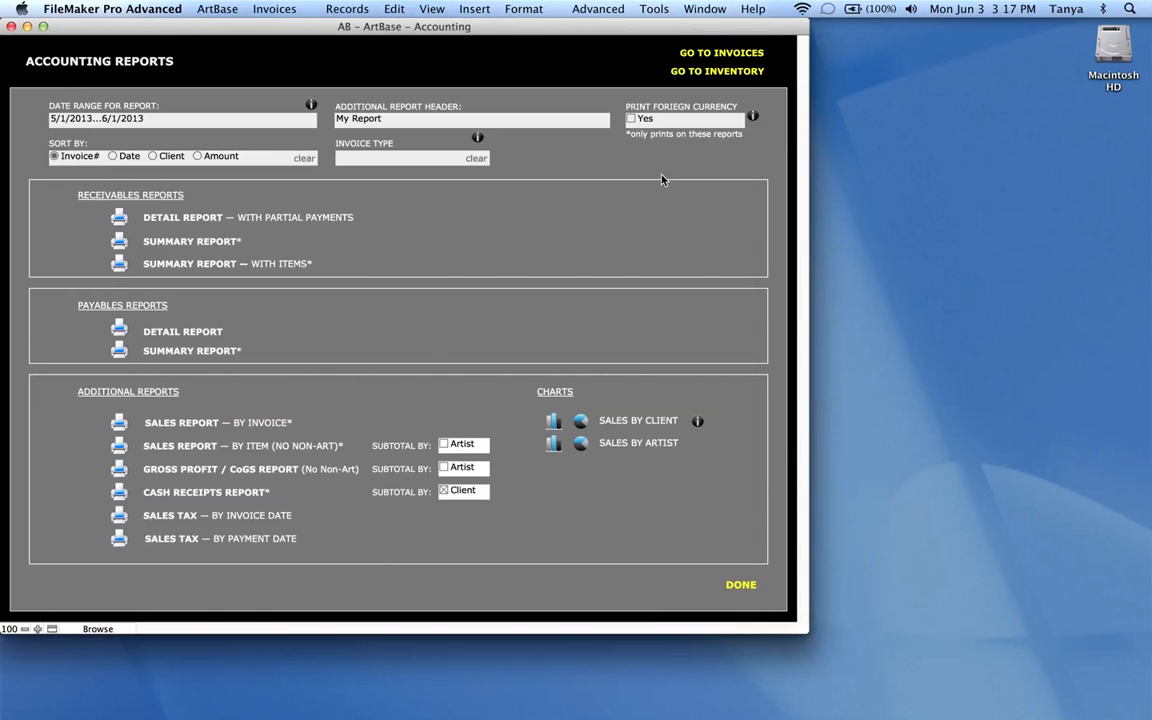
pyautogui.moveTo(176, 482)
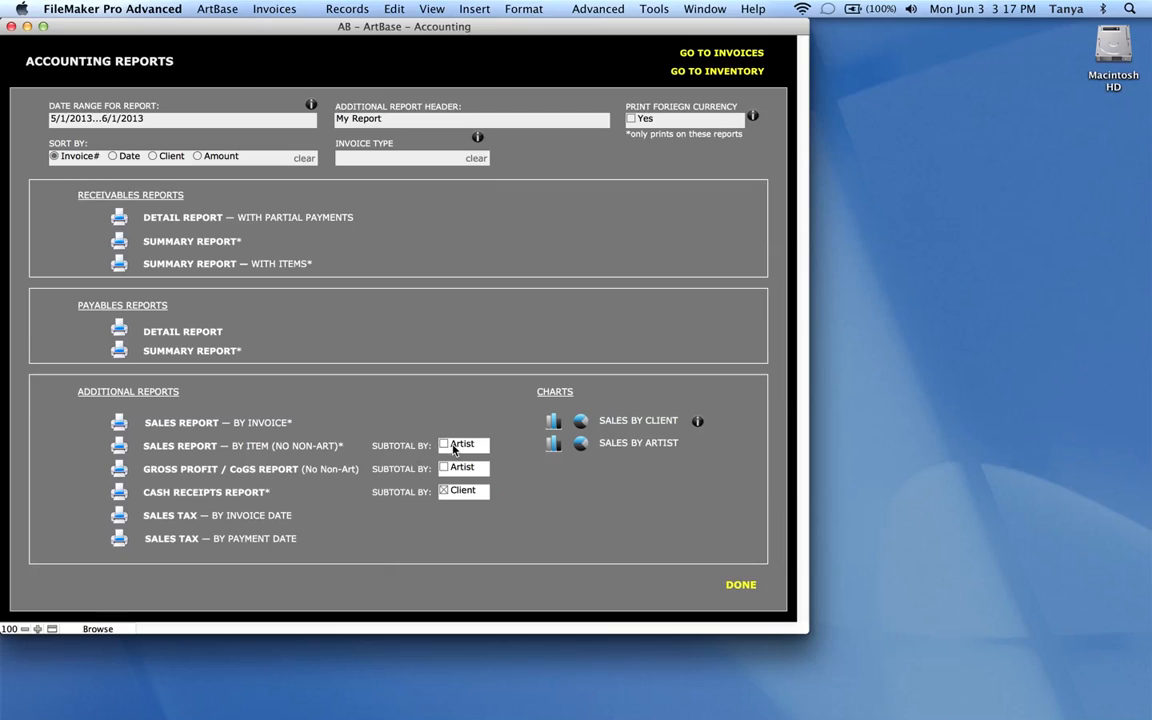
pyautogui.click(444, 444)
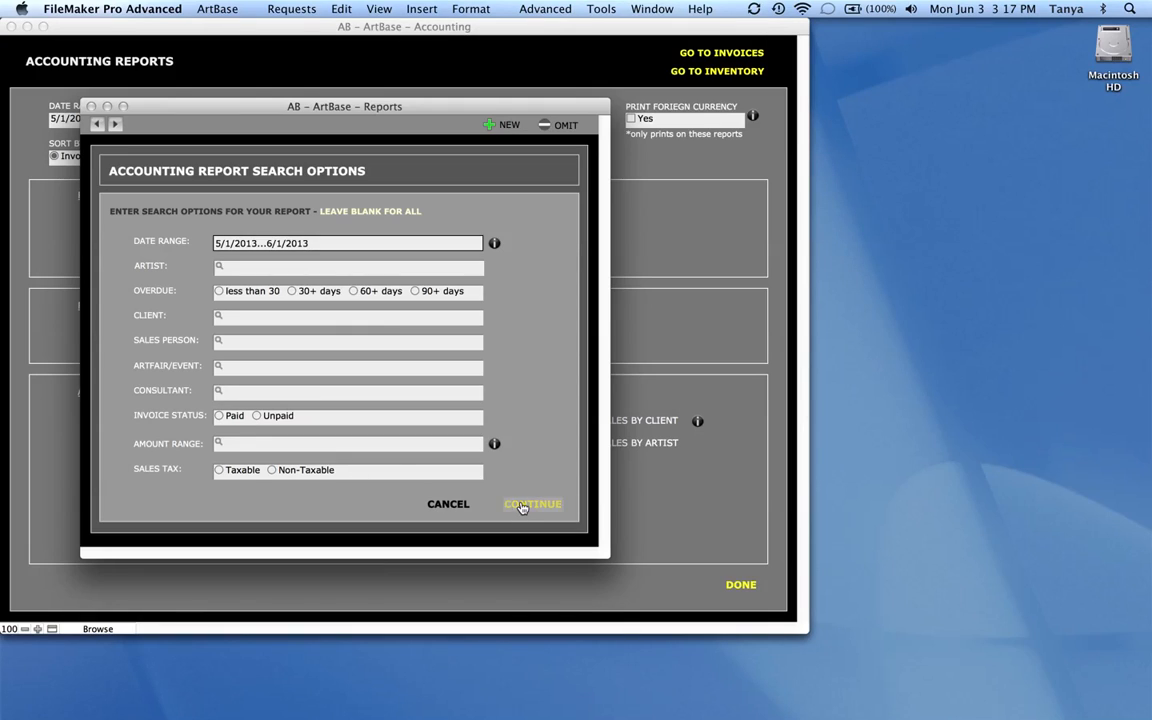
# Step: Run the sales report for 5/1/2013–6/1/2013, subtotaled by artist
pyautogui.click(532, 504)
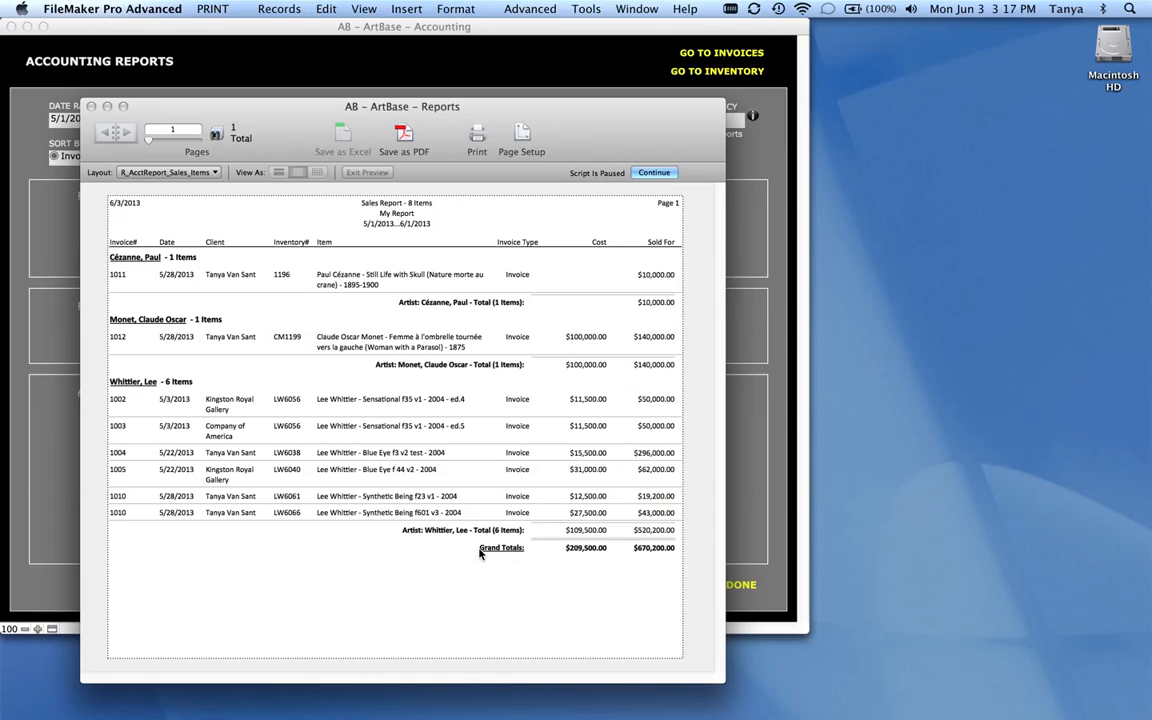
pyautogui.moveTo(514, 528)
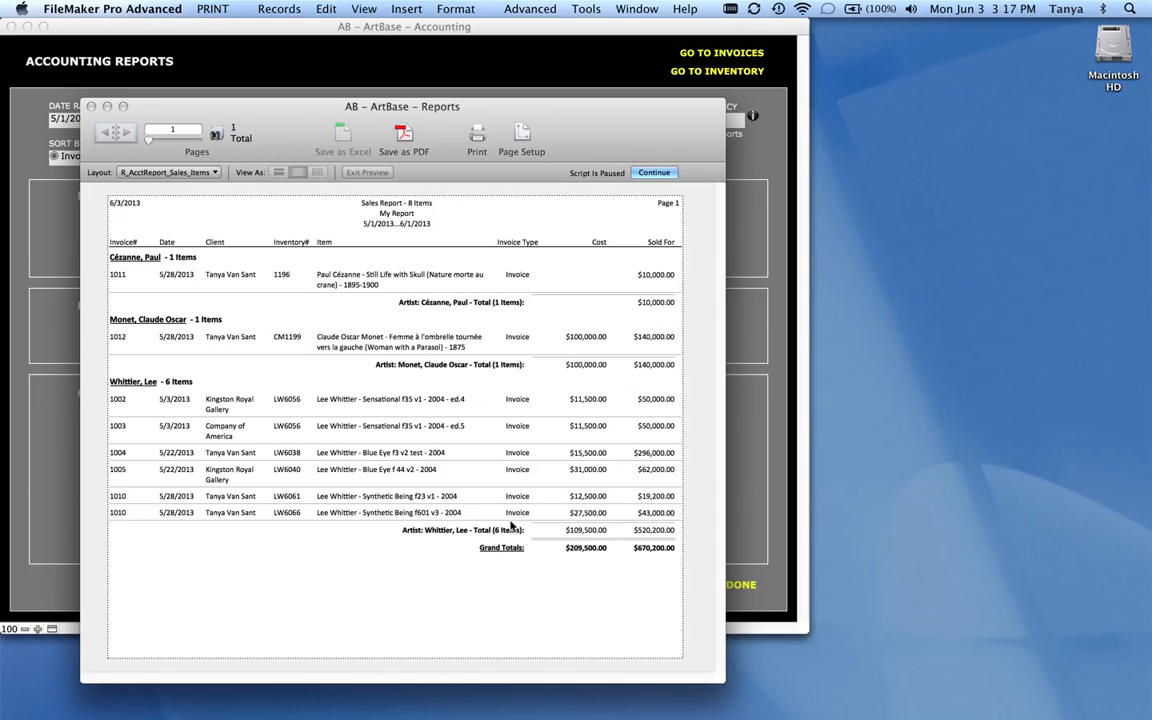
pyautogui.moveTo(692, 542)
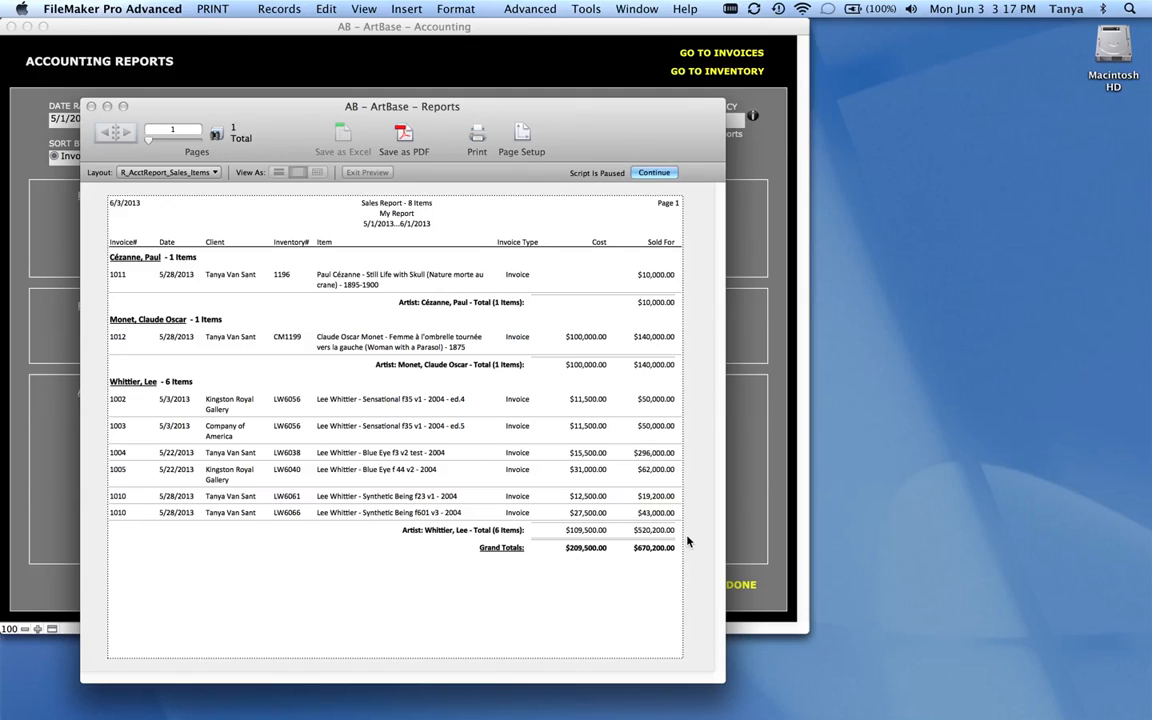
pyautogui.moveTo(172, 396)
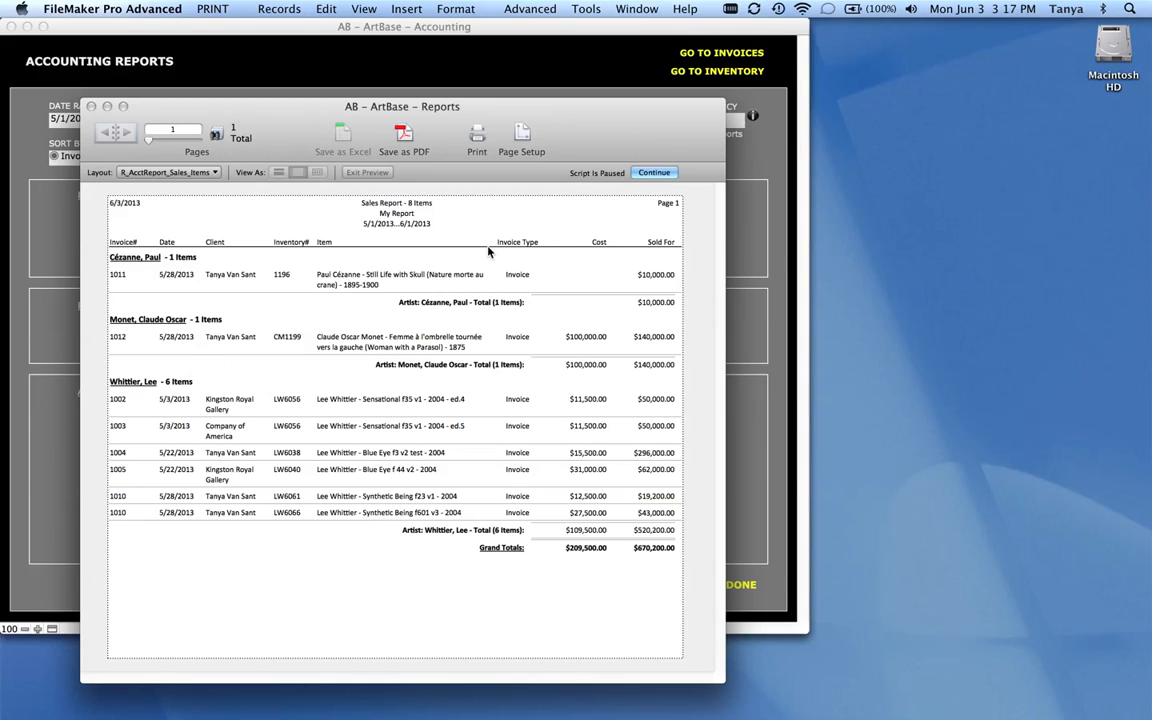
# Step: Leave the sales preview and run the Cash Receipts Report for the date range
pyautogui.click(654, 172)
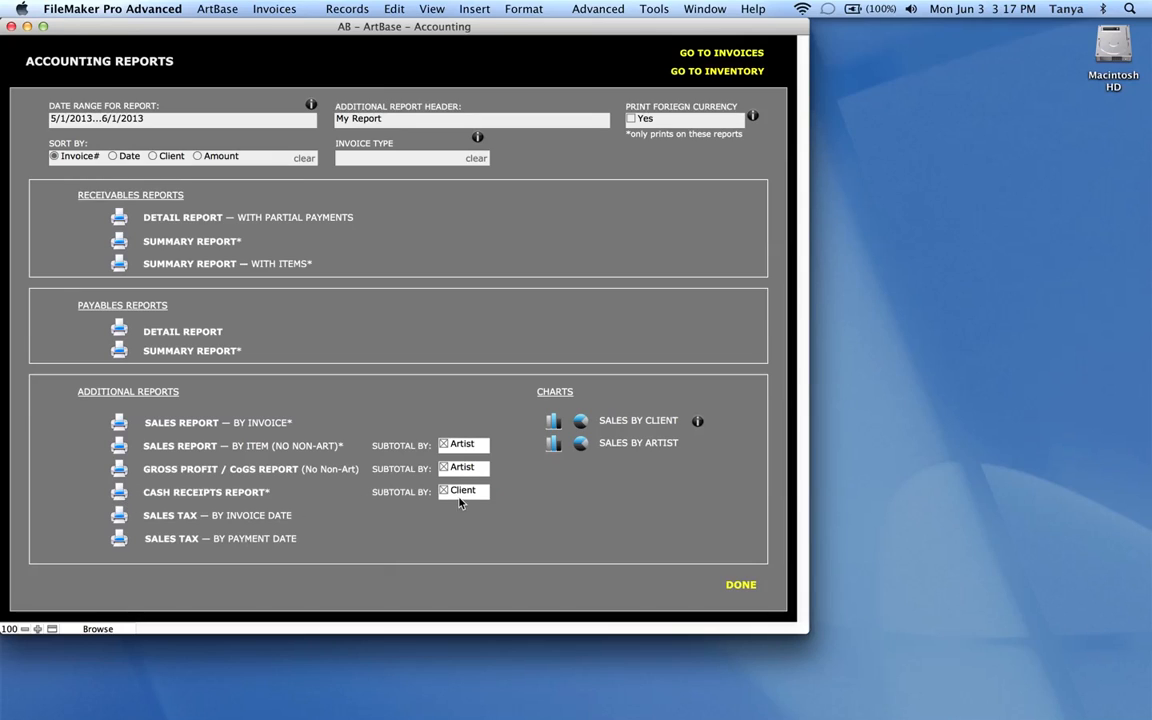
pyautogui.click(444, 492)
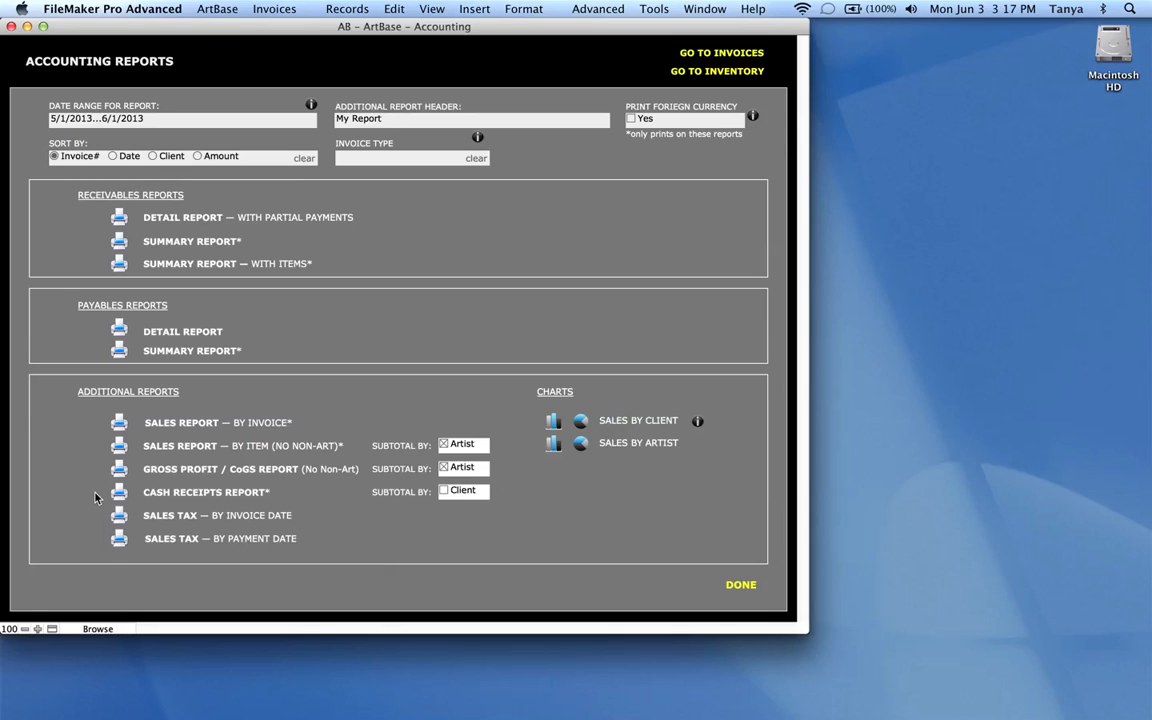
pyautogui.moveTo(18, 214)
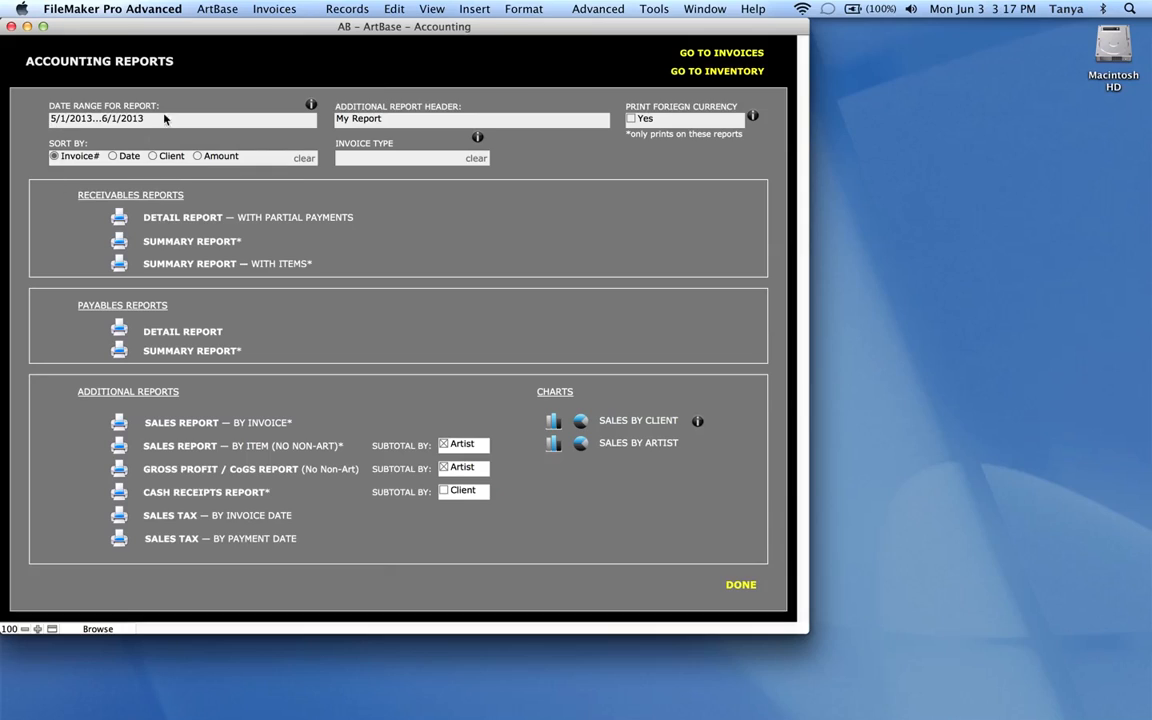
pyautogui.moveTo(116, 540)
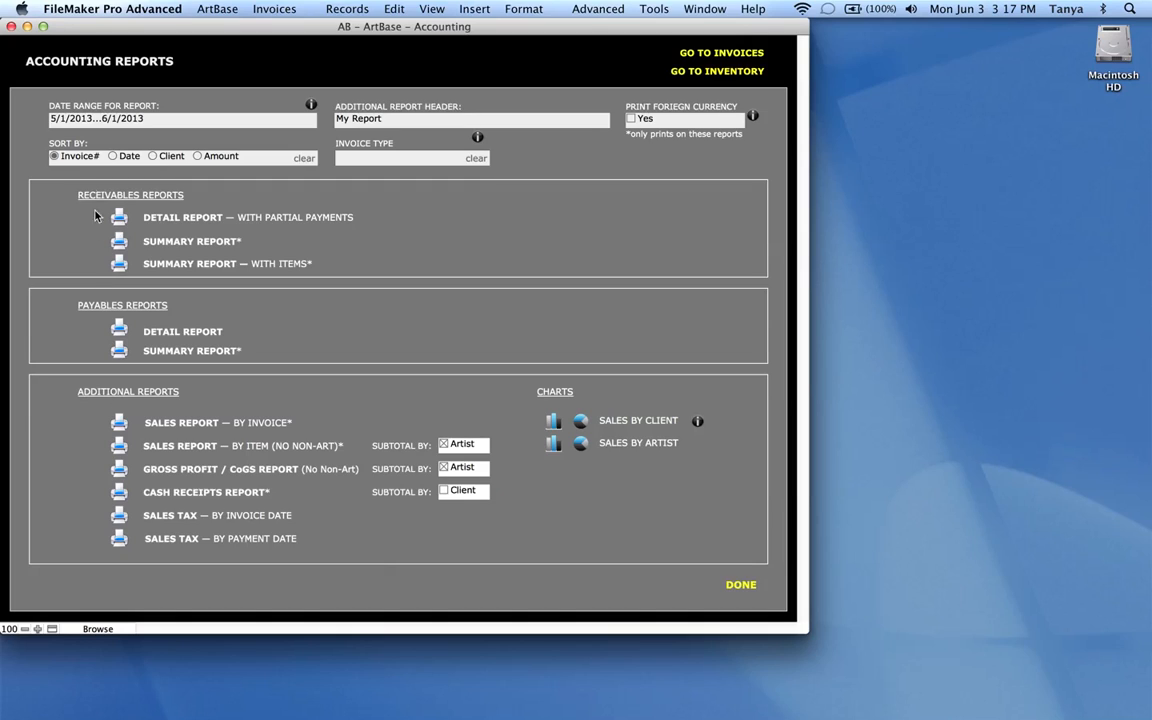
pyautogui.moveTo(120, 492)
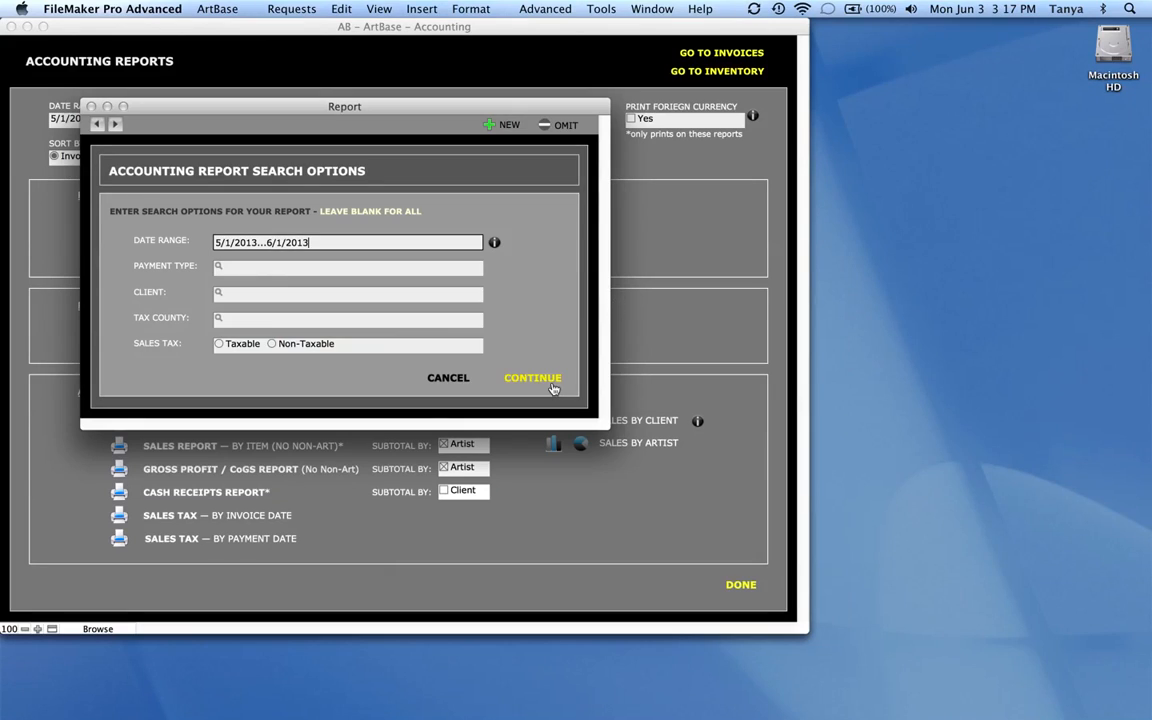
pyautogui.click(532, 378)
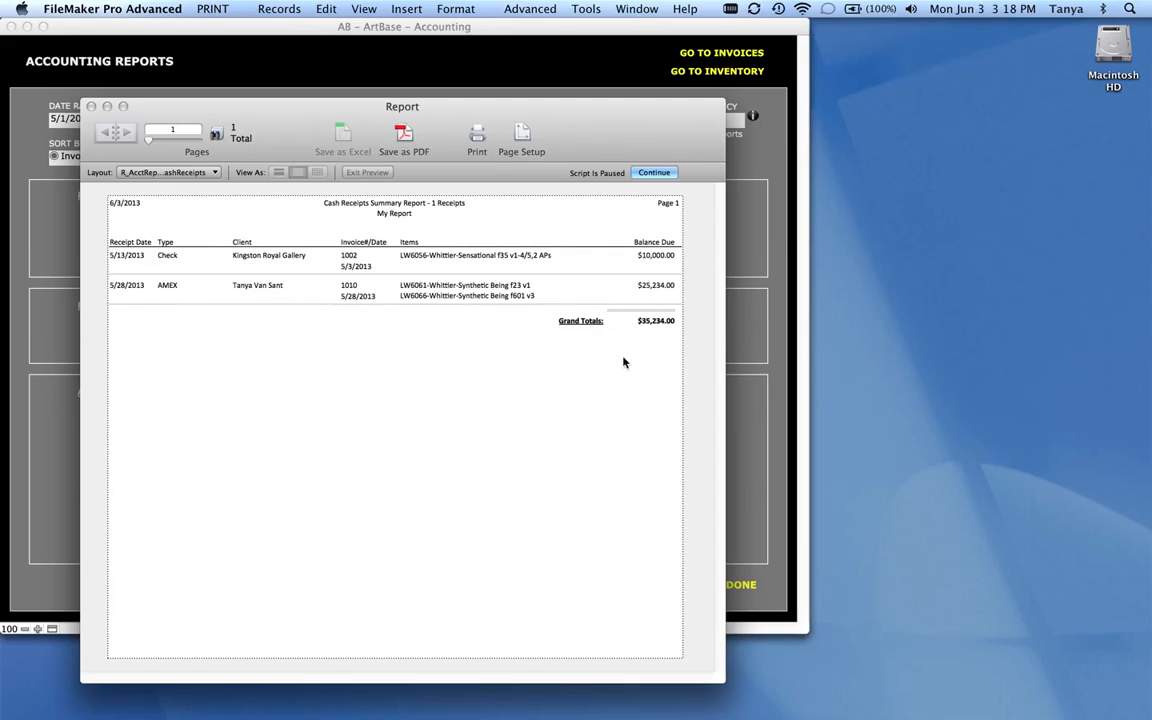
pyautogui.moveTo(662, 188)
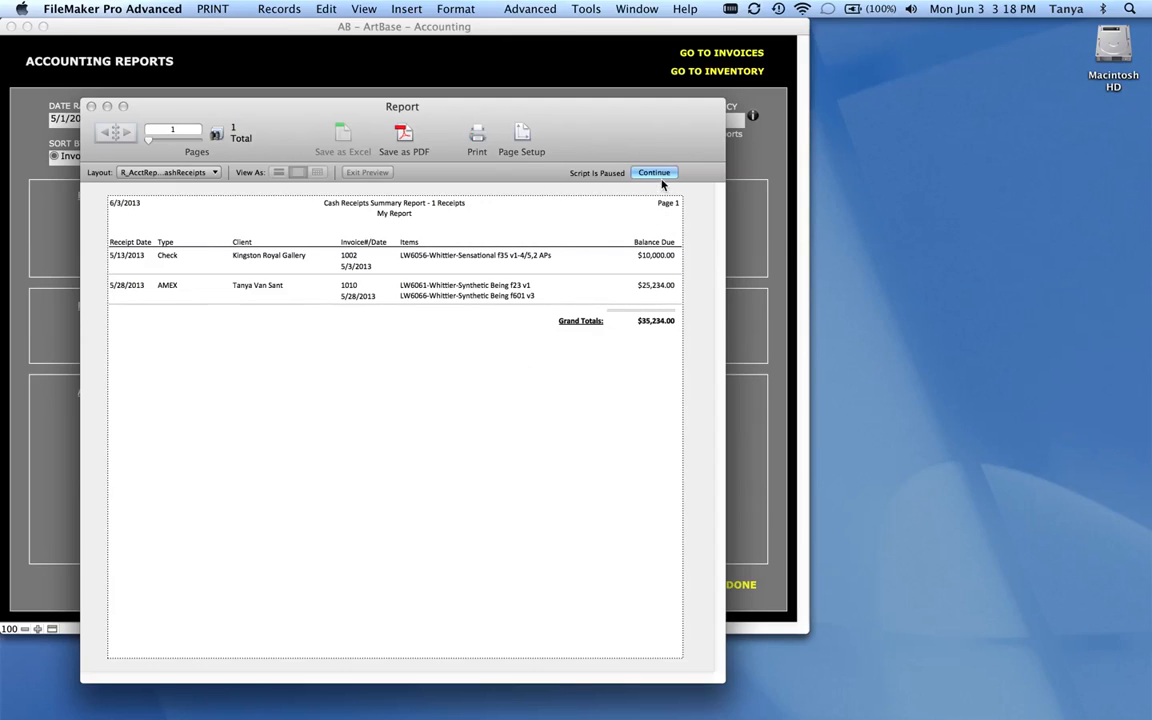
# Step: Rerun the cash receipts report, now subtotaled by client
pyautogui.click(654, 172)
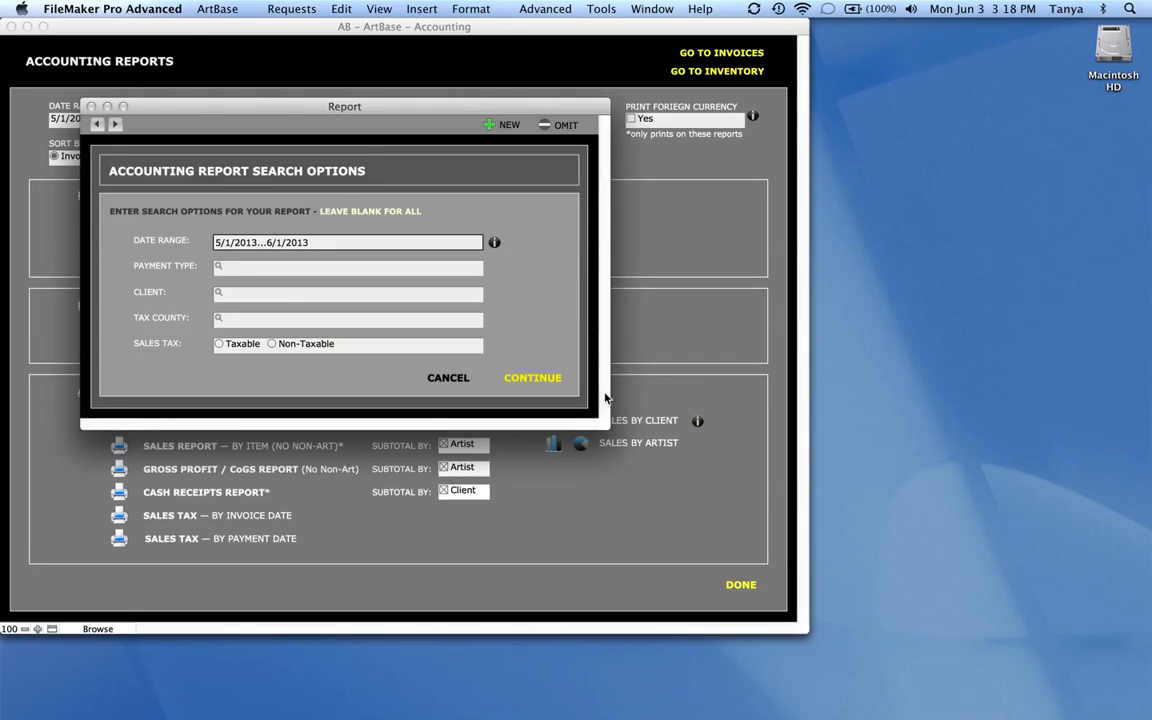
pyautogui.click(532, 376)
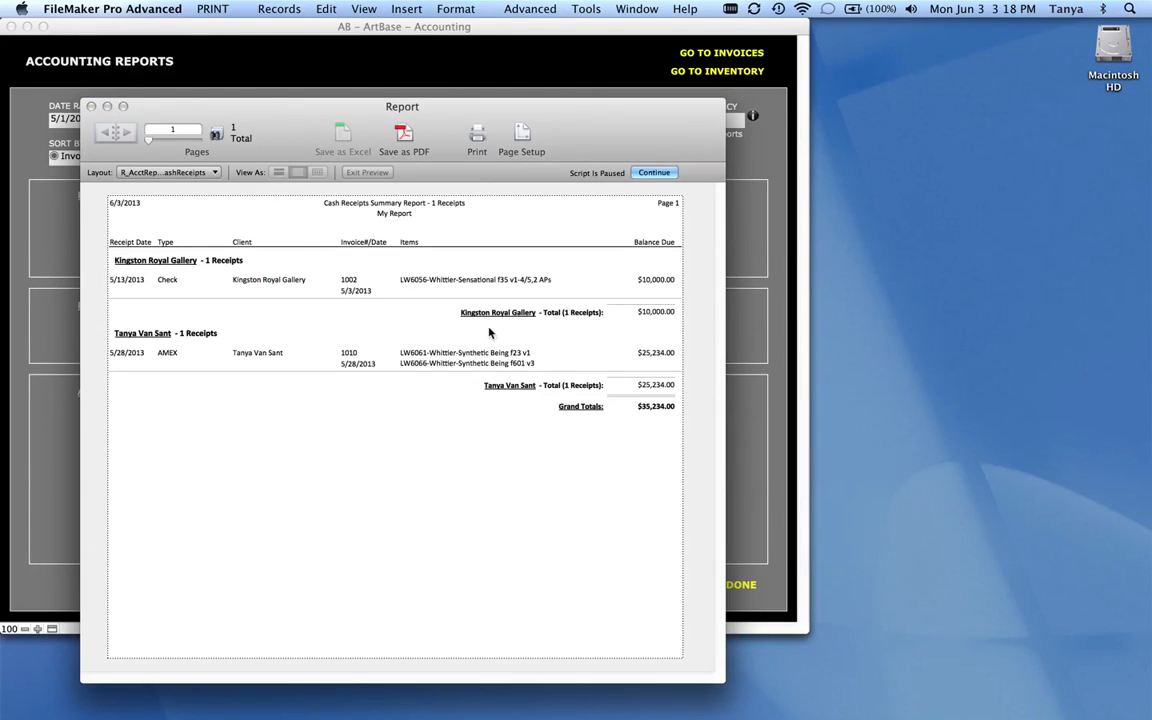
pyautogui.moveTo(684, 388)
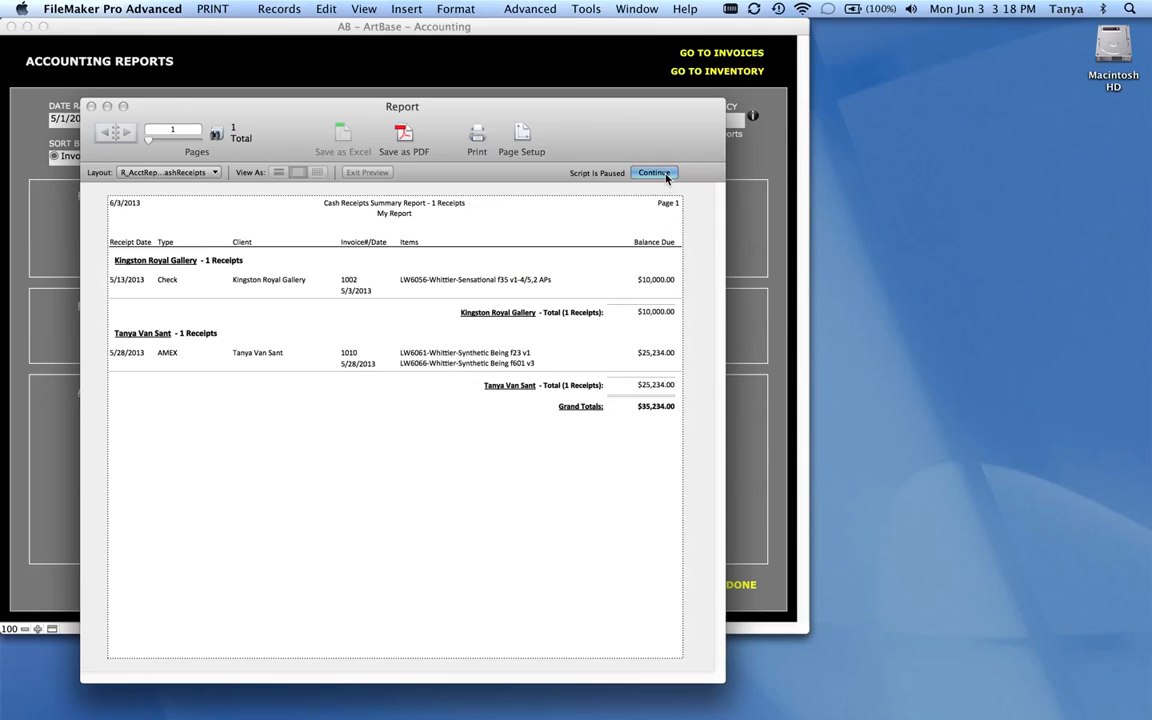
# Step: Leave the cash receipts preview and run the Sales Tax Report for 5/1/2013–6/1/2013
pyautogui.click(654, 172)
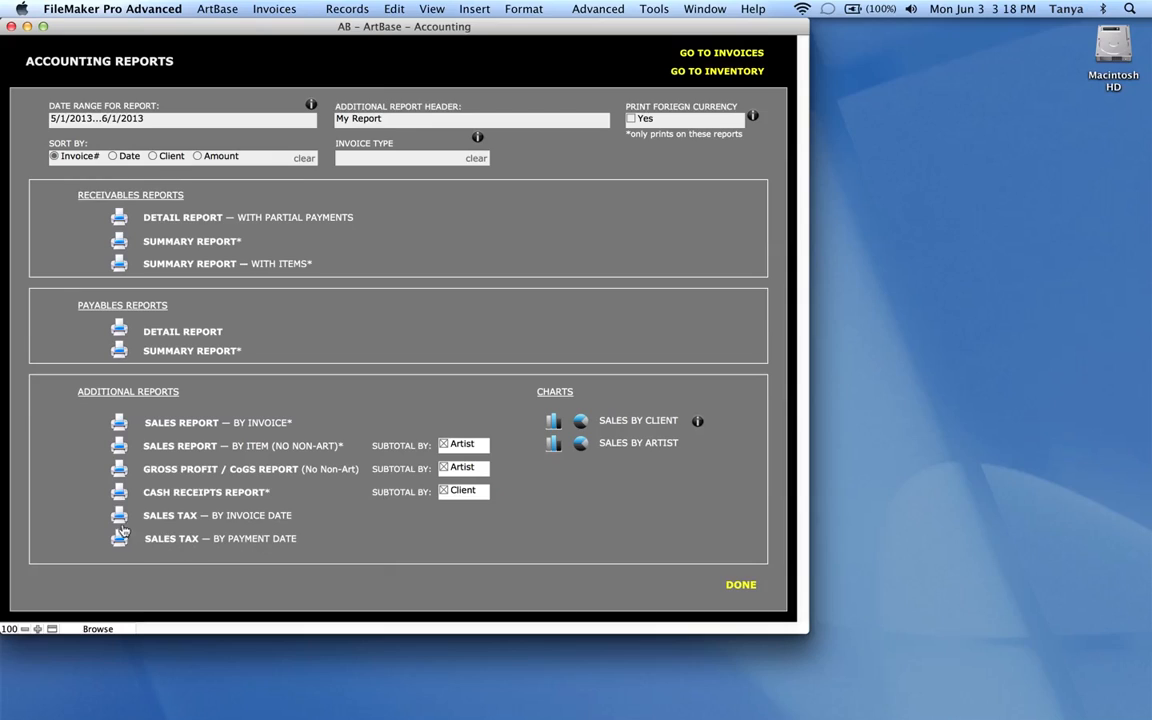
pyautogui.moveTo(280, 524)
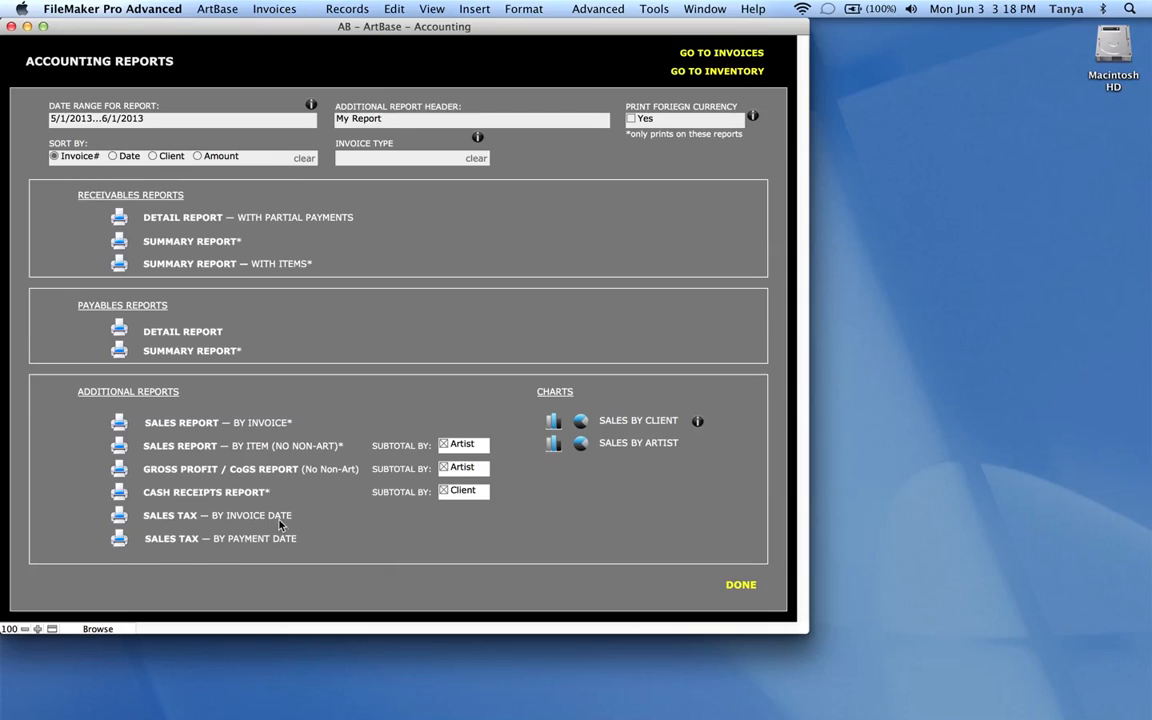
pyautogui.moveTo(300, 548)
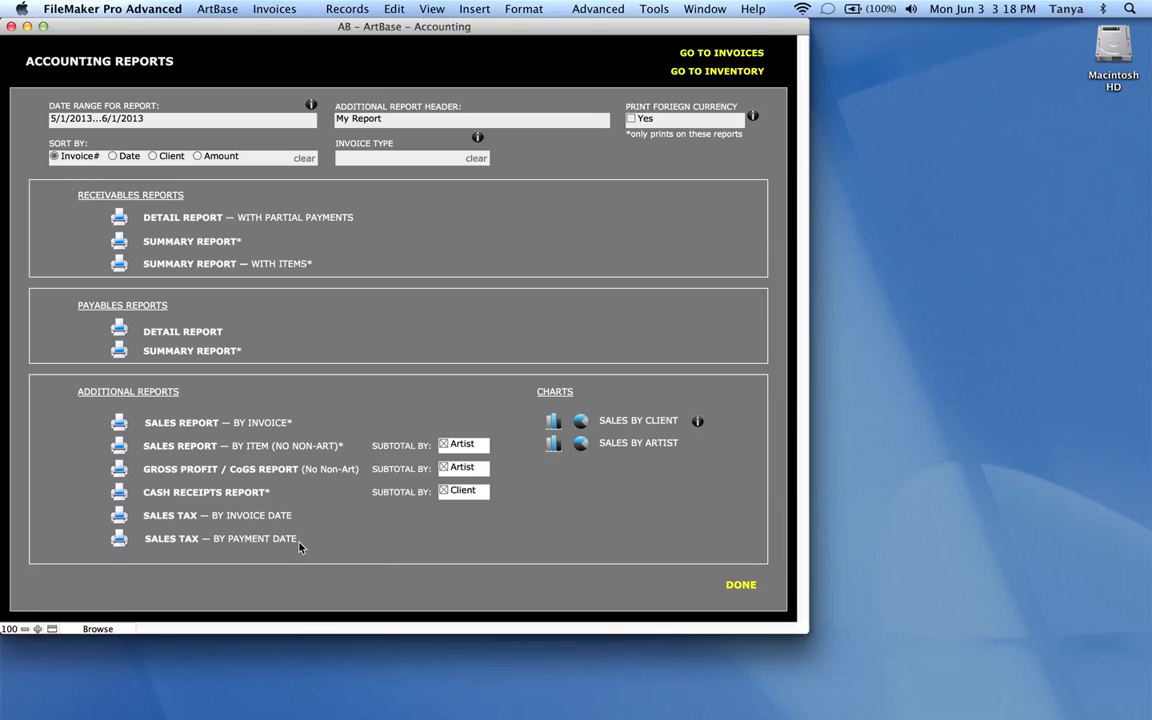
pyautogui.moveTo(138, 524)
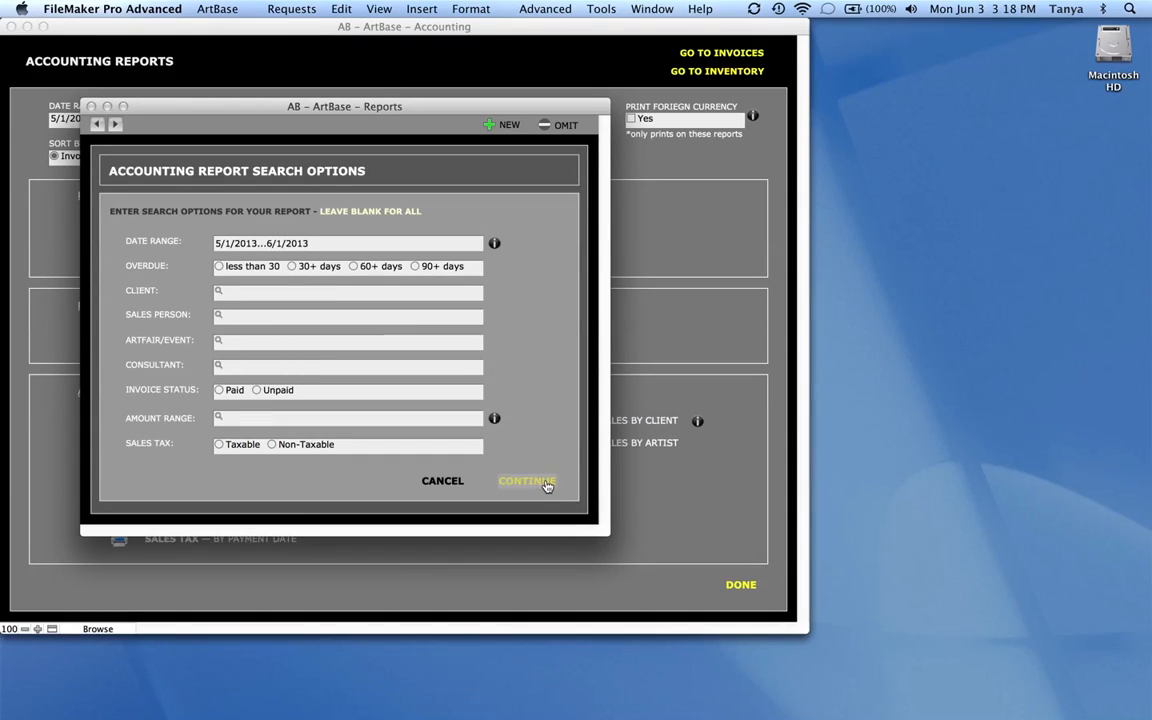
pyautogui.click(528, 480)
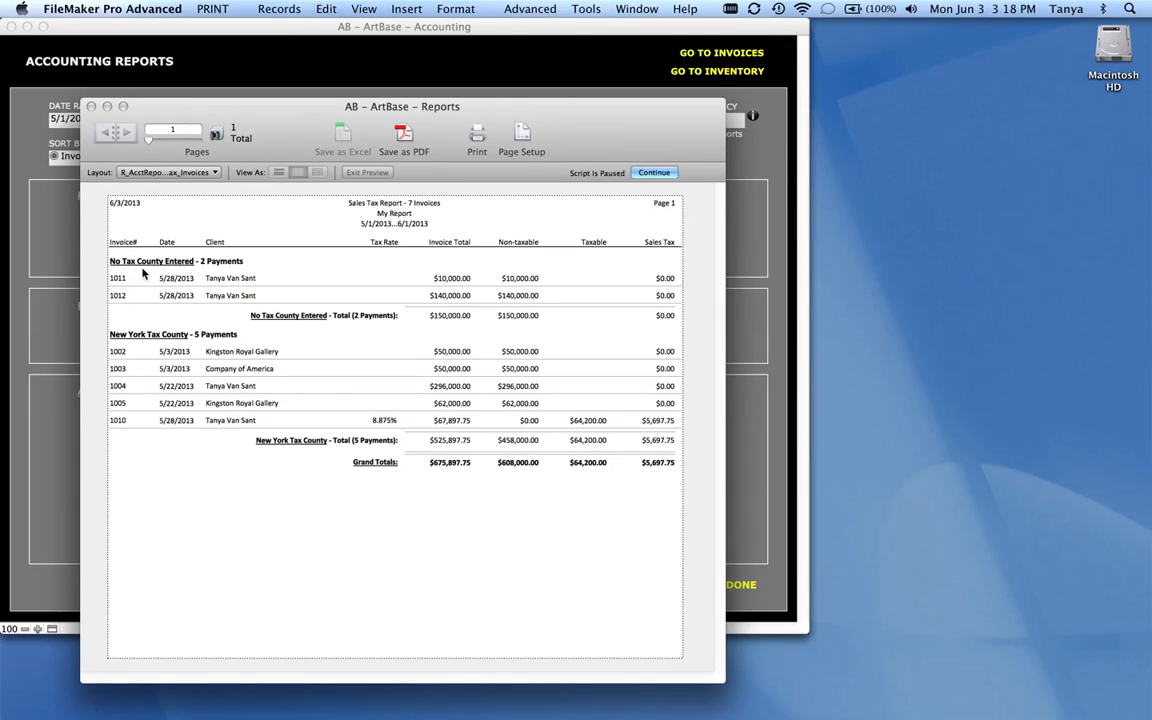
pyautogui.moveTo(194, 278)
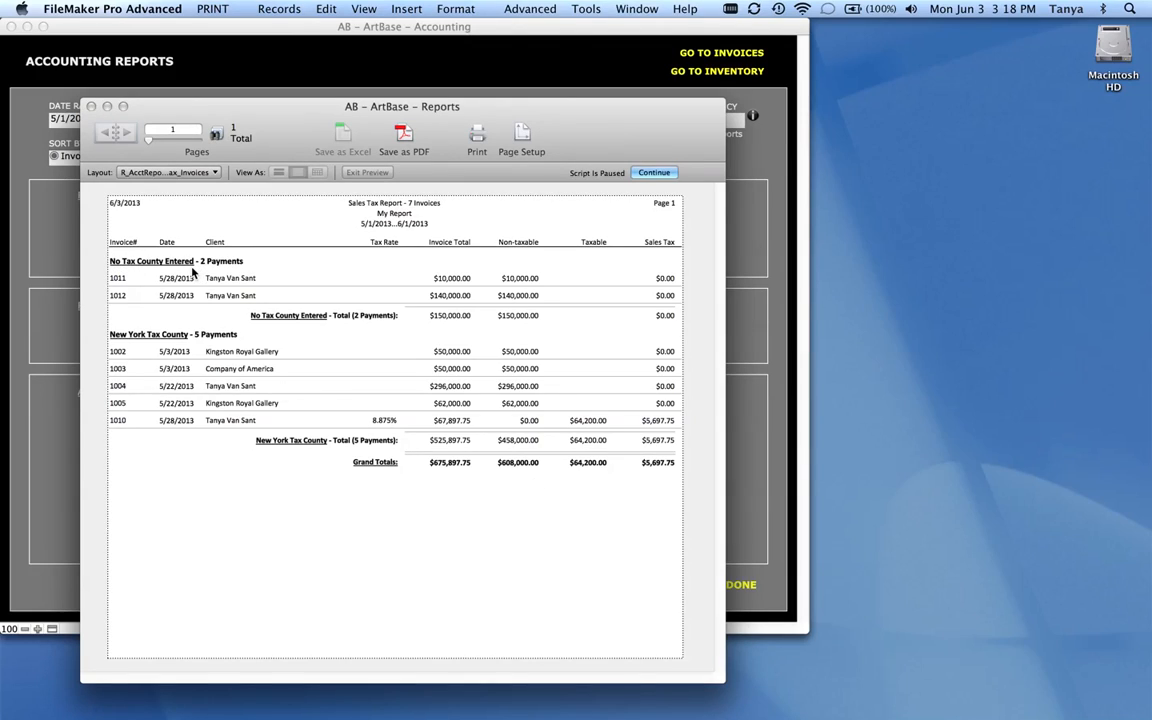
pyautogui.moveTo(316, 326)
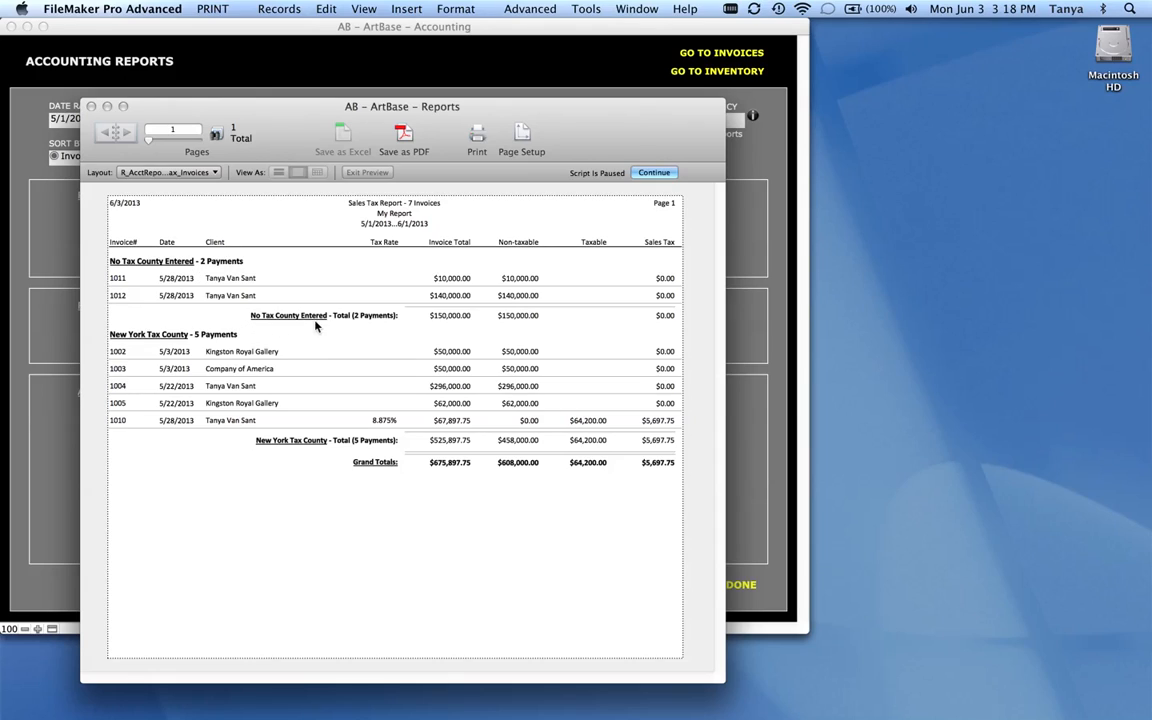
pyautogui.moveTo(304, 448)
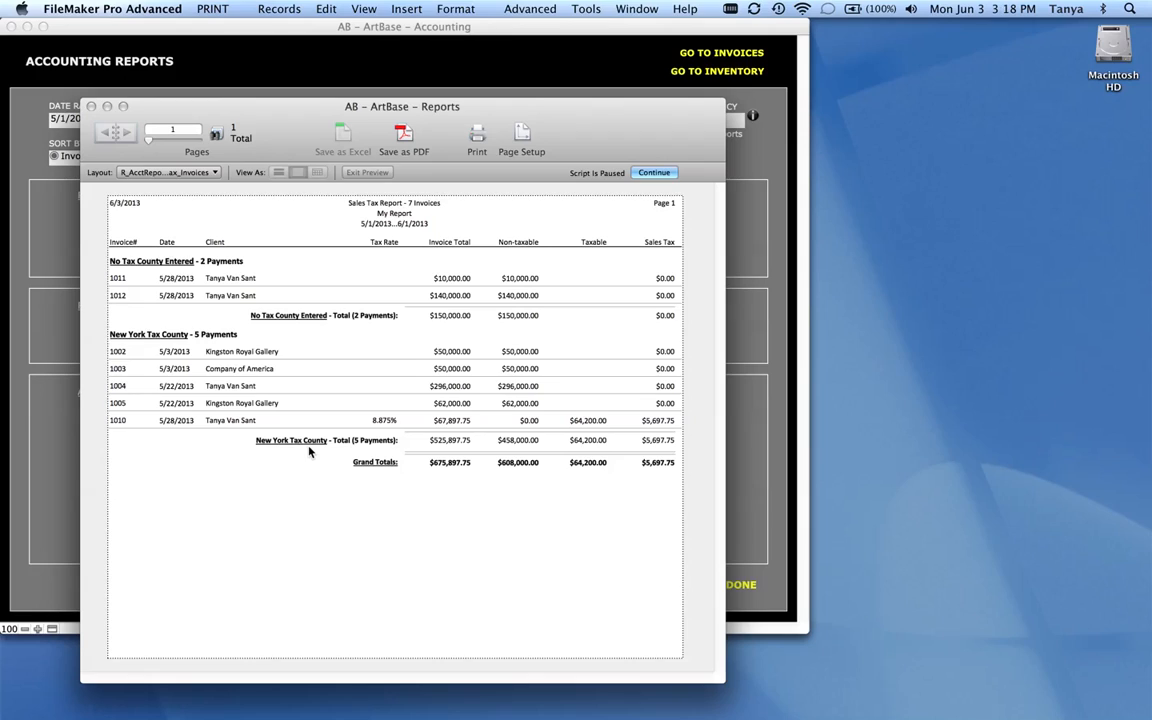
pyautogui.moveTo(668, 328)
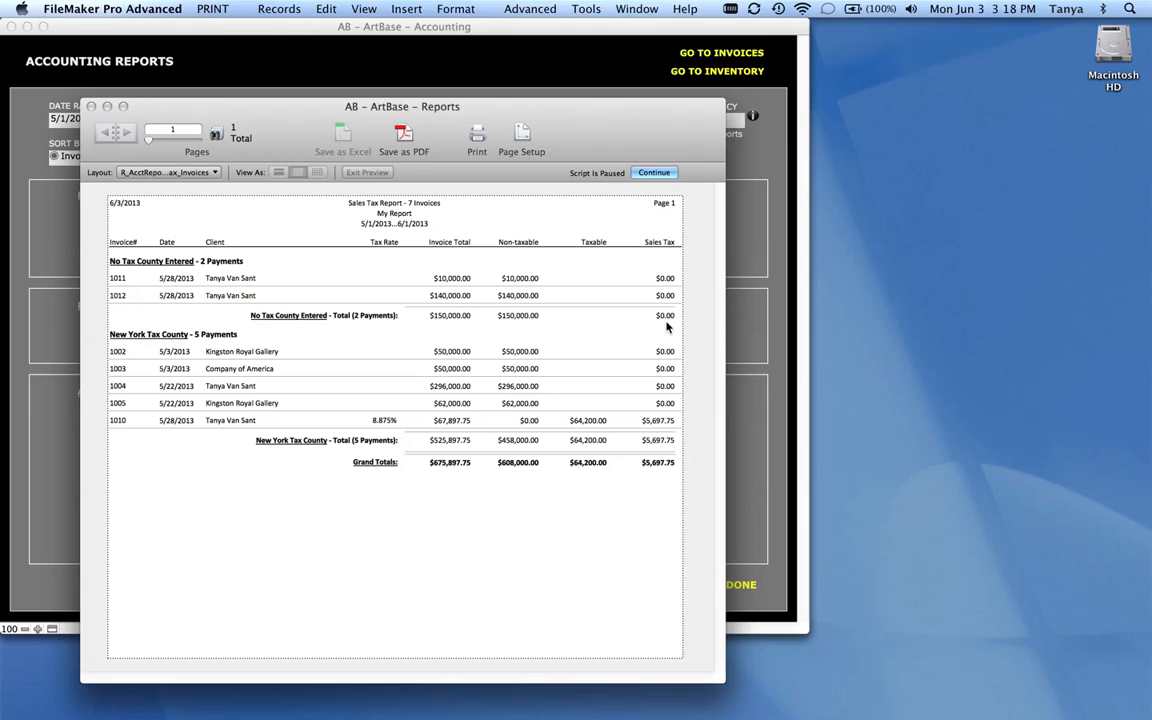
pyautogui.moveTo(696, 480)
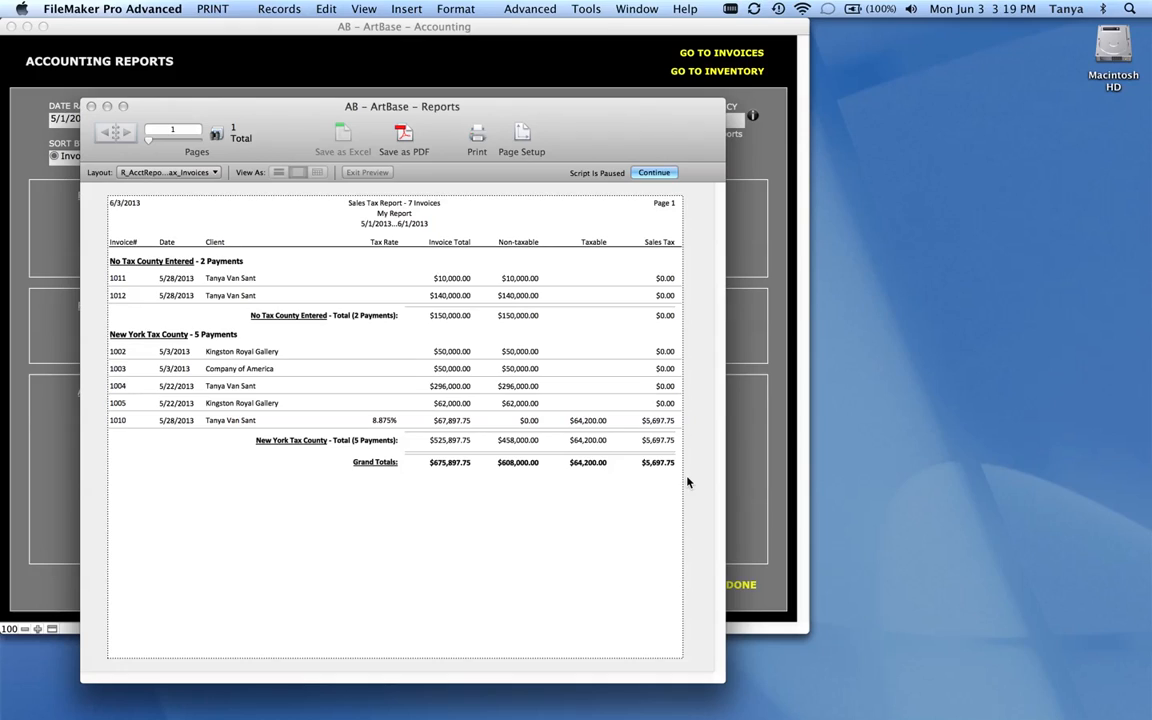
pyautogui.moveTo(528, 232)
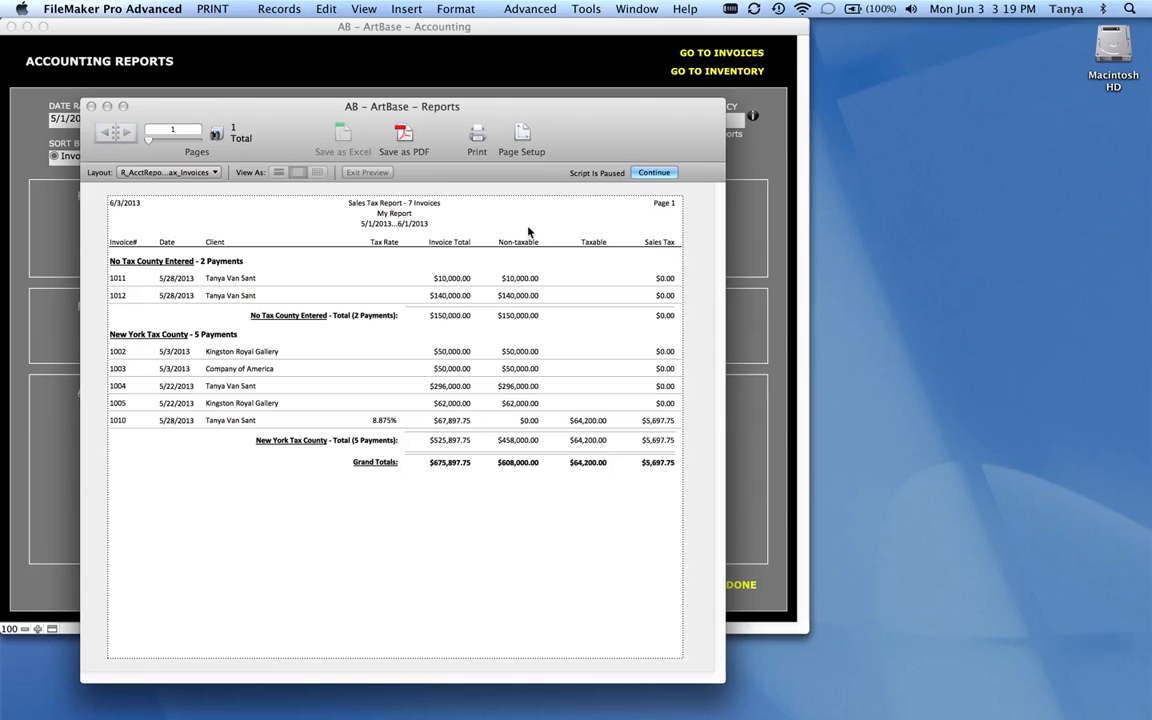
pyautogui.moveTo(594, 356)
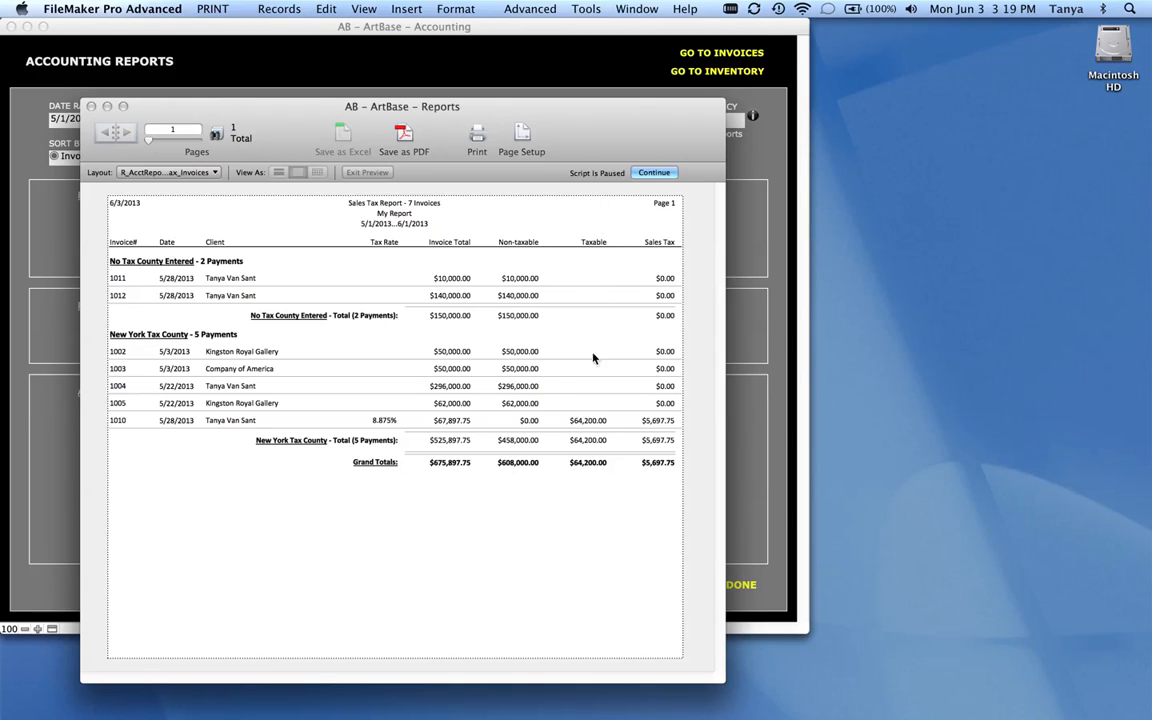
pyautogui.moveTo(668, 496)
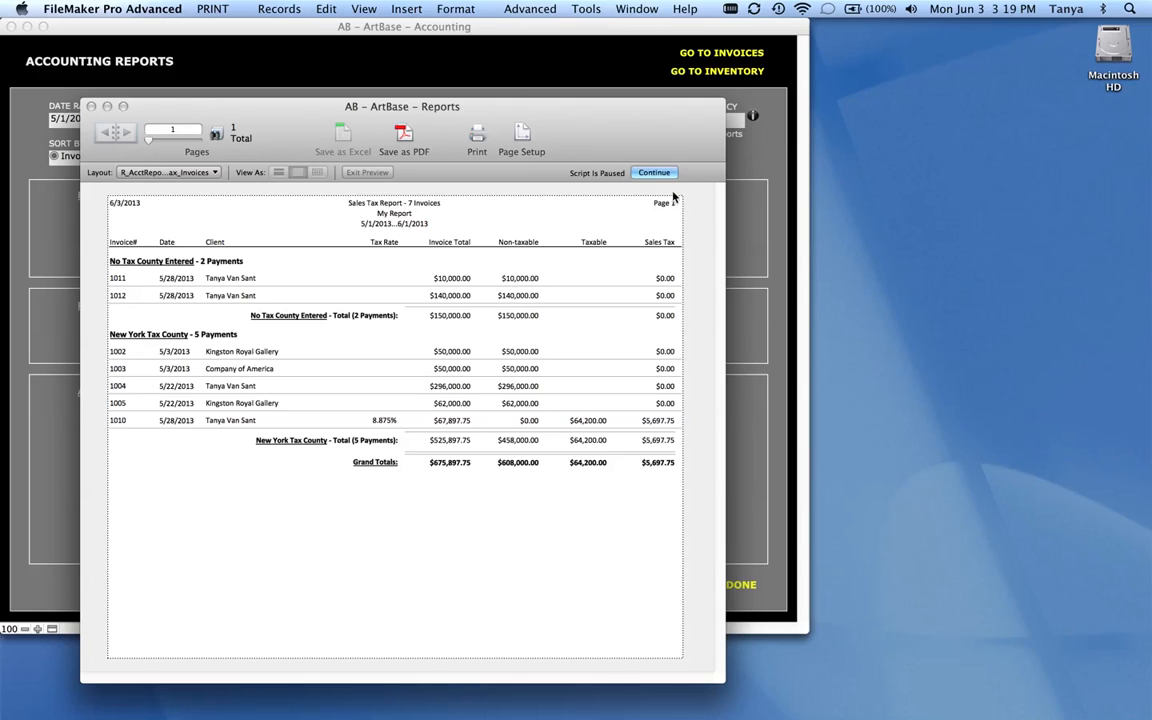
# Step: Generate the Sales by Client bar chart for 5/1/2013–6/1/2013, then dismiss it
pyautogui.click(656, 172)
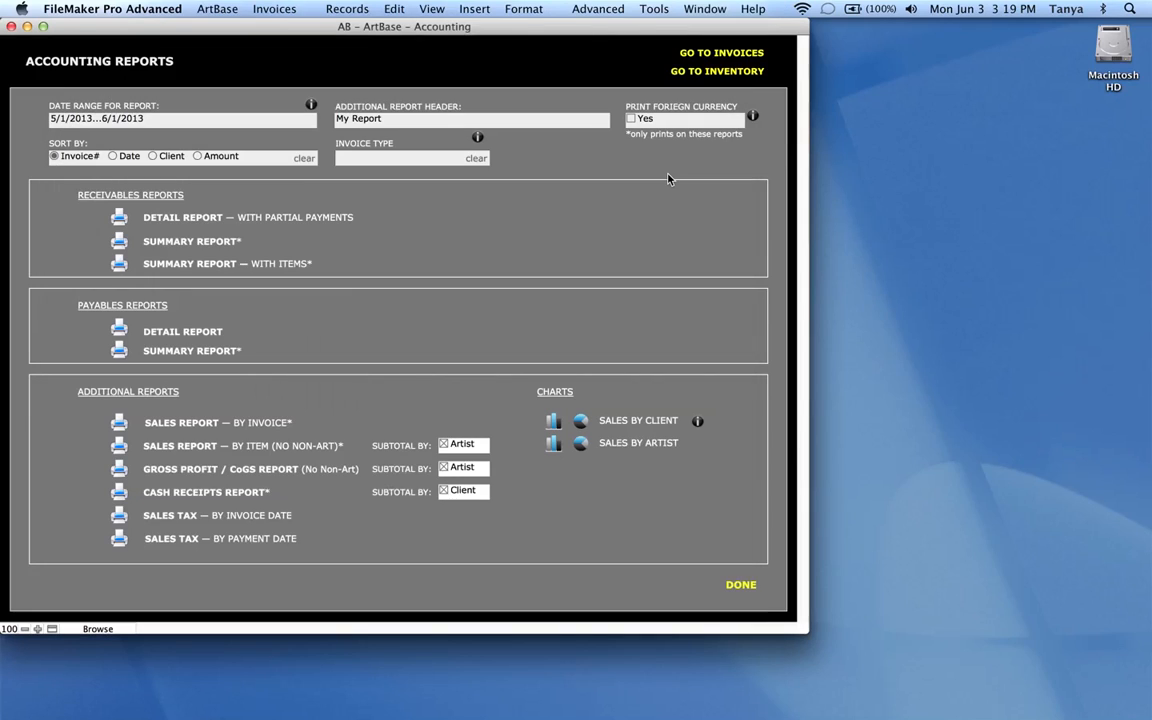
pyautogui.moveTo(576, 512)
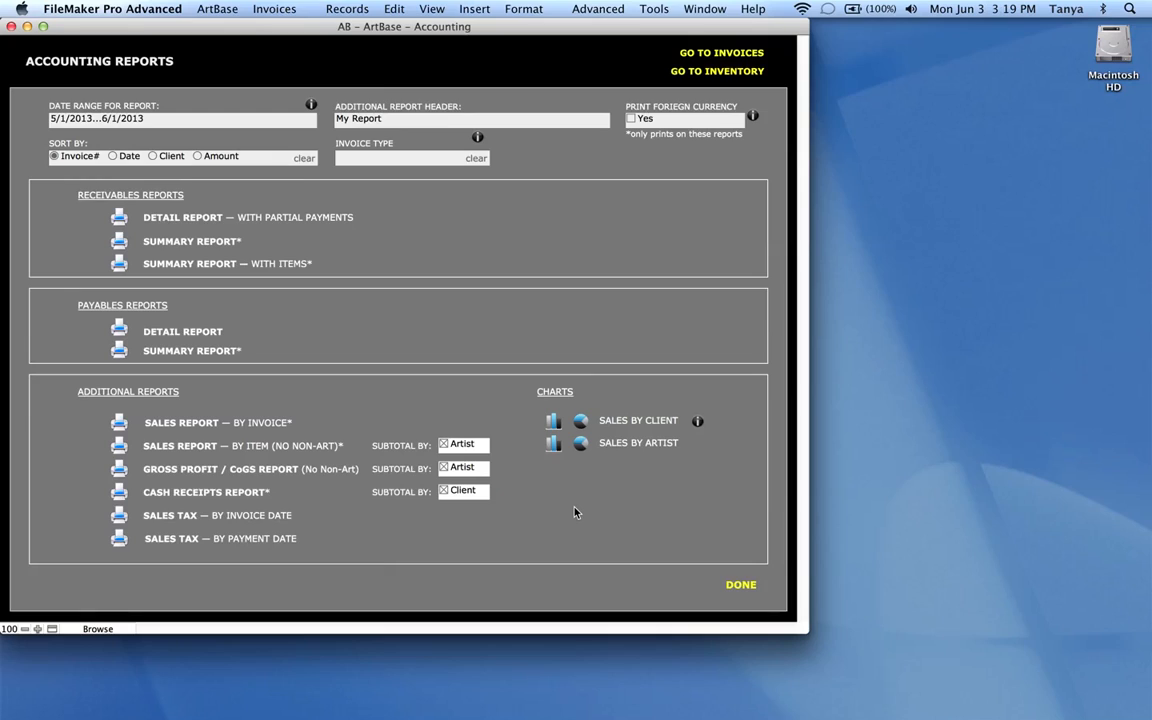
pyautogui.moveTo(688, 468)
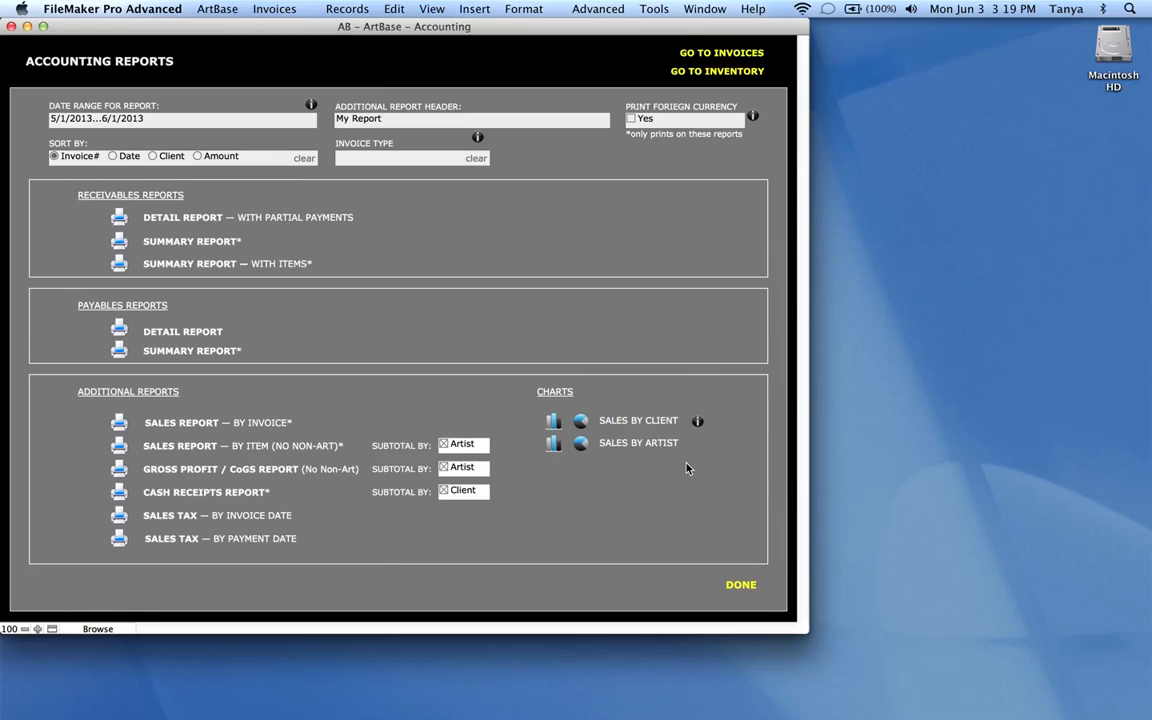
pyautogui.moveTo(700, 468)
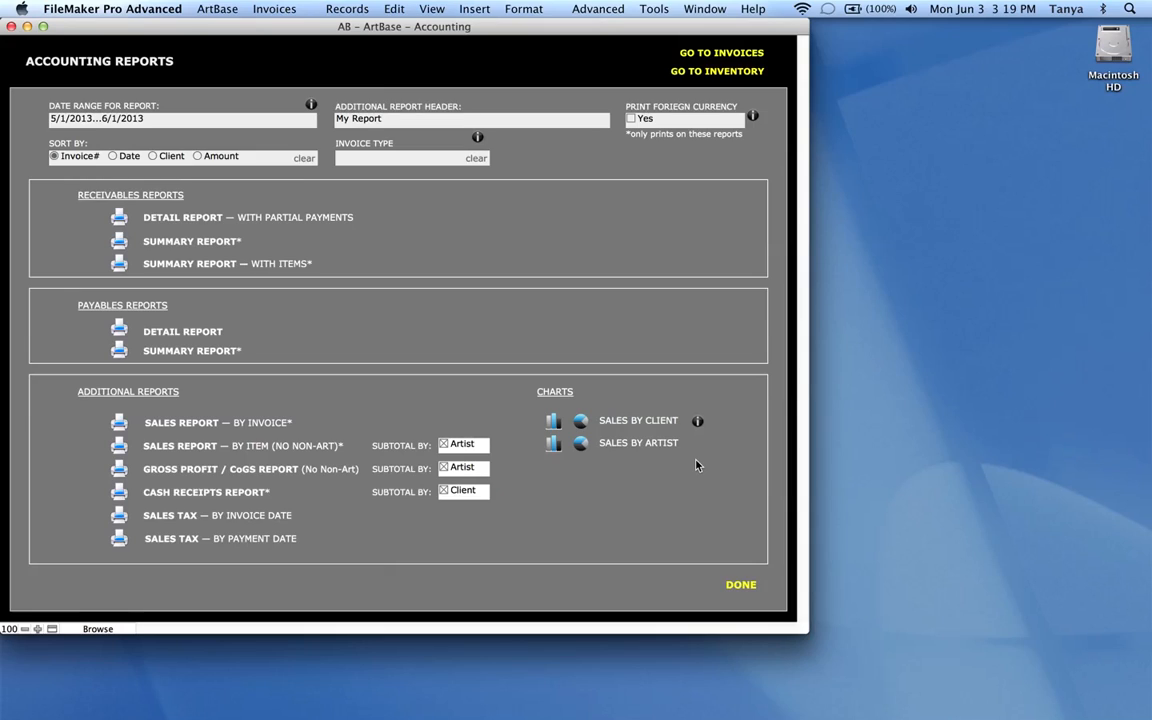
pyautogui.moveTo(552, 420)
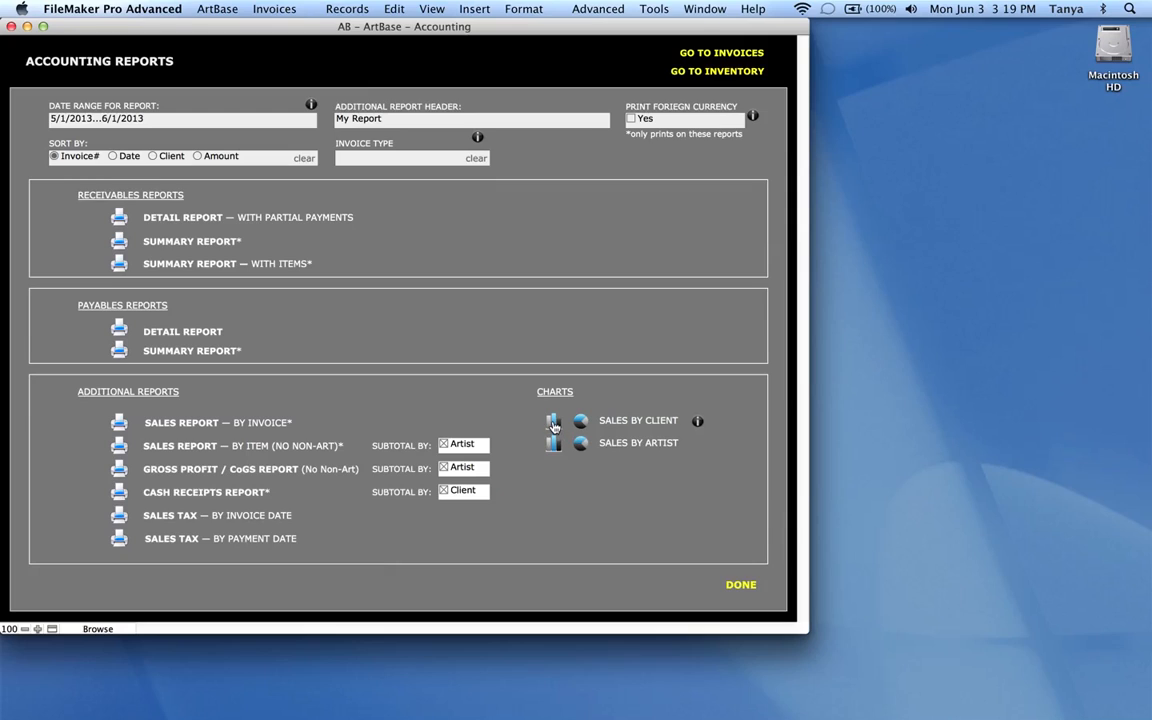
pyautogui.click(550, 420)
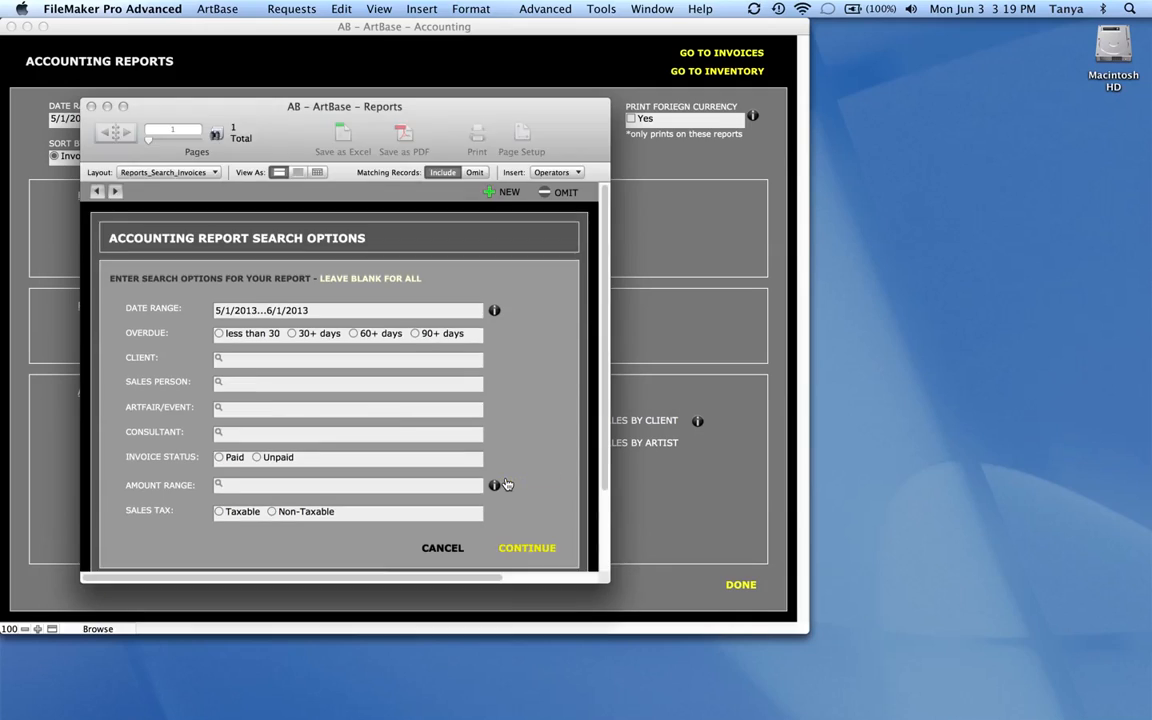
pyautogui.click(526, 548)
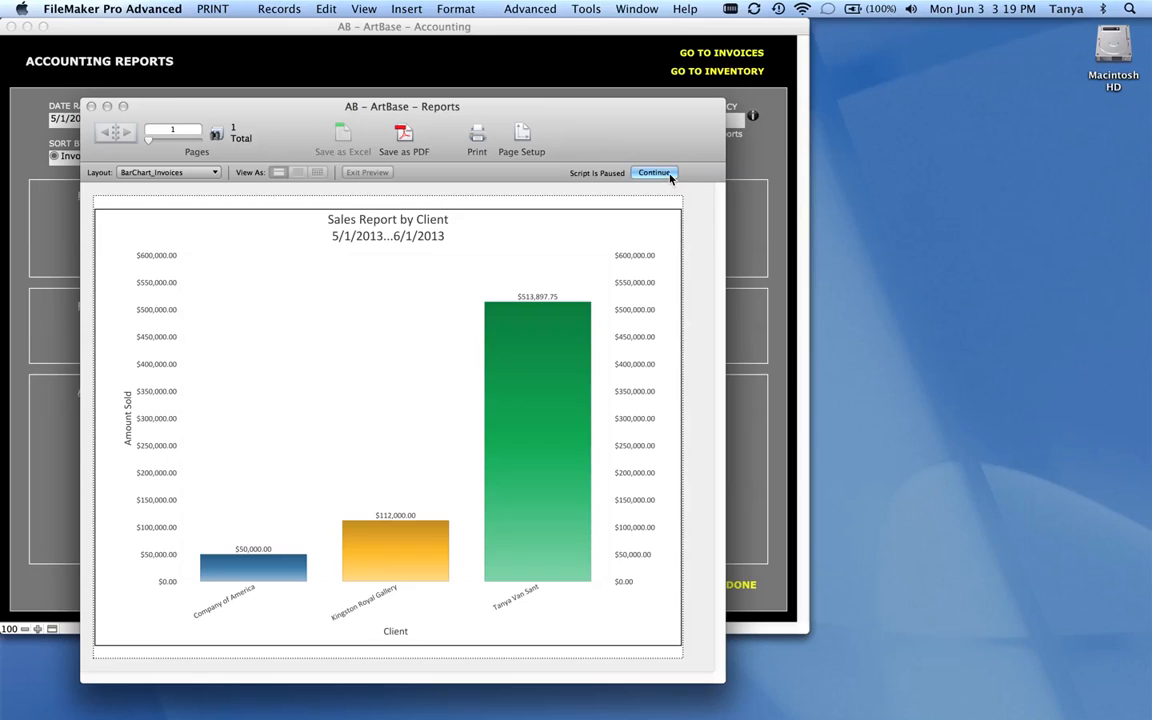
pyautogui.click(654, 172)
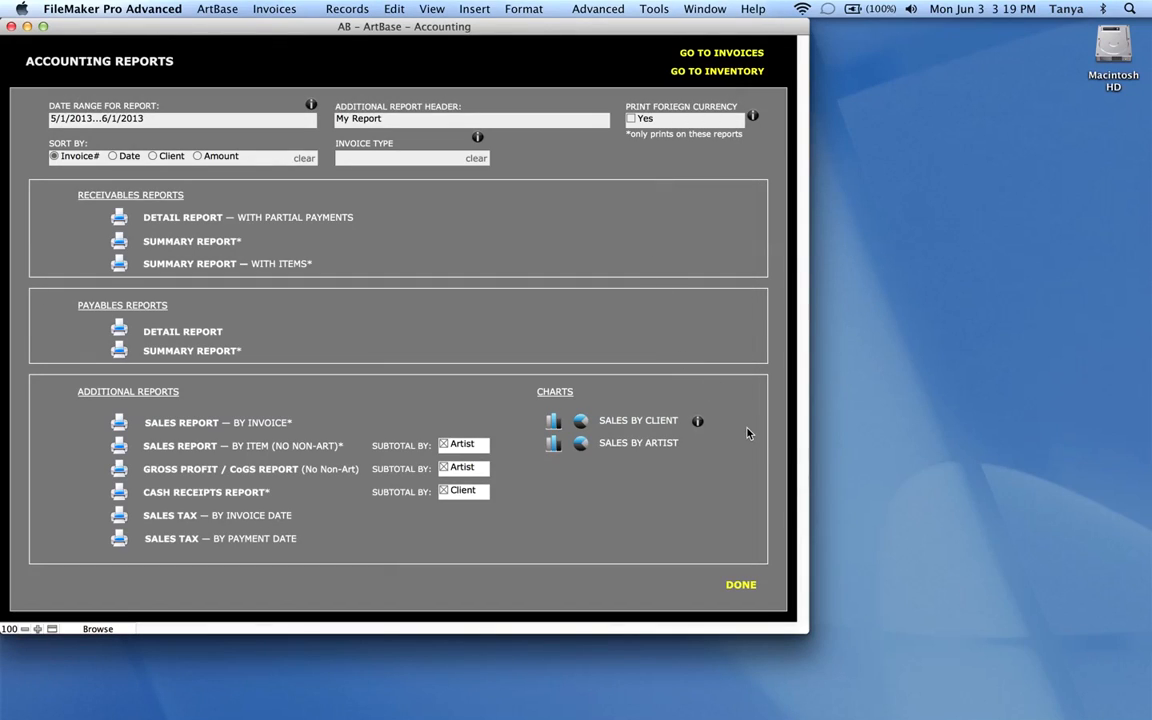
pyautogui.moveTo(584, 424)
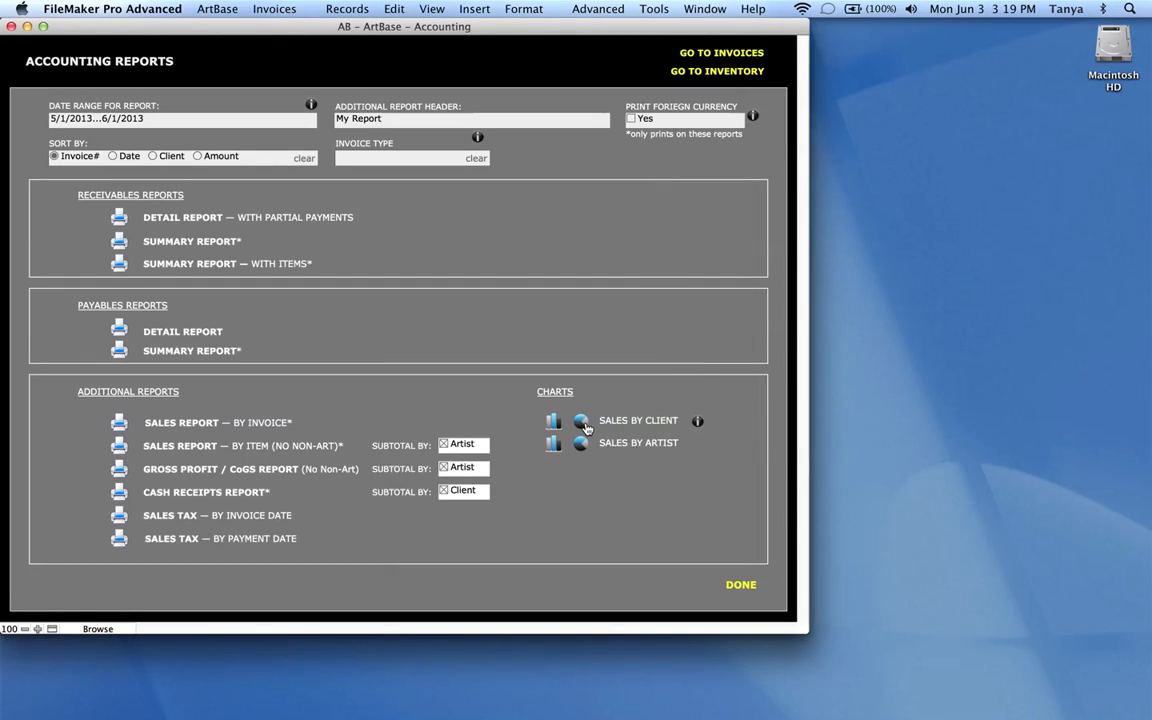
# Step: Generate the Sales by Client pie chart for the date range, then dismiss it
pyautogui.click(582, 424)
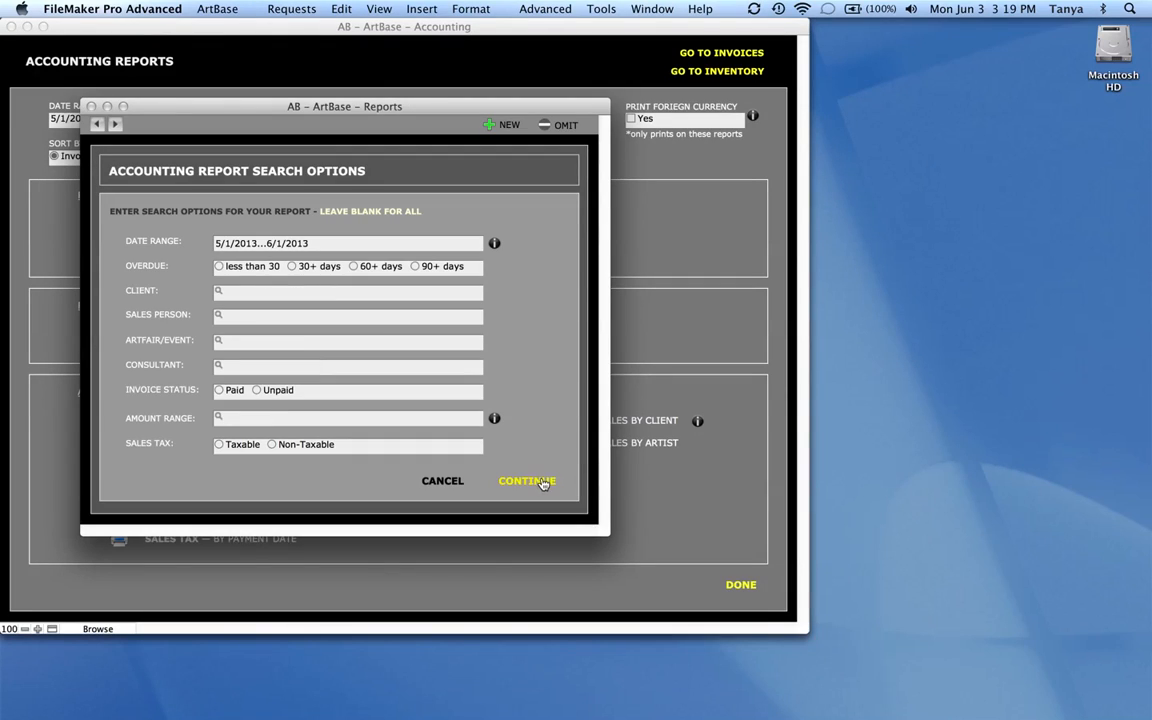
pyautogui.click(528, 480)
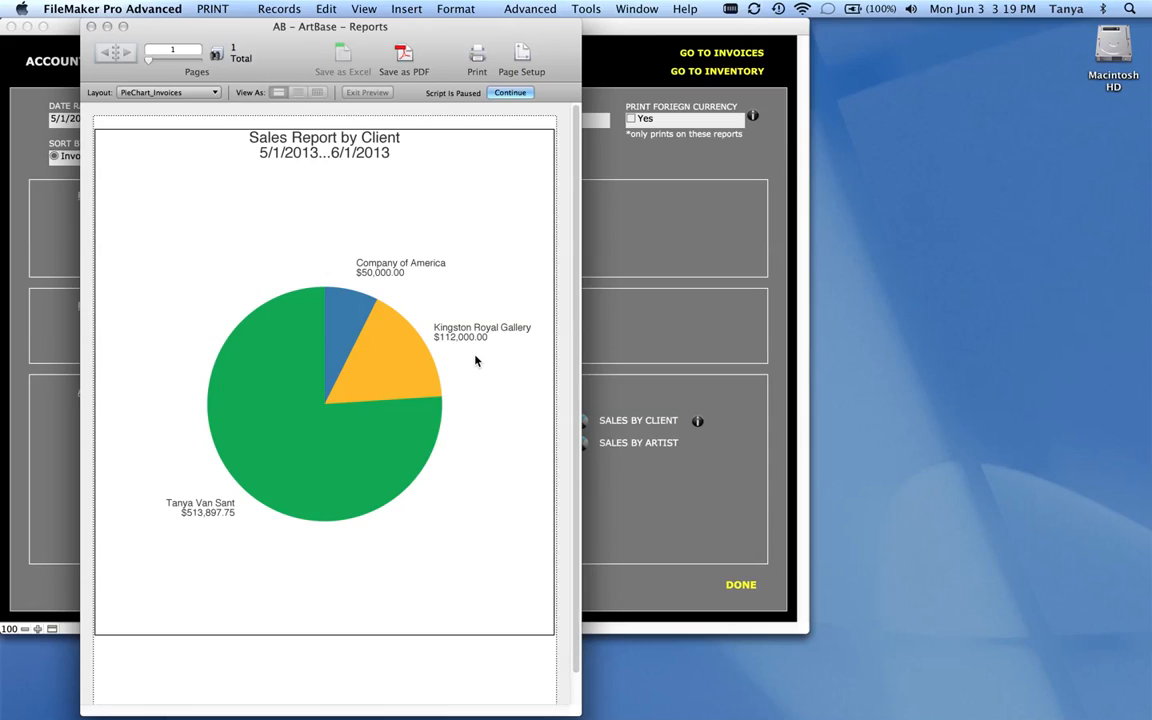
pyautogui.moveTo(272, 552)
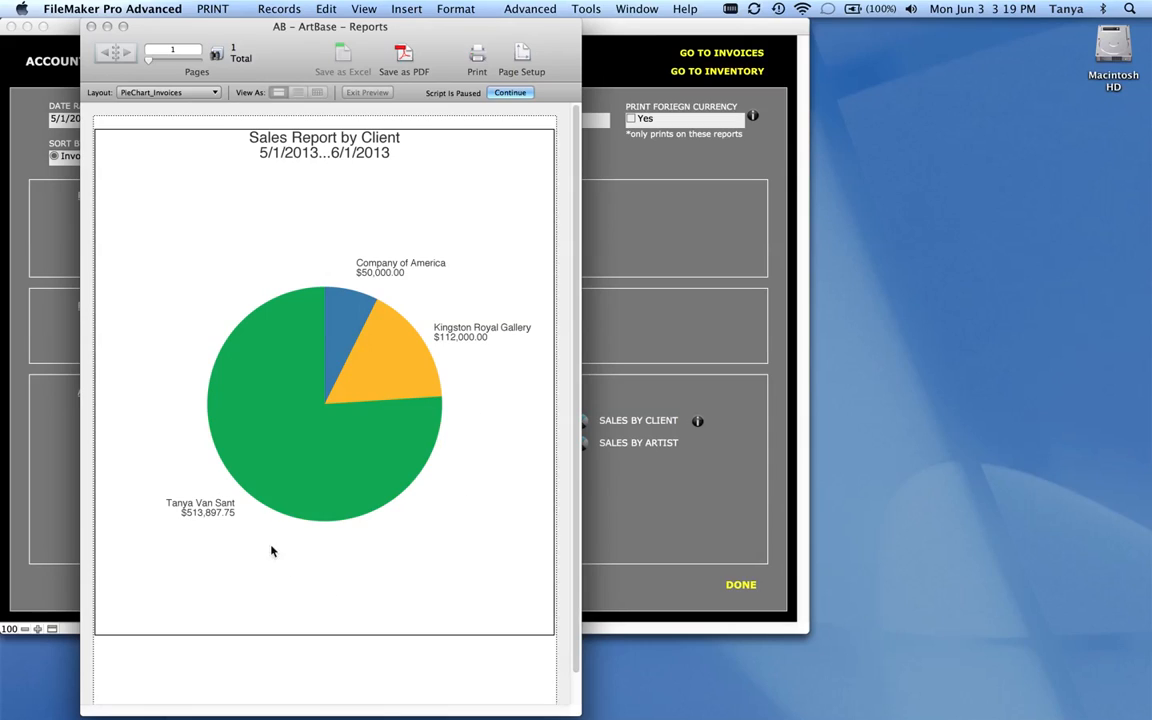
pyautogui.moveTo(276, 360)
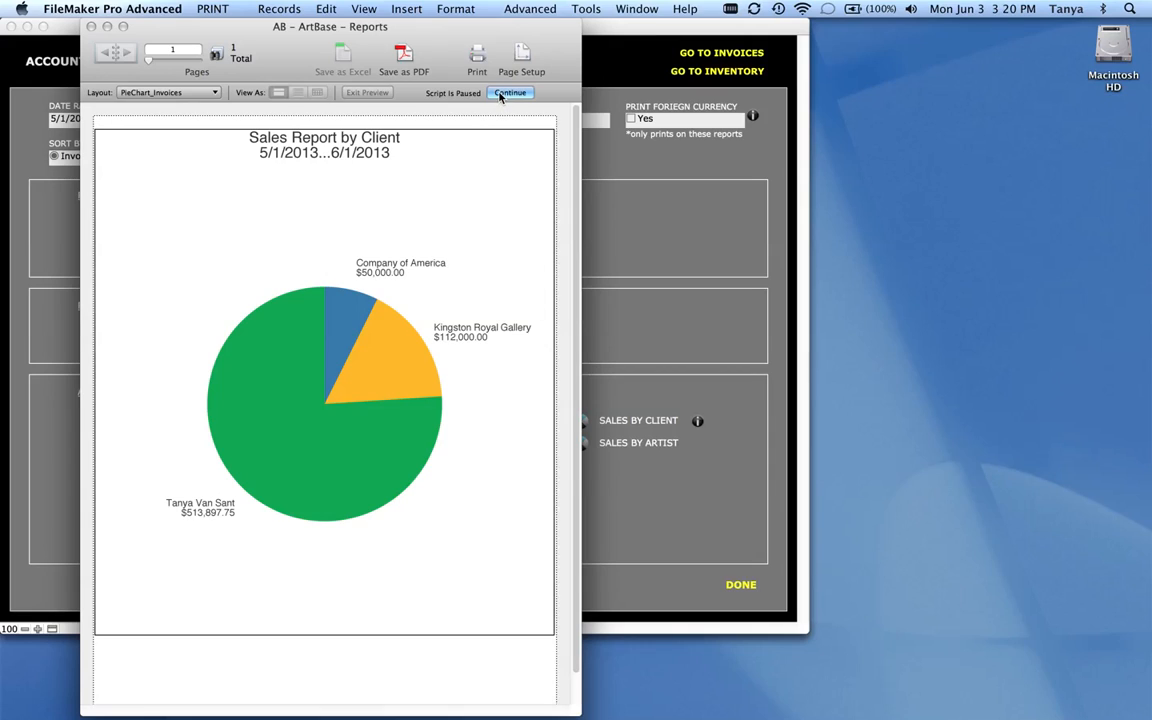
pyautogui.click(512, 92)
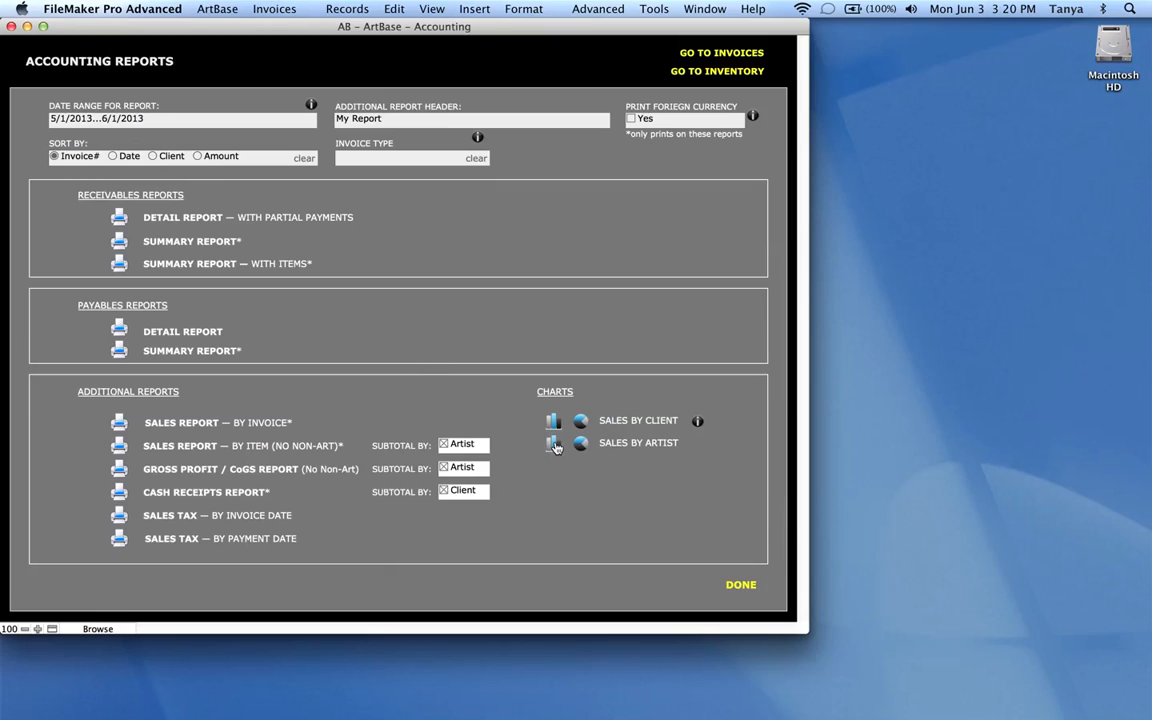
# Step: Generate the Sales Report by Artist bar chart for 5/1/2013–6/1/2013
pyautogui.click(552, 444)
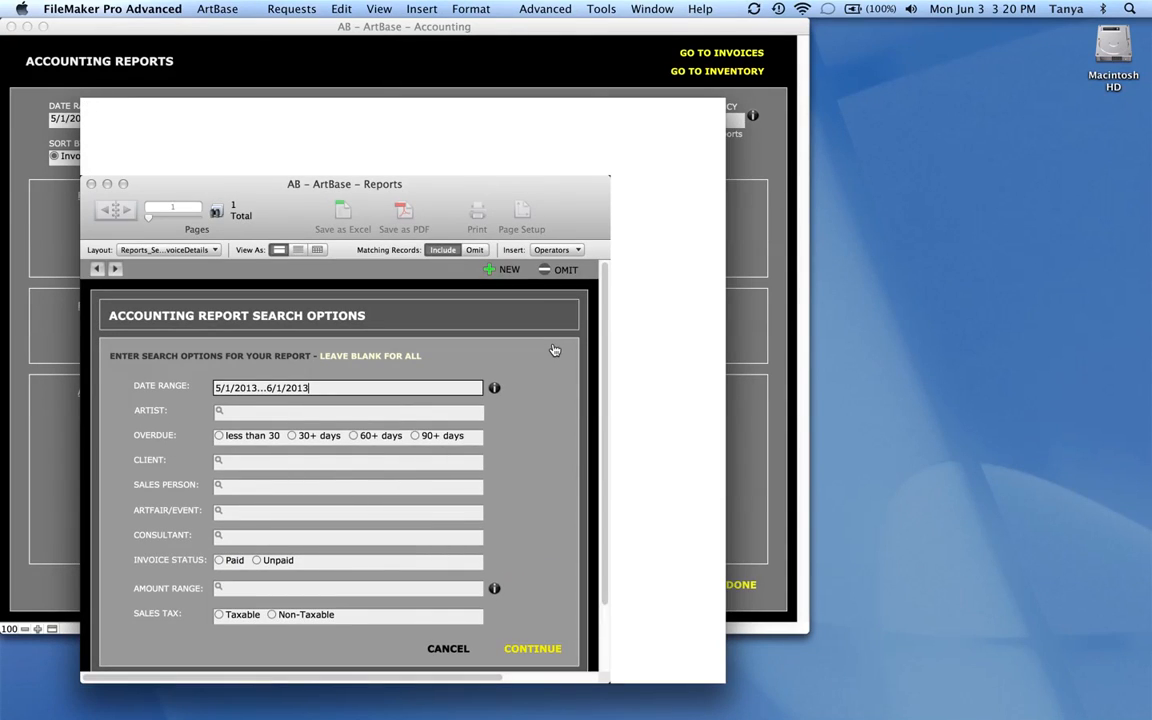
pyautogui.click(532, 648)
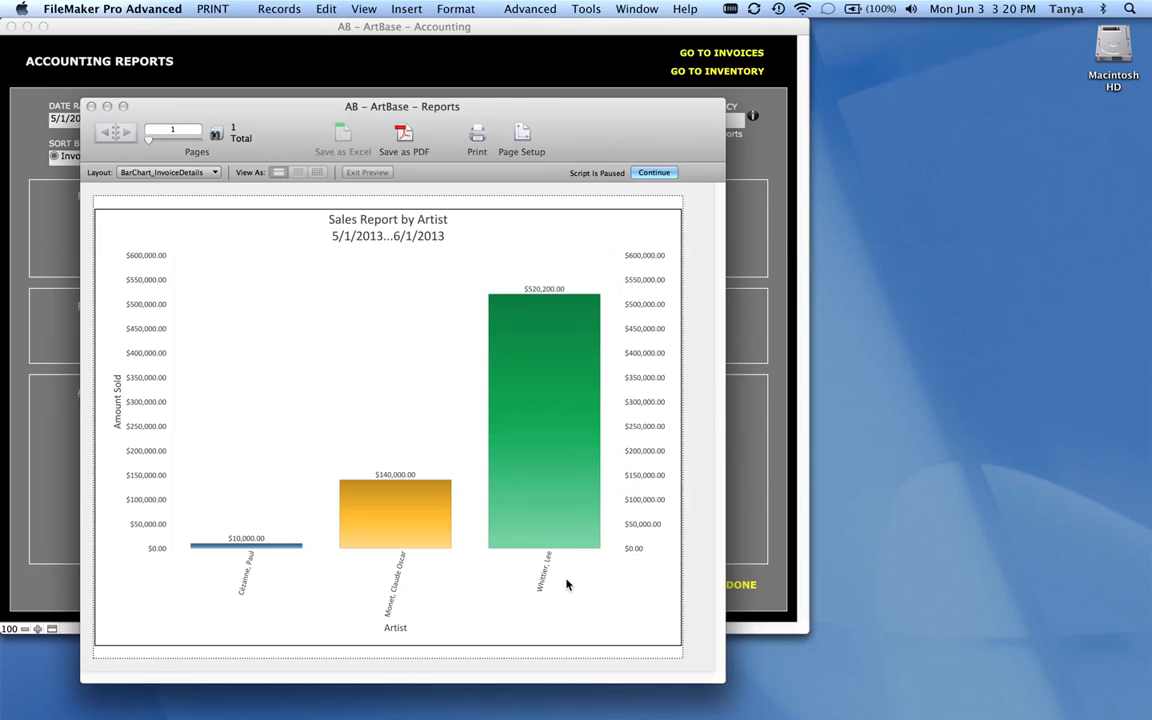
pyautogui.moveTo(648, 186)
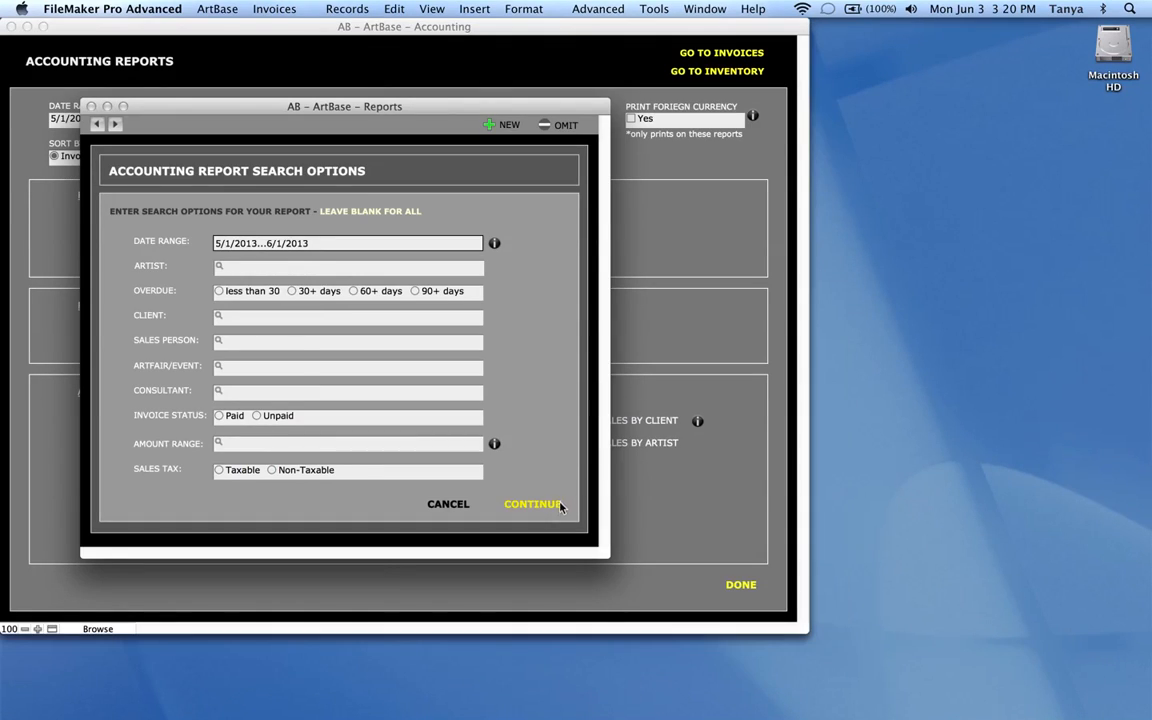
# Step: Preview the Sales Report by Artist pie chart for the same date range
pyautogui.click(536, 504)
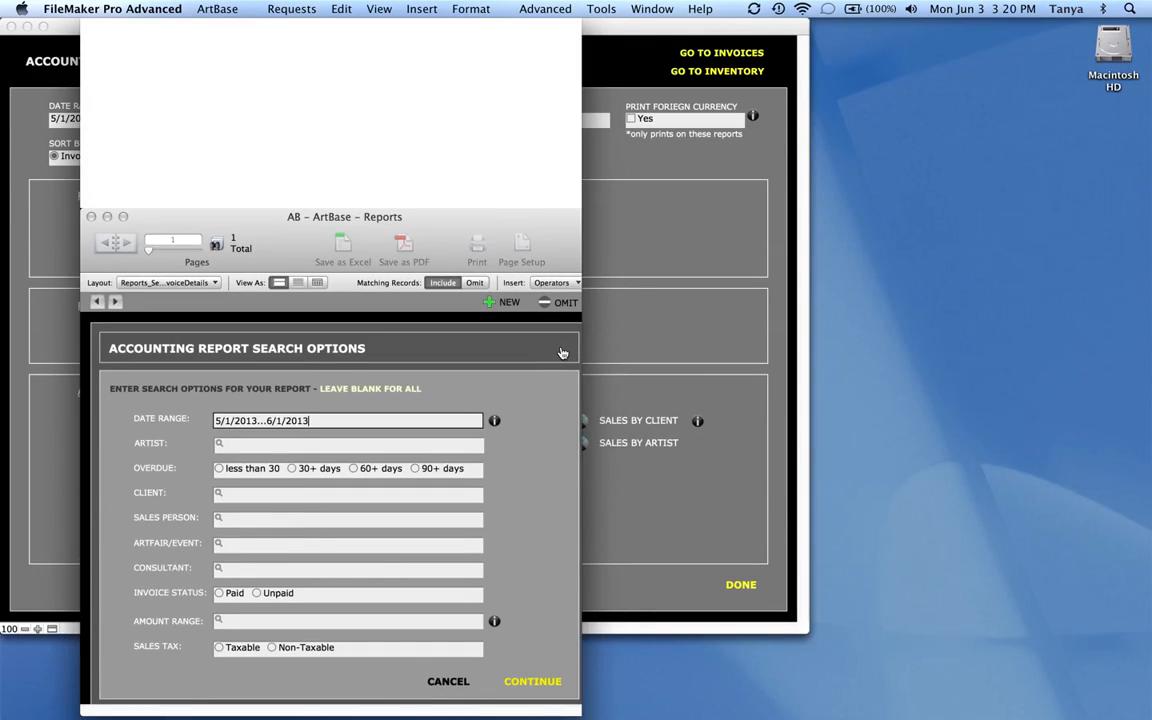
pyautogui.click(532, 680)
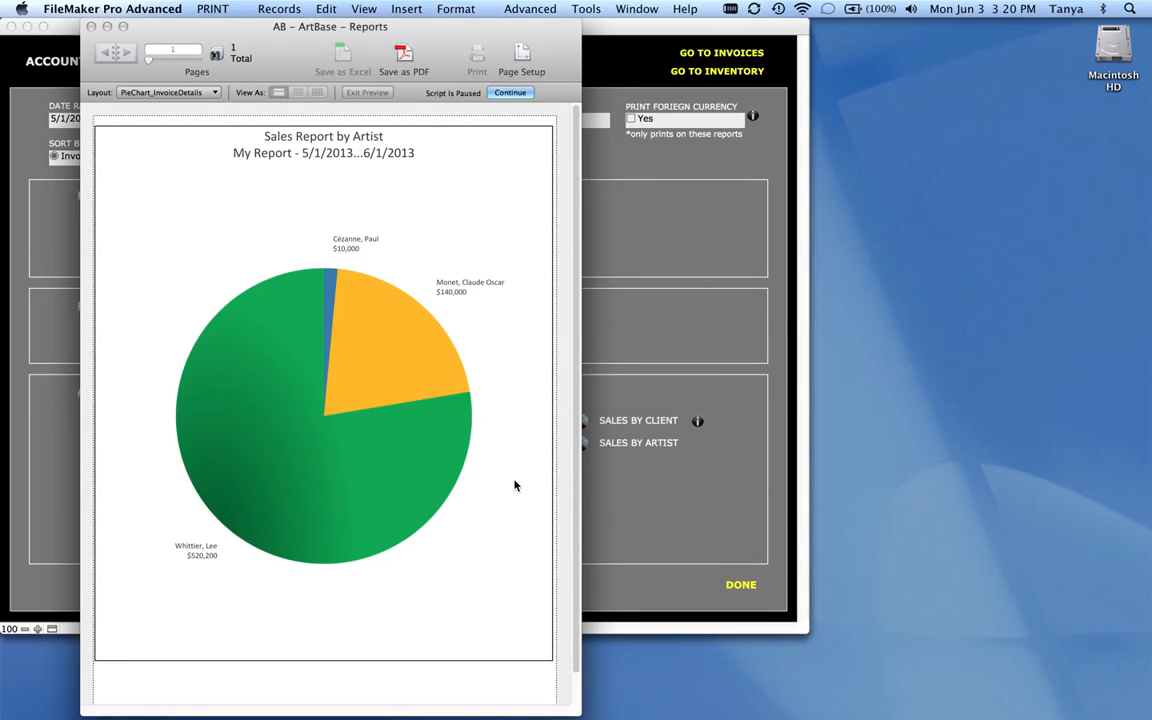